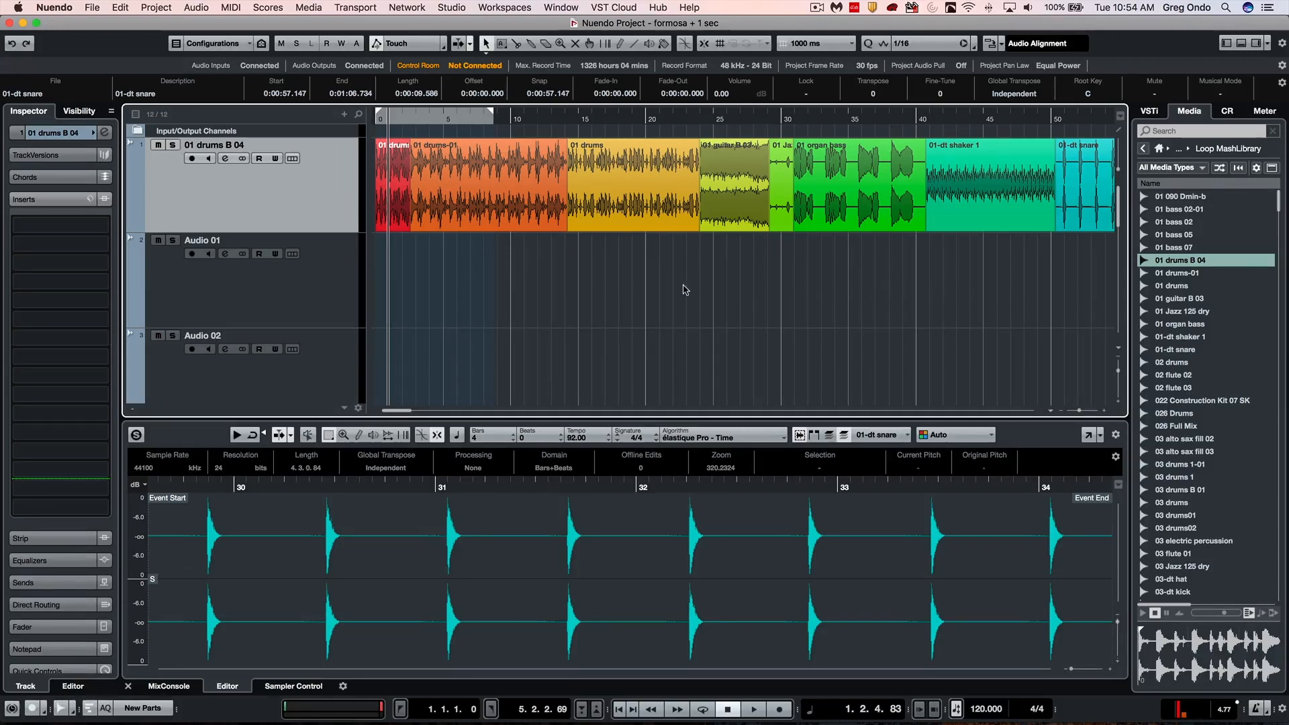
mouse_move(702, 247)
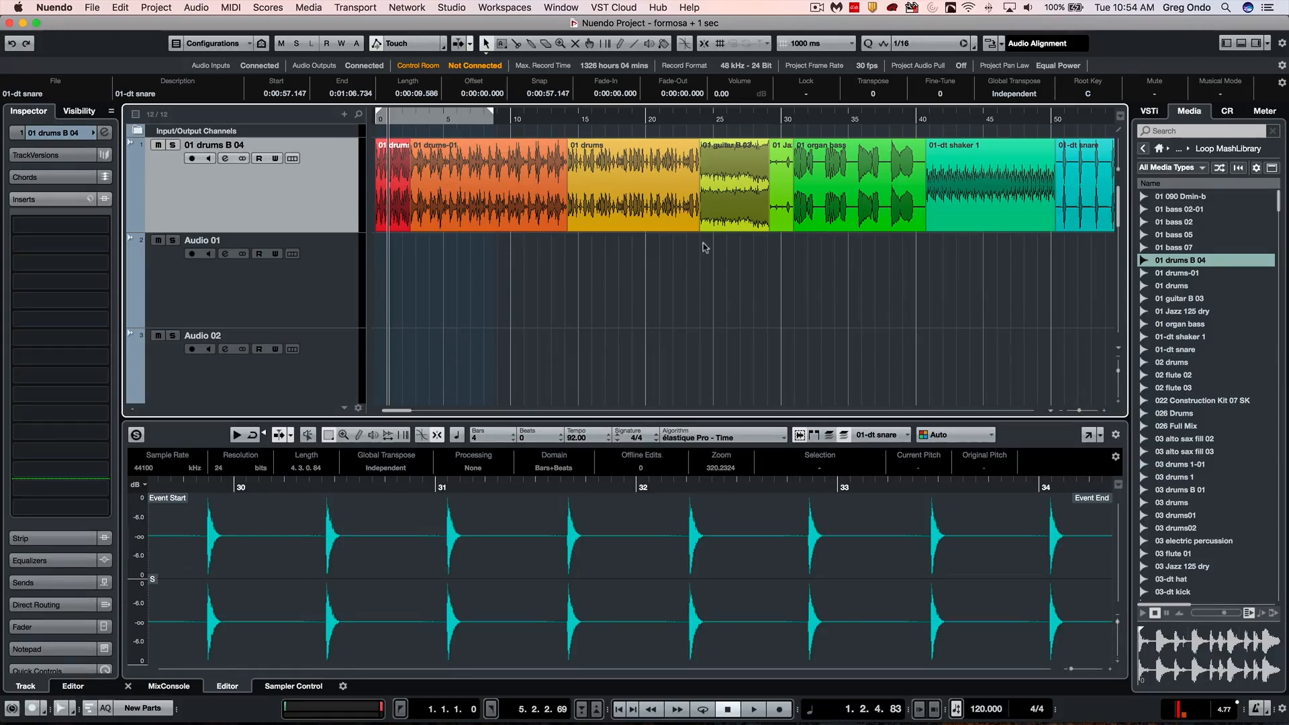
mouse_move(960, 228)
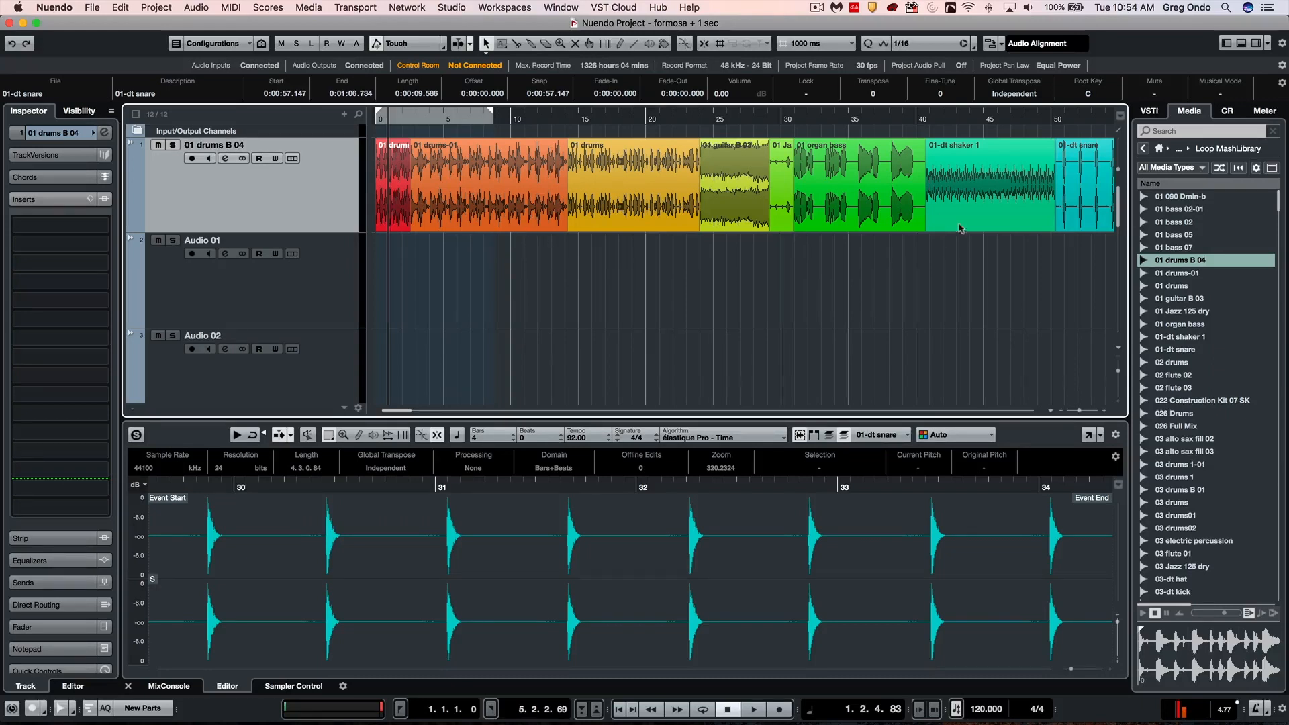
mouse_move(637, 252)
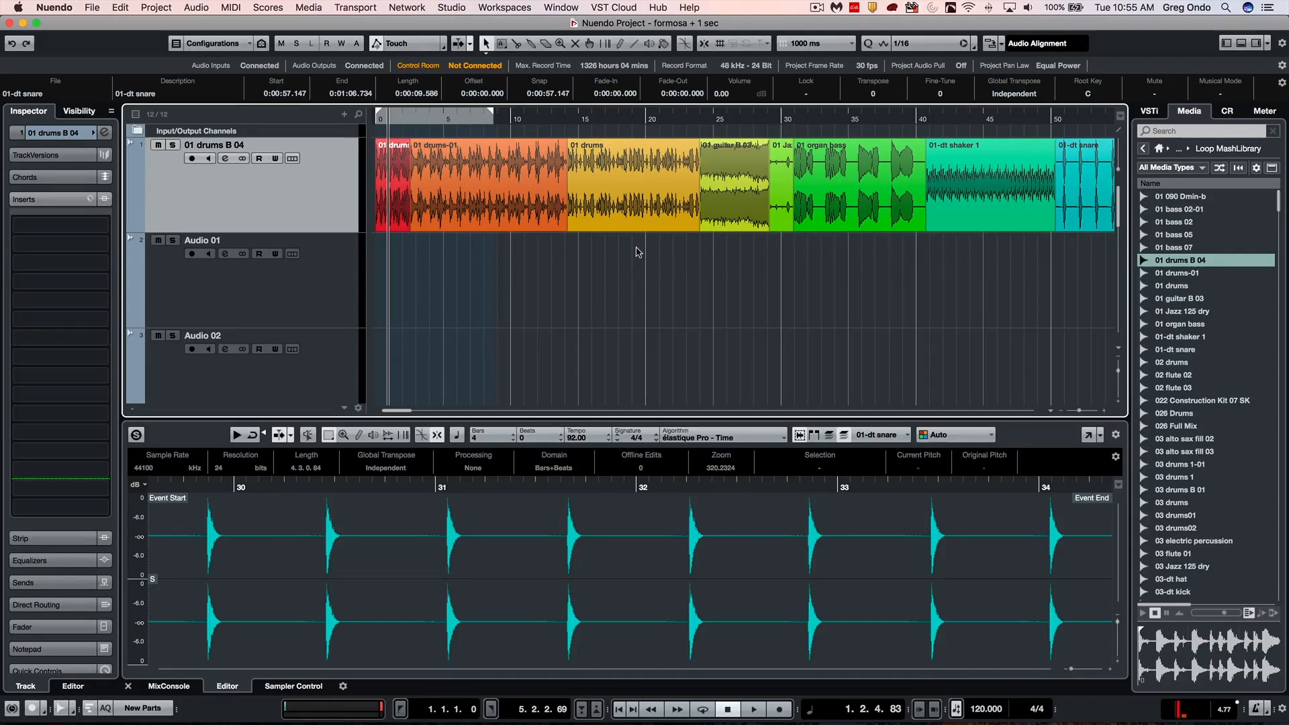
mouse_move(409, 160)
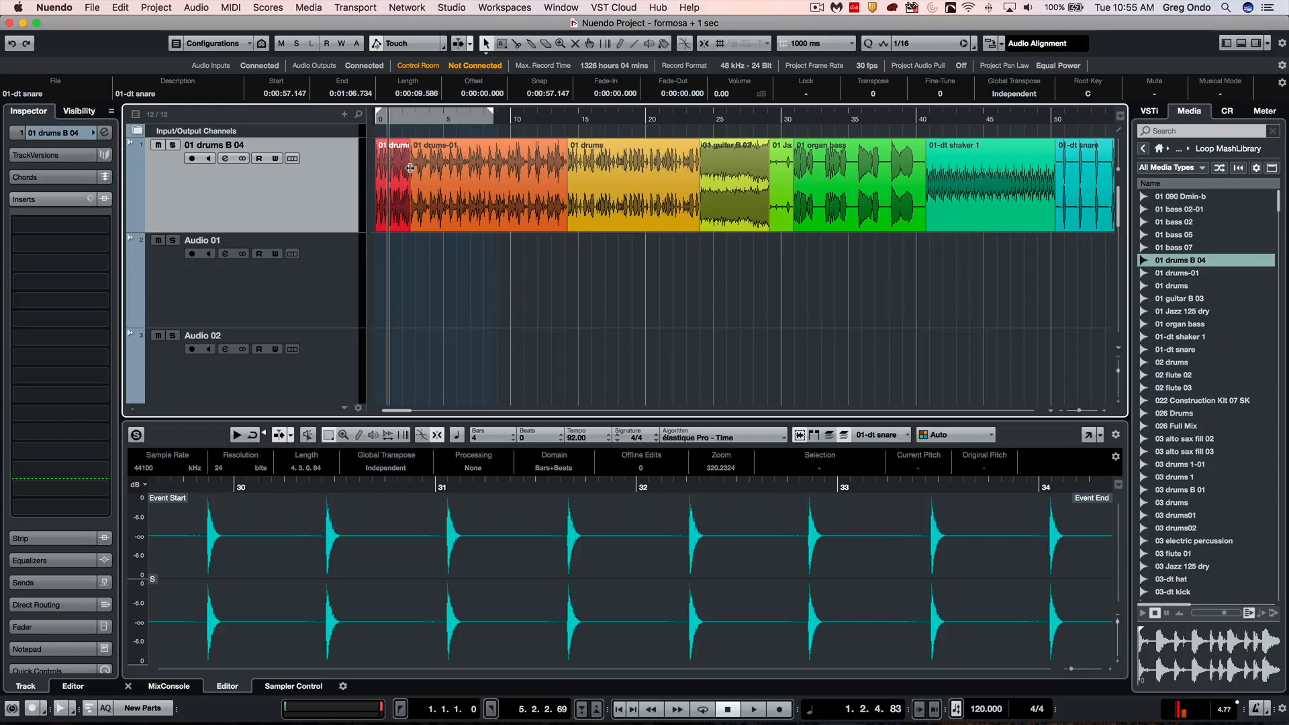
mouse_move(730, 177)
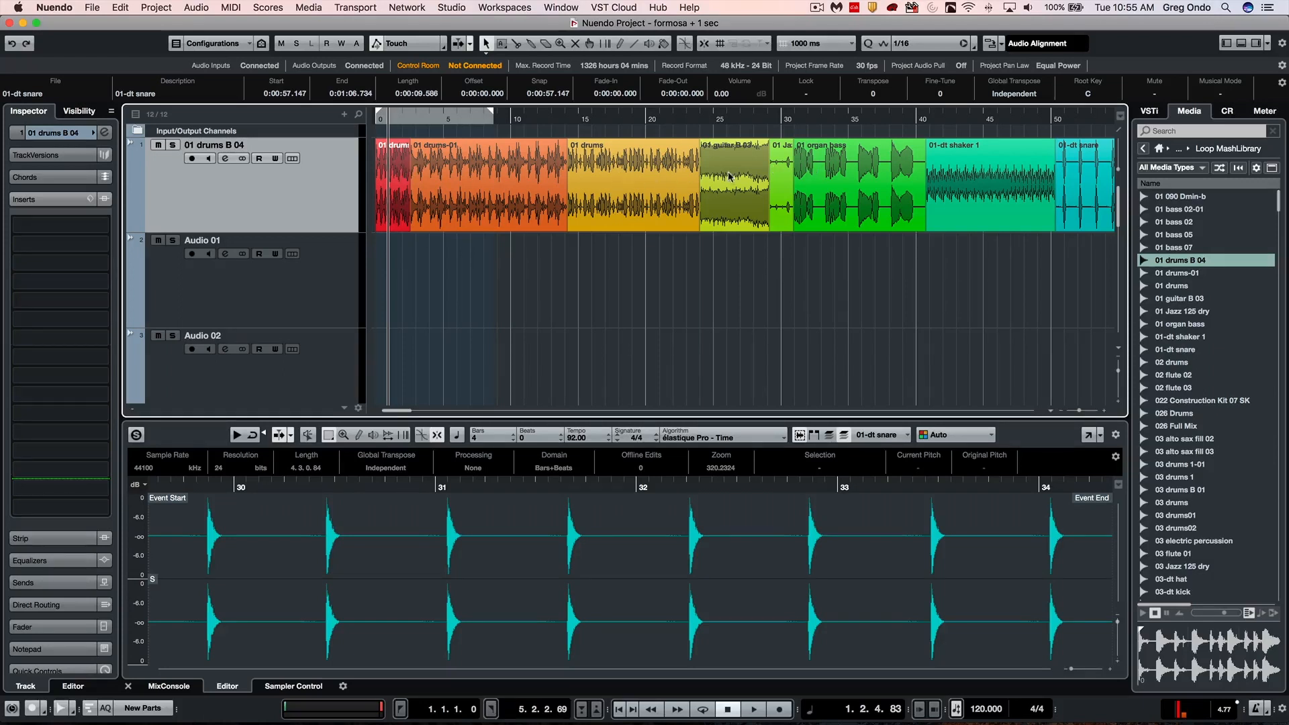
mouse_move(435, 192)
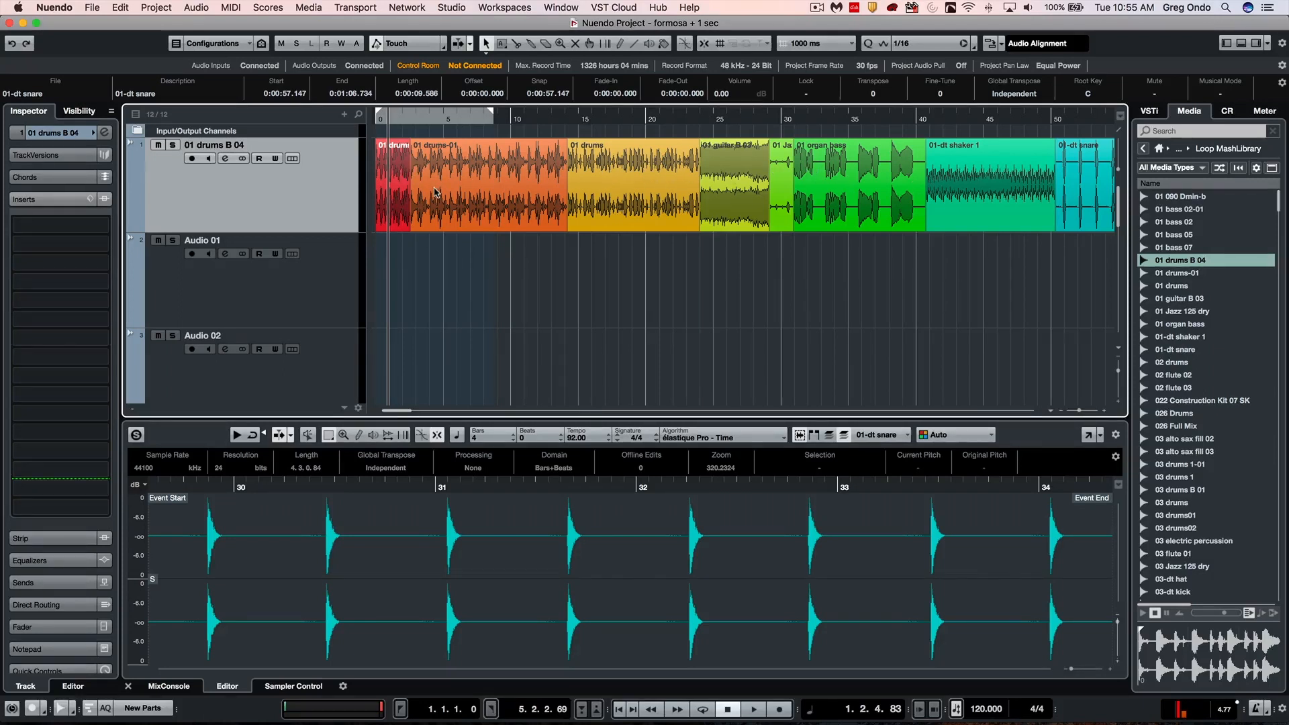
mouse_move(511, 196)
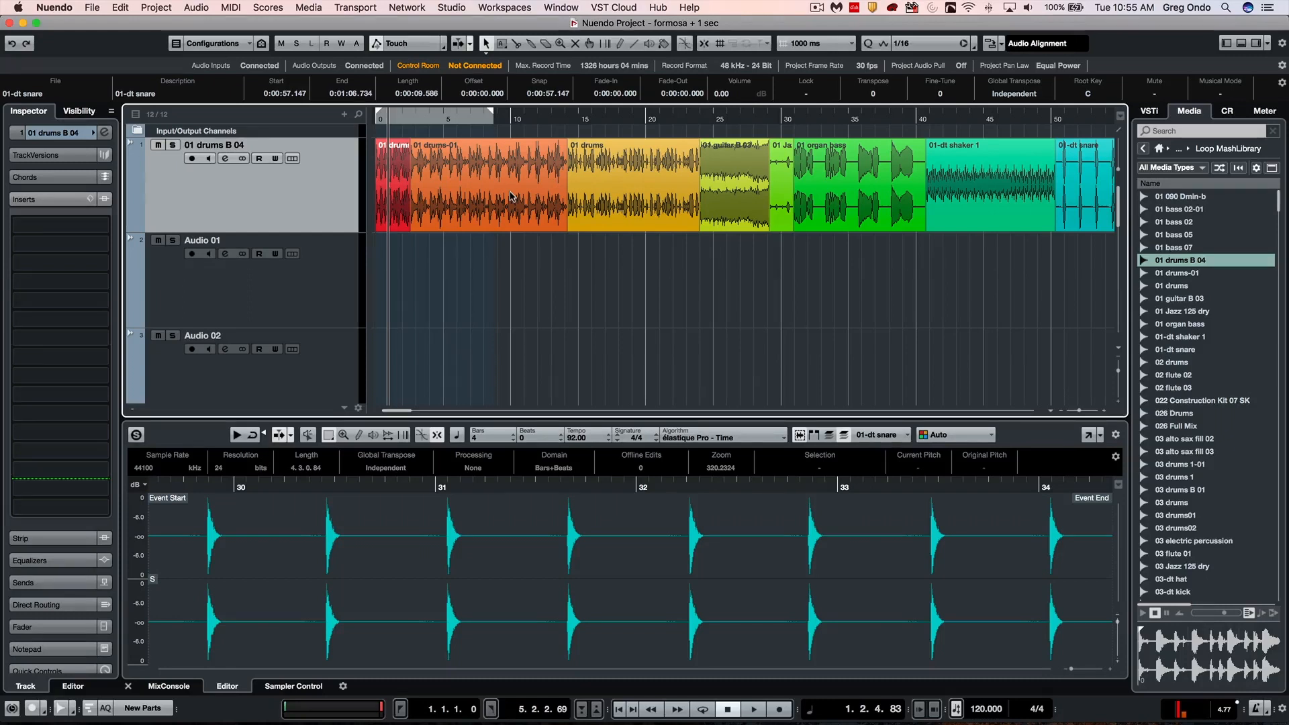
mouse_move(440, 210)
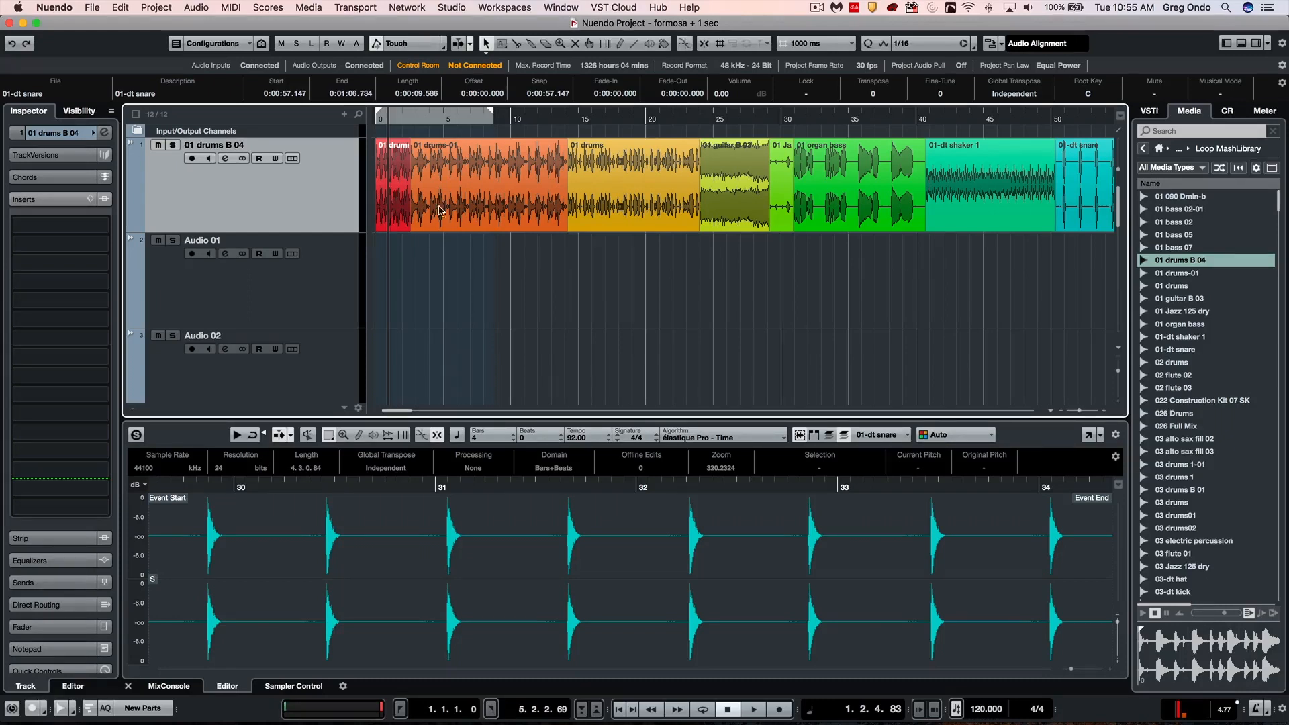
mouse_move(595, 186)
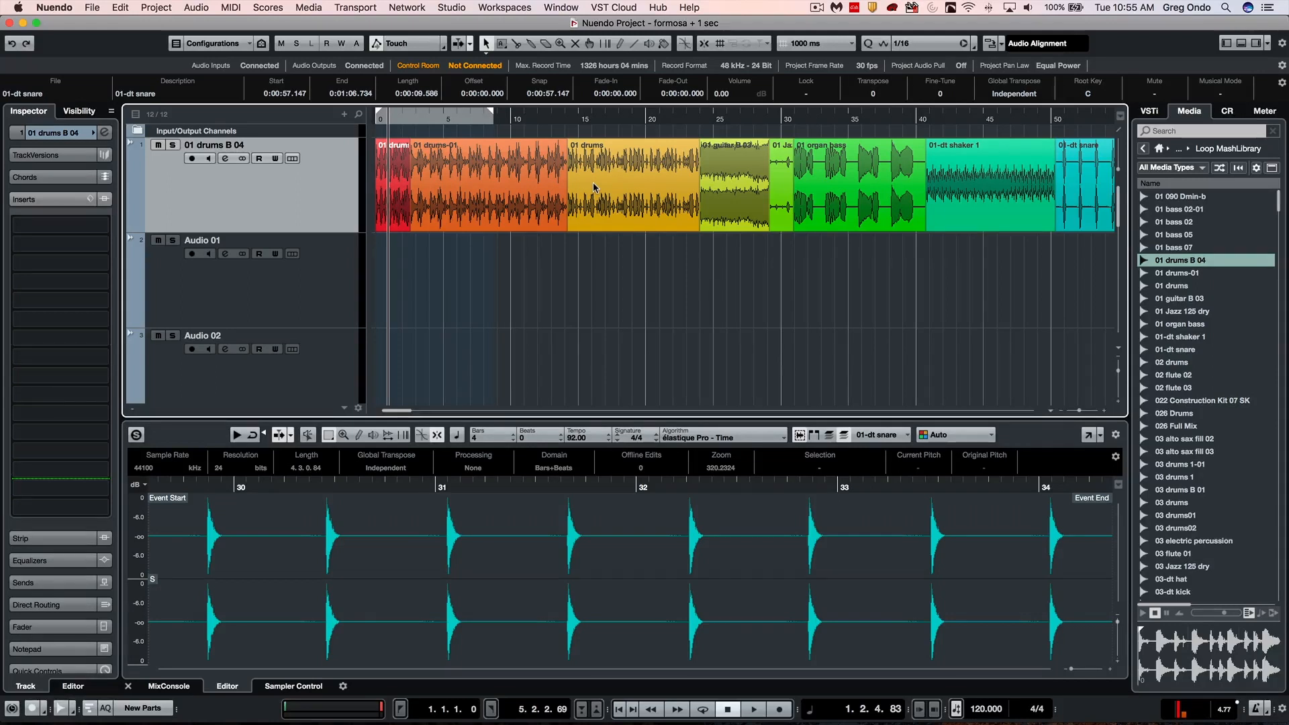
mouse_move(139, 262)
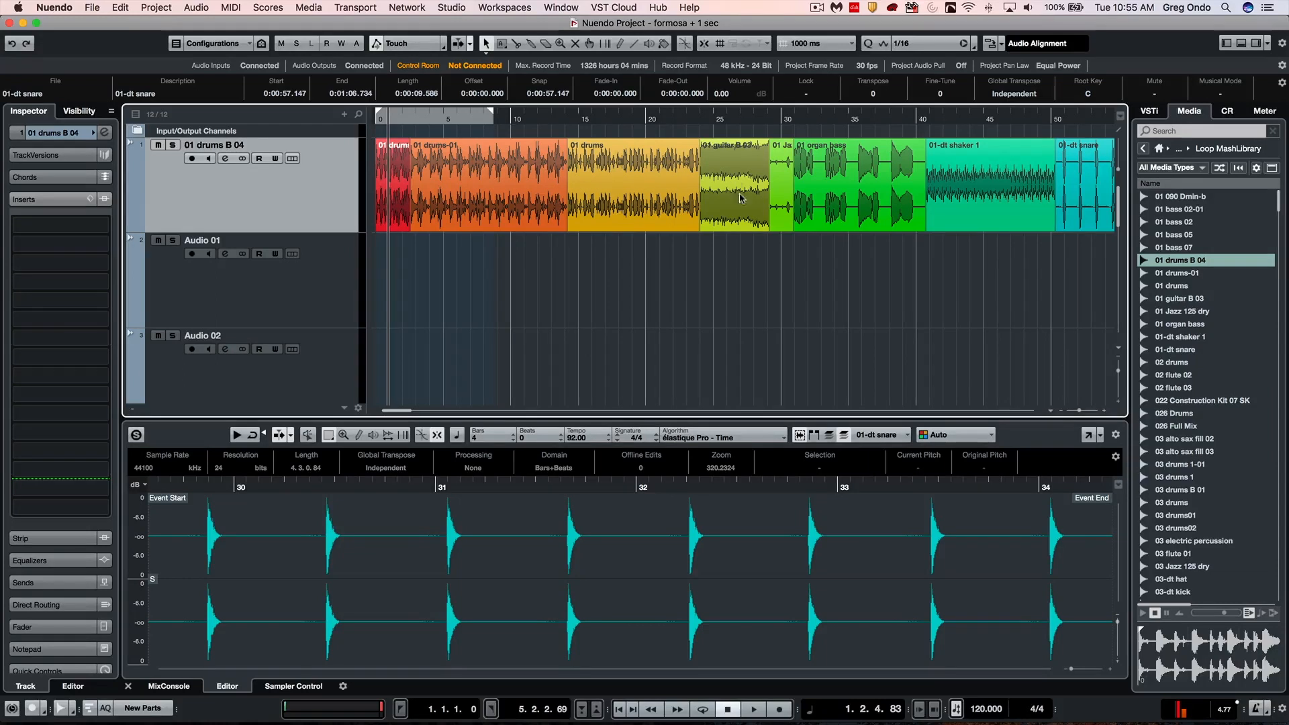
mouse_move(120, 8)
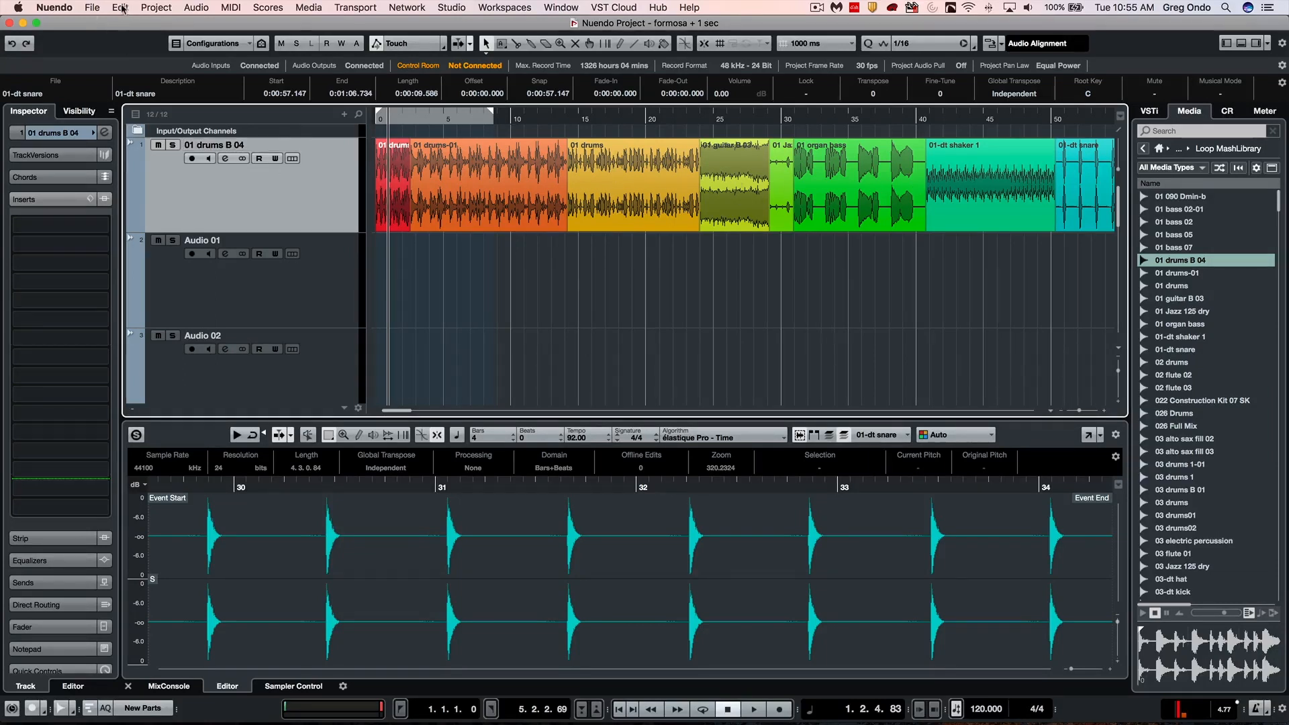
Bring up the Project Logical Editor from the Edit menu
left_click(121, 8)
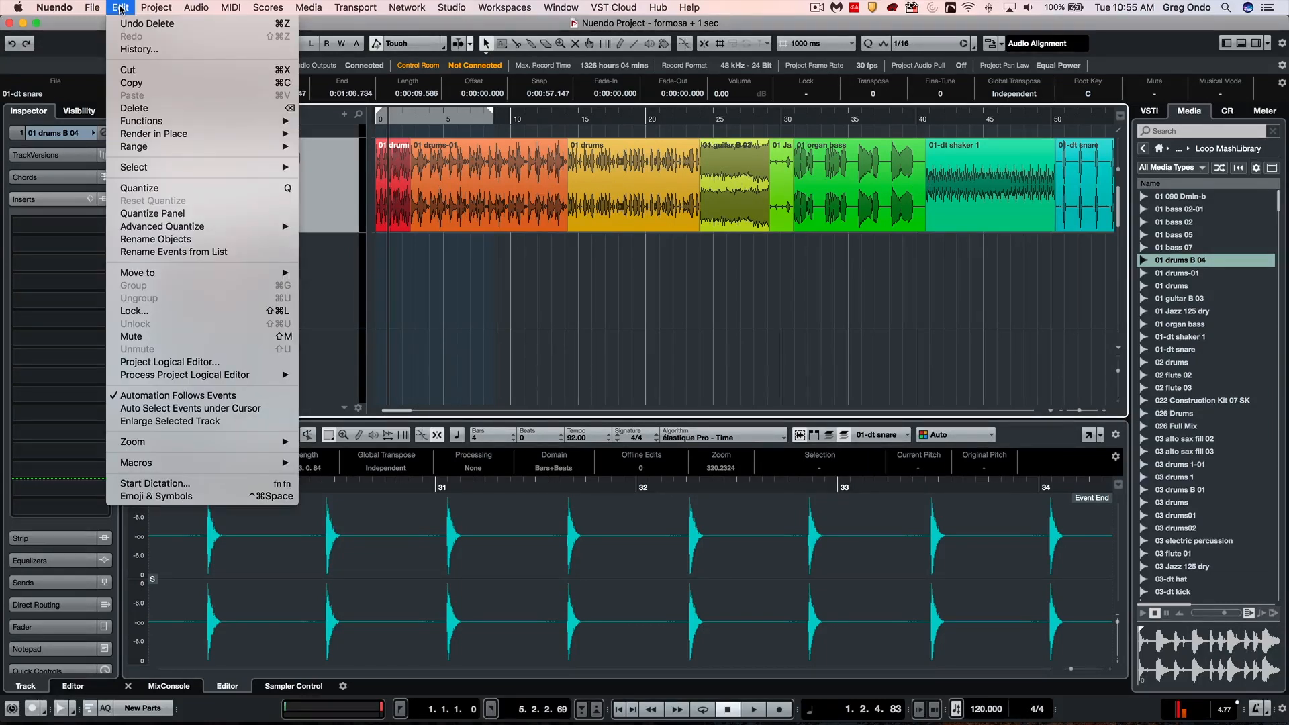
mouse_move(162, 225)
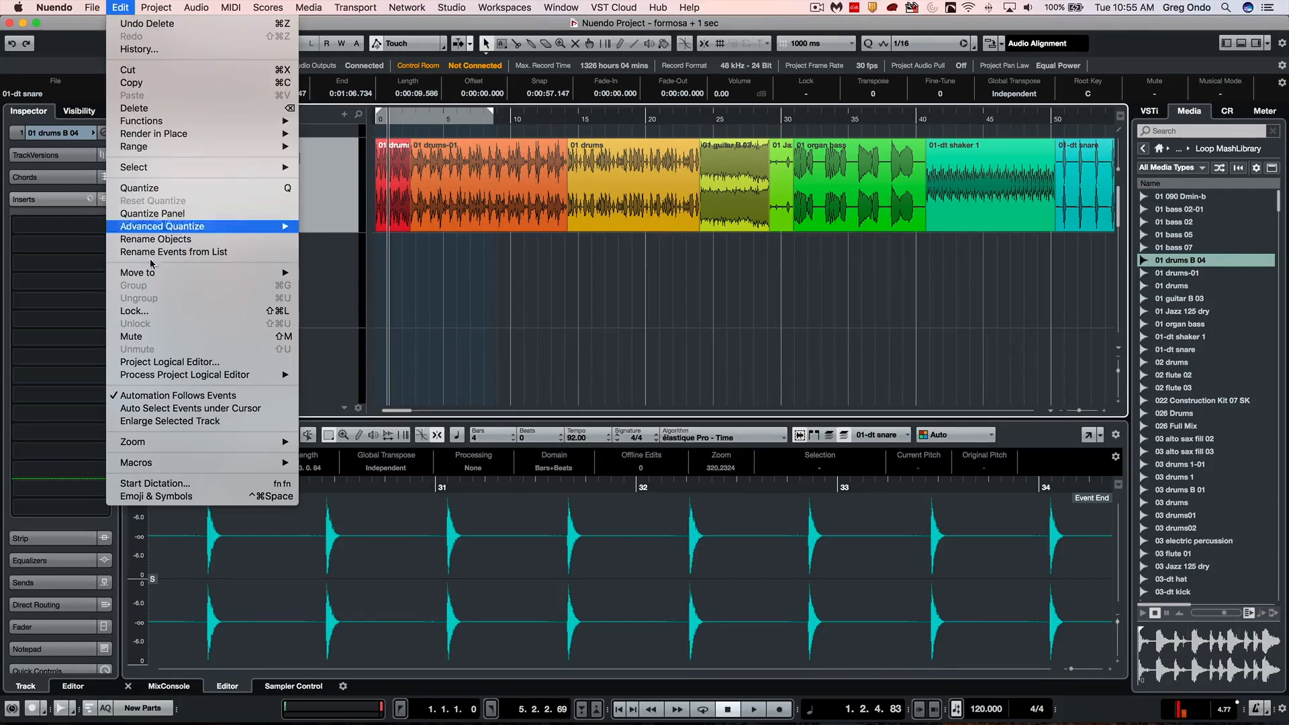
mouse_move(169, 362)
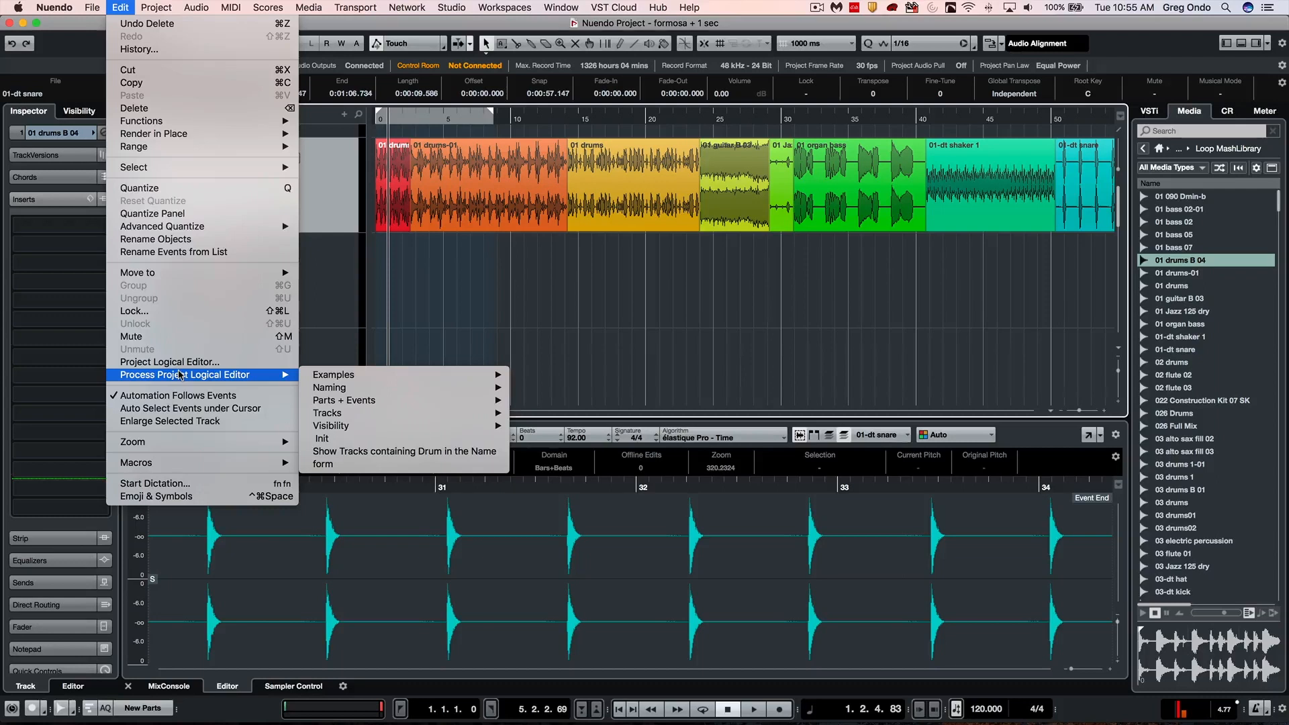
left_click(169, 361)
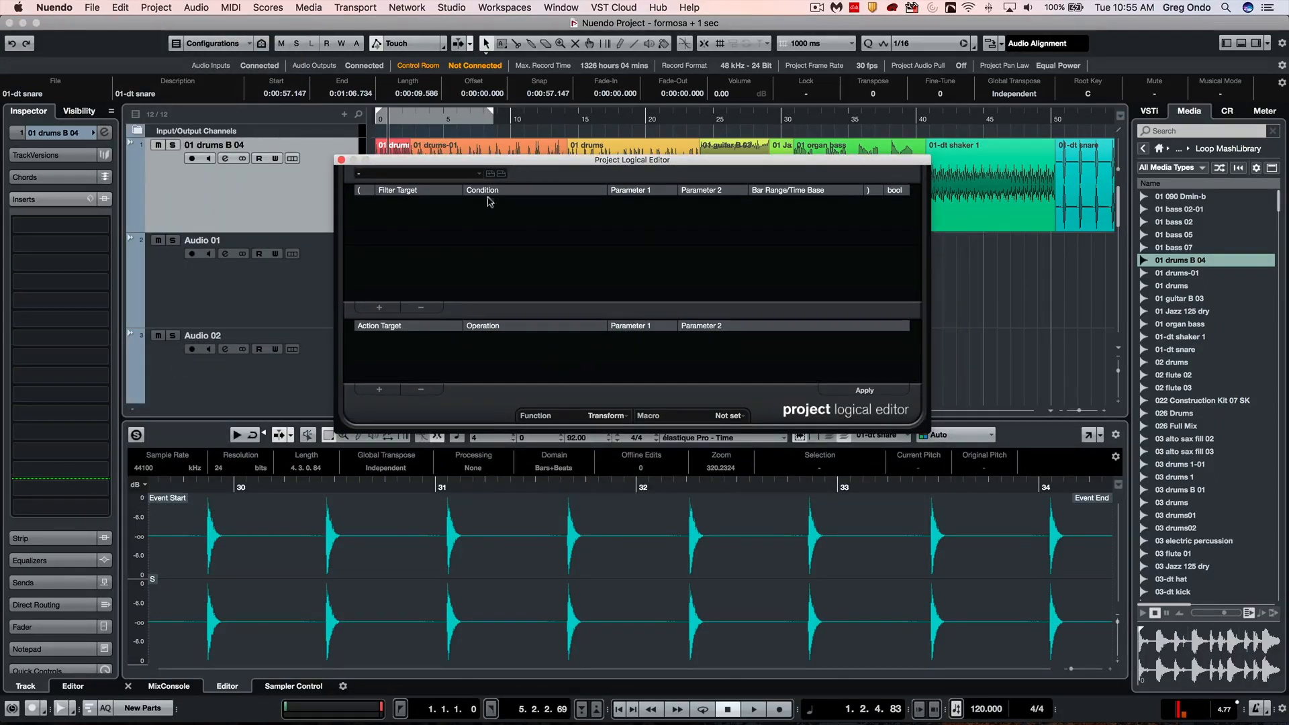
left_click(607, 415)
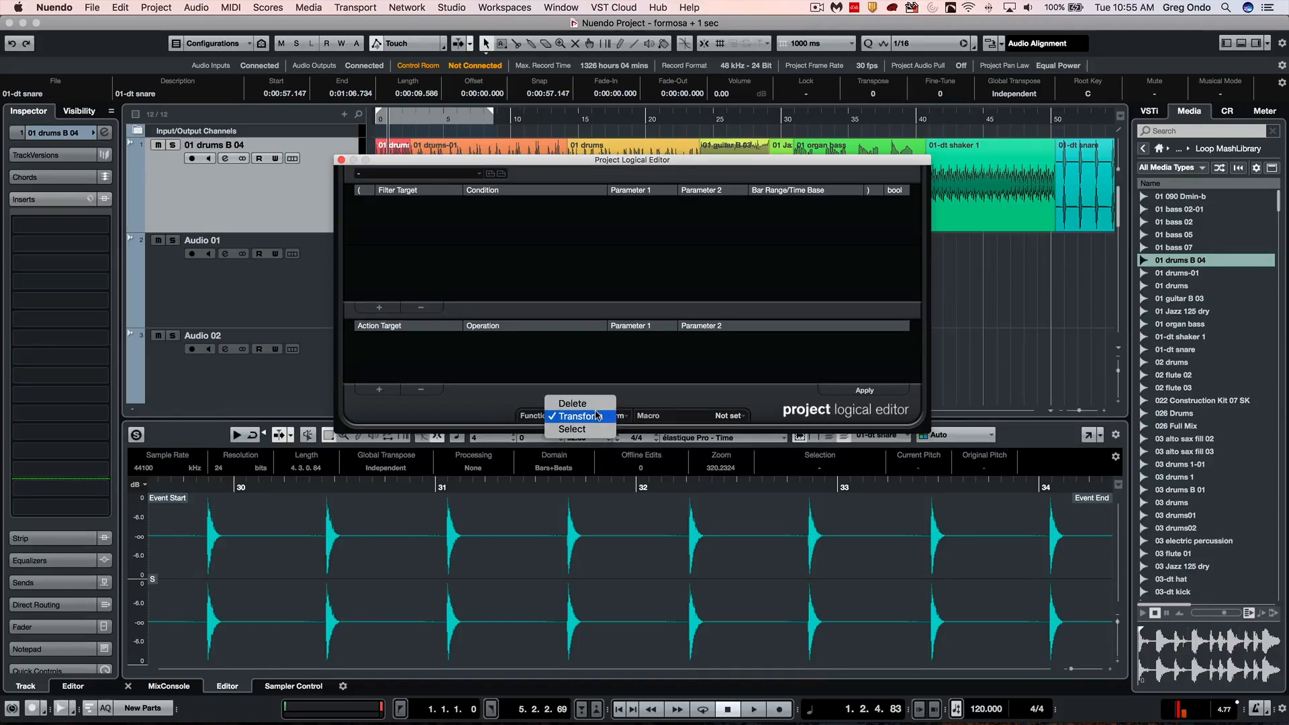
mouse_move(573, 430)
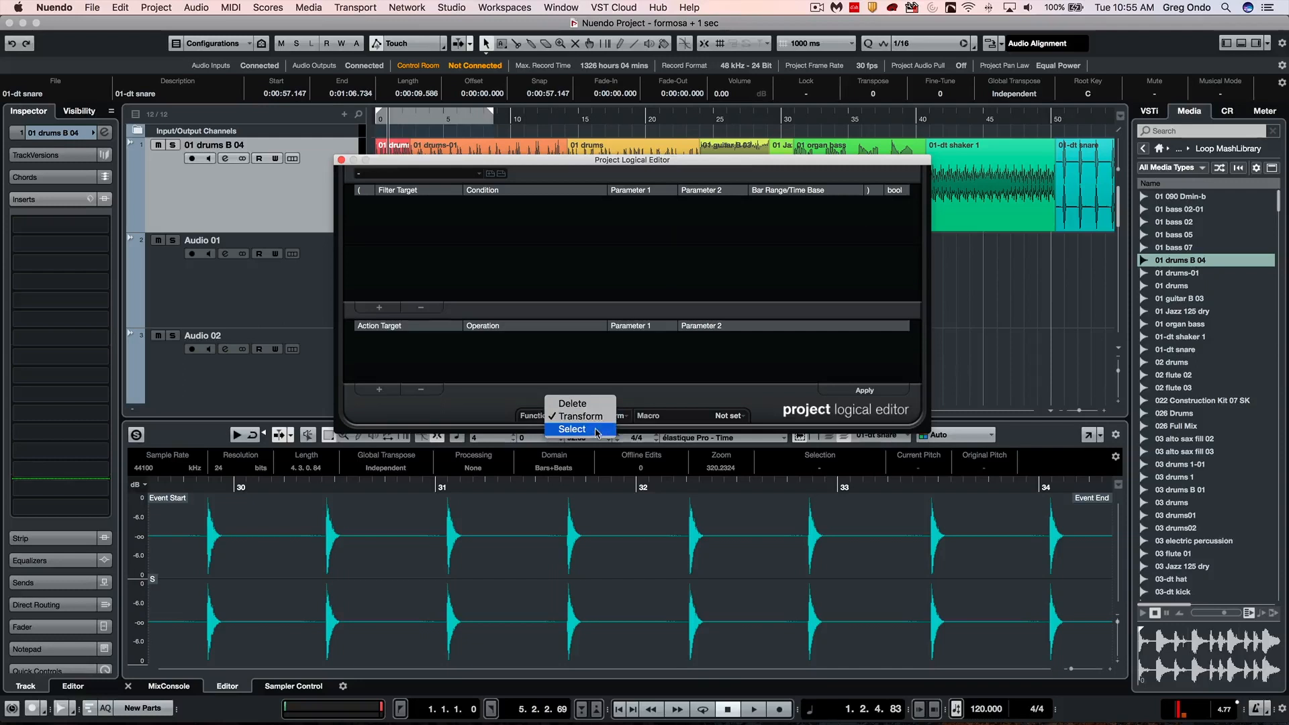
left_click(573, 415)
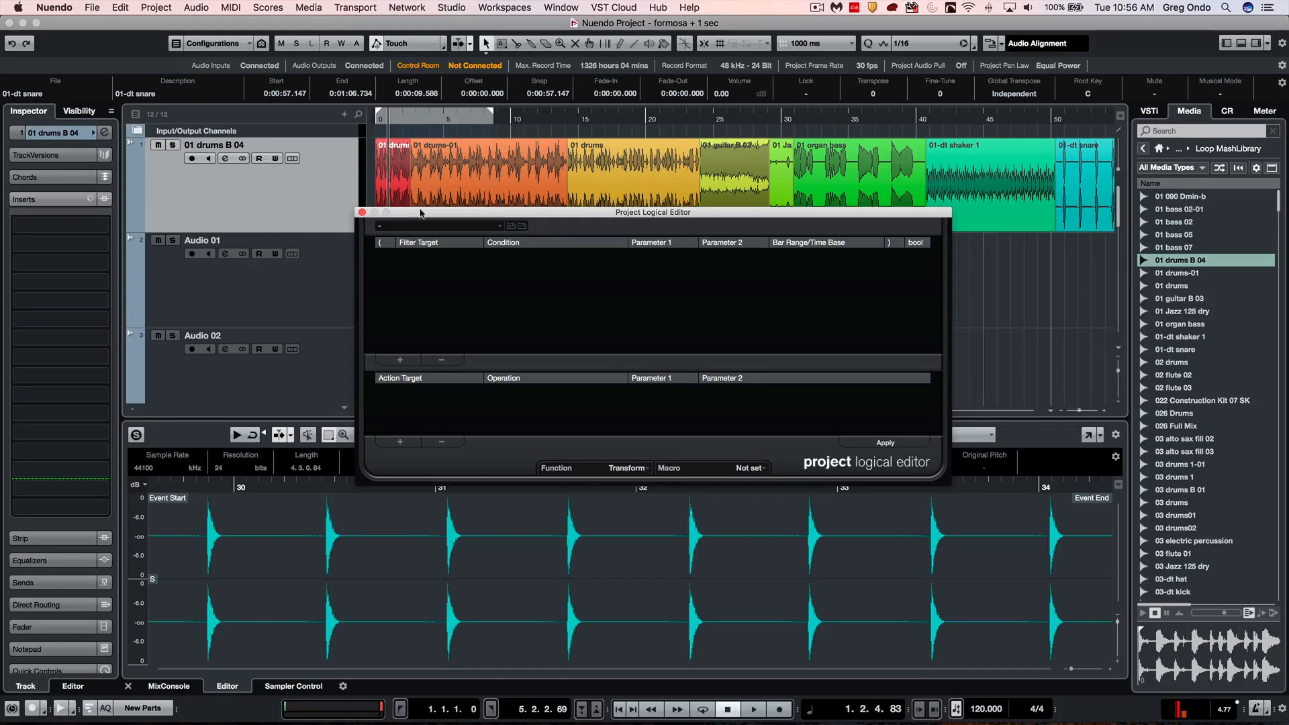
mouse_move(764, 428)
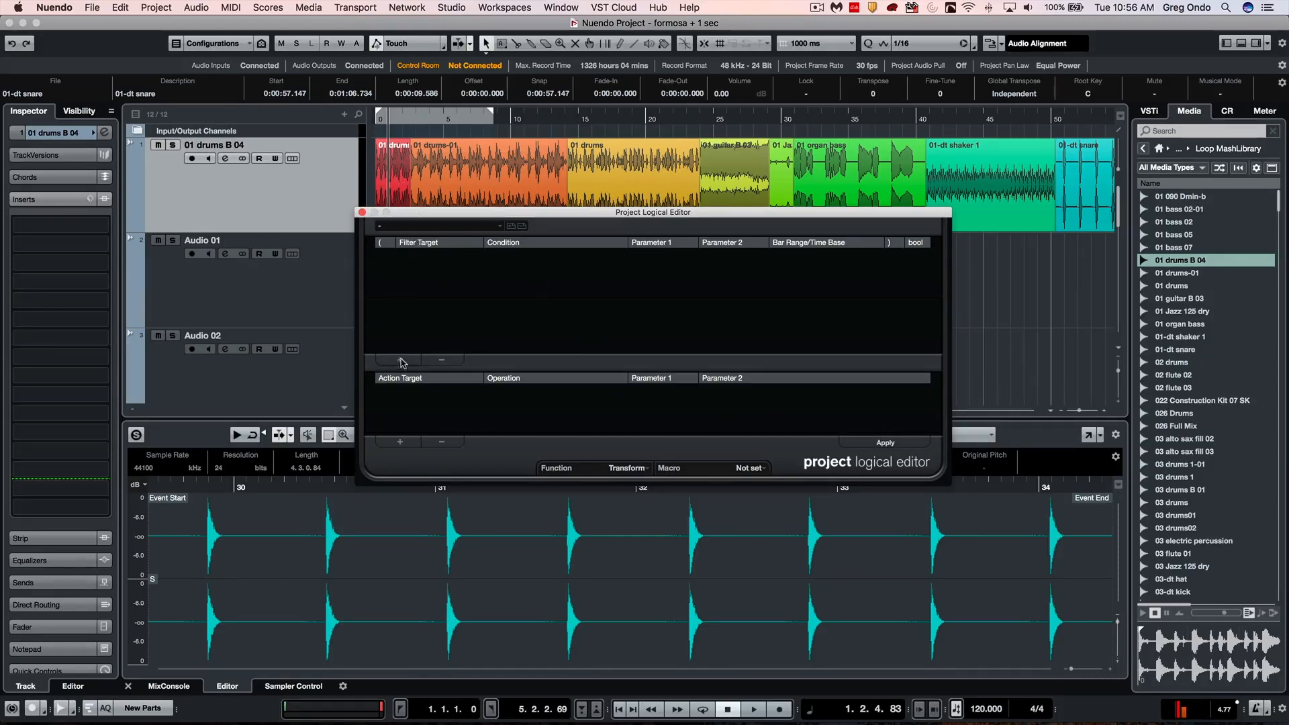
mouse_move(502, 330)
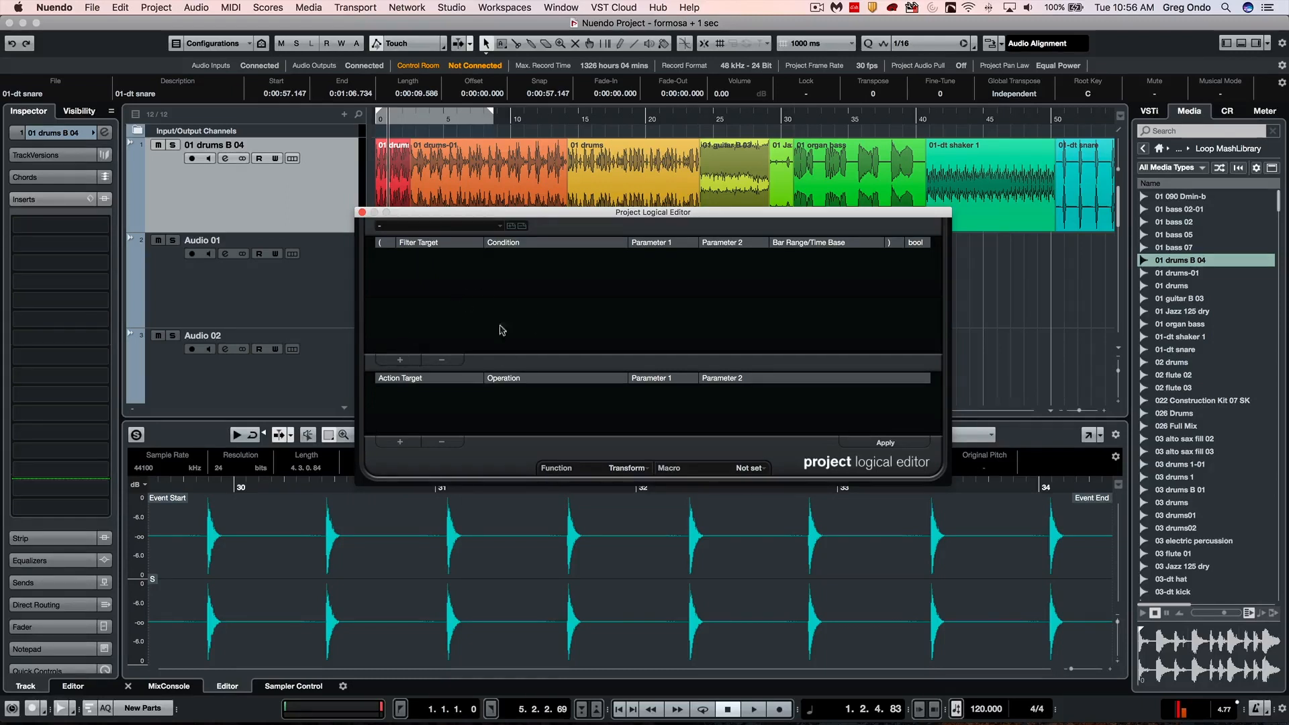
mouse_move(611, 287)
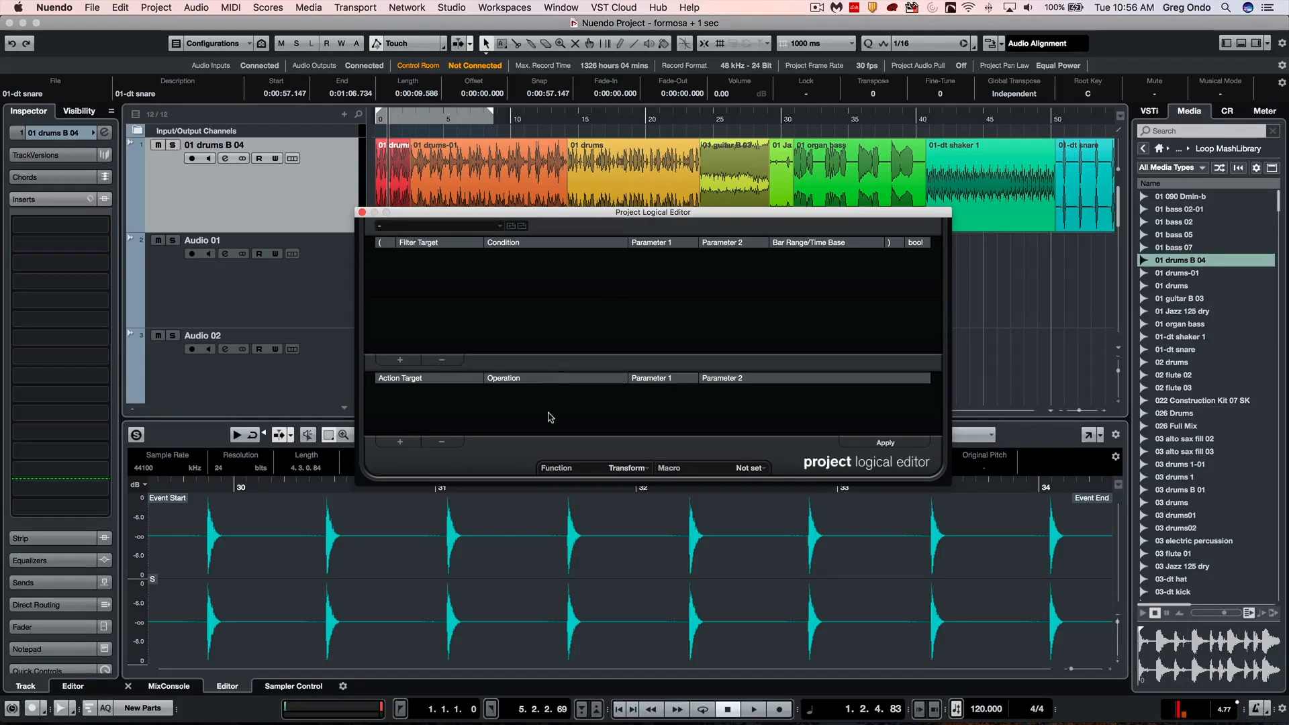
mouse_move(336, 406)
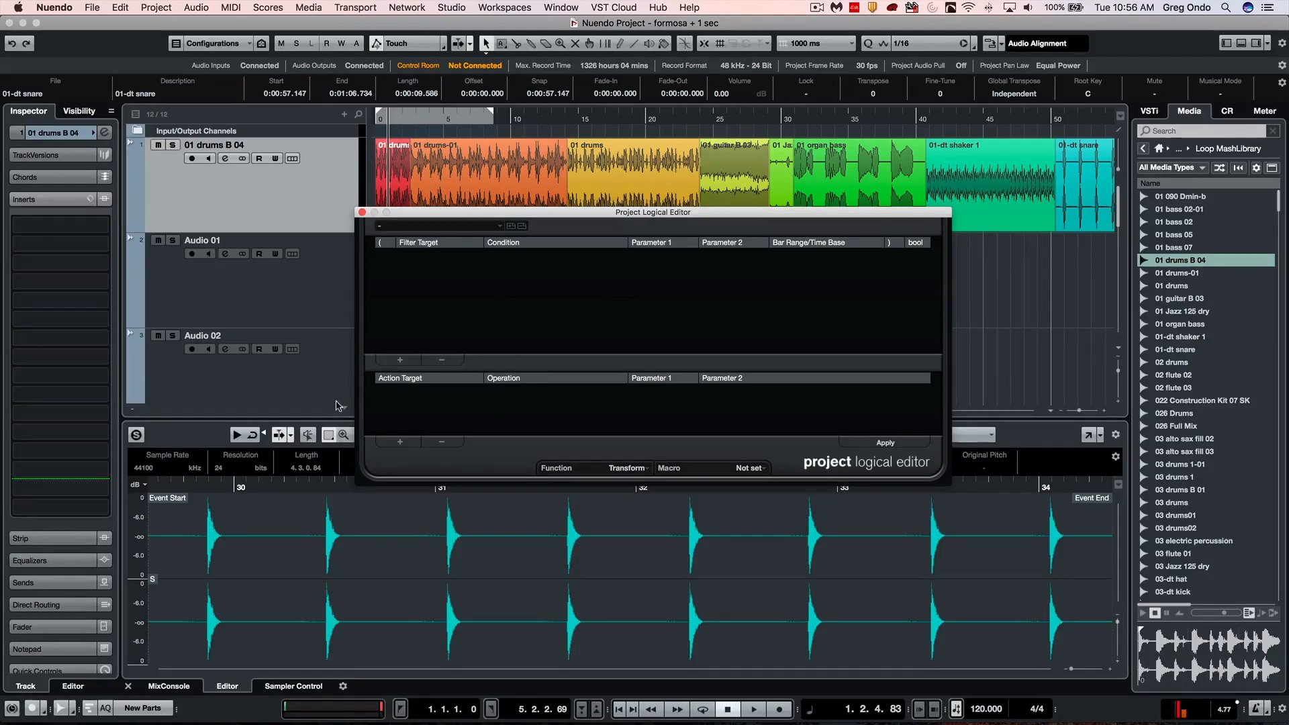
mouse_move(417, 401)
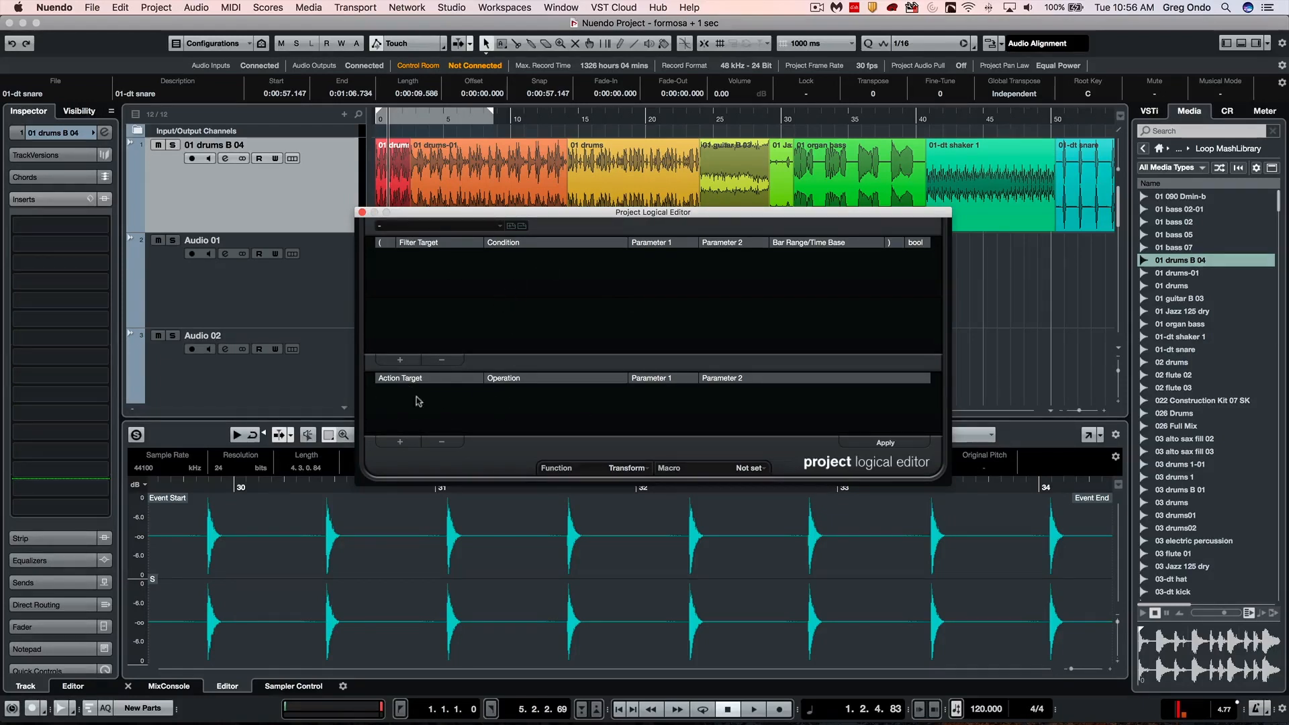
mouse_move(435, 288)
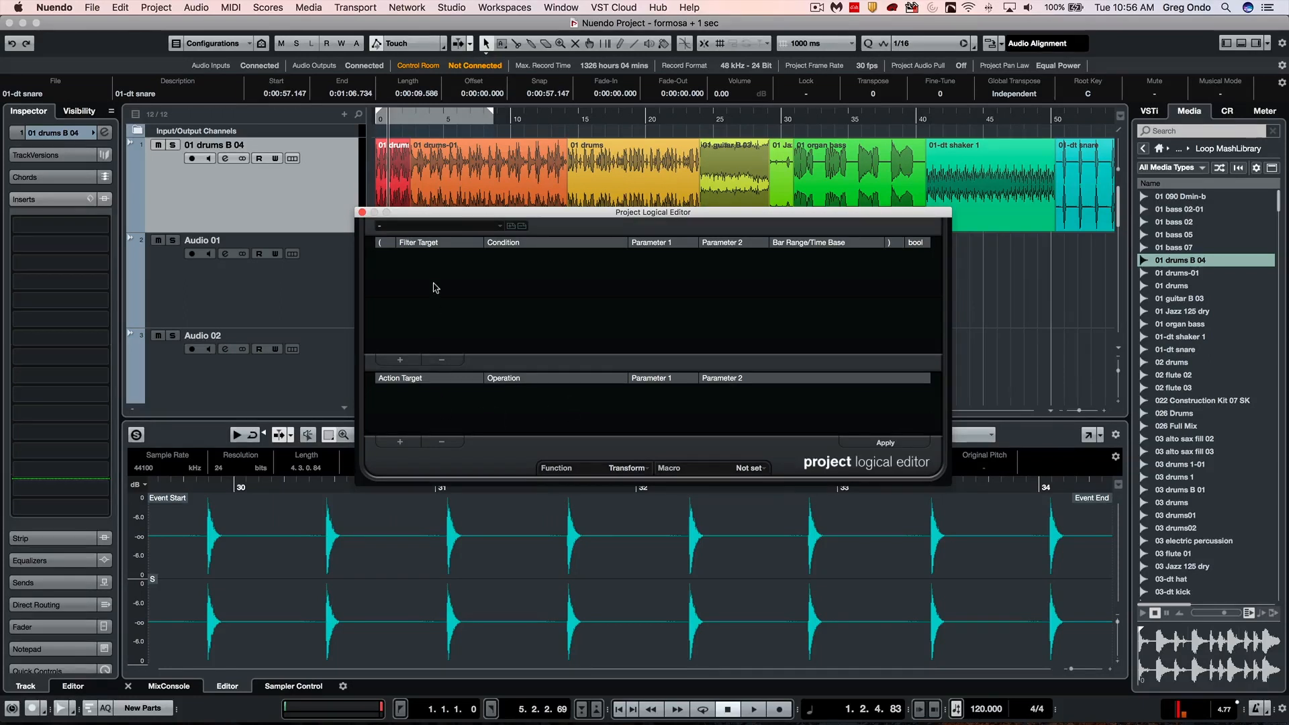
Add two filter conditions: Container Type is Part and Container Type is Event
left_click(435, 255)
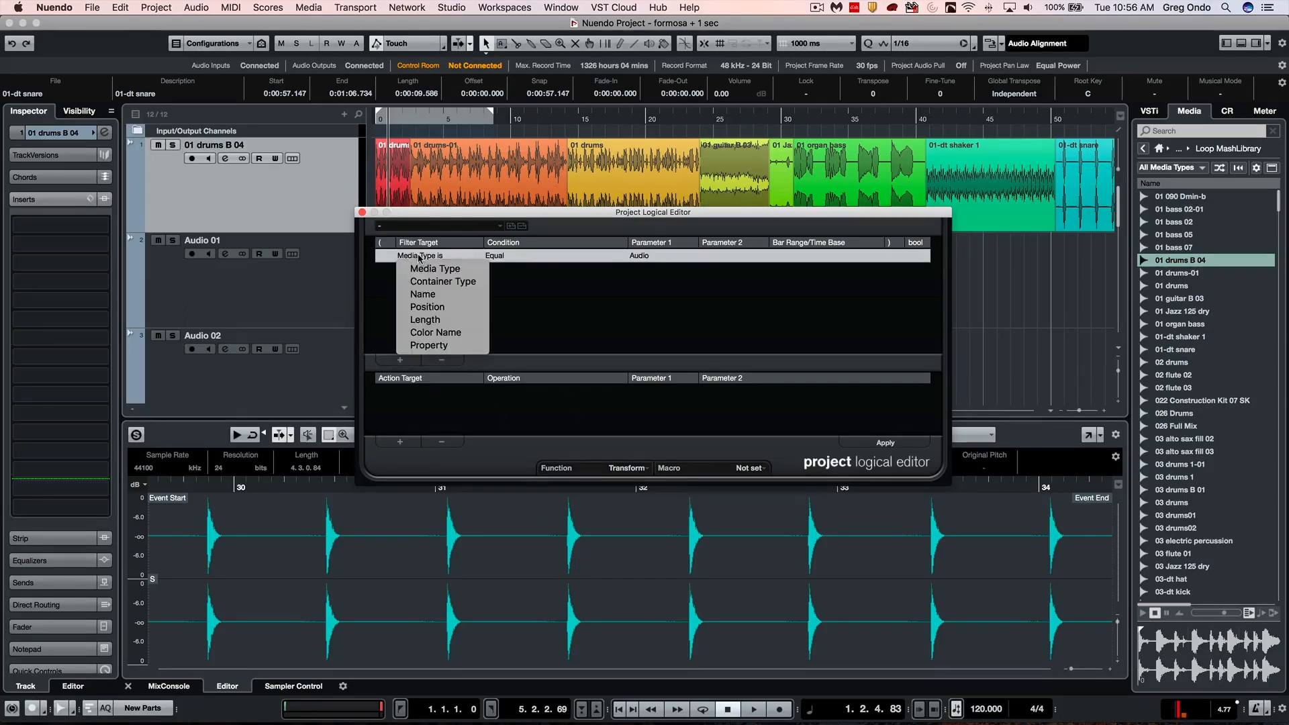
left_click(442, 281)
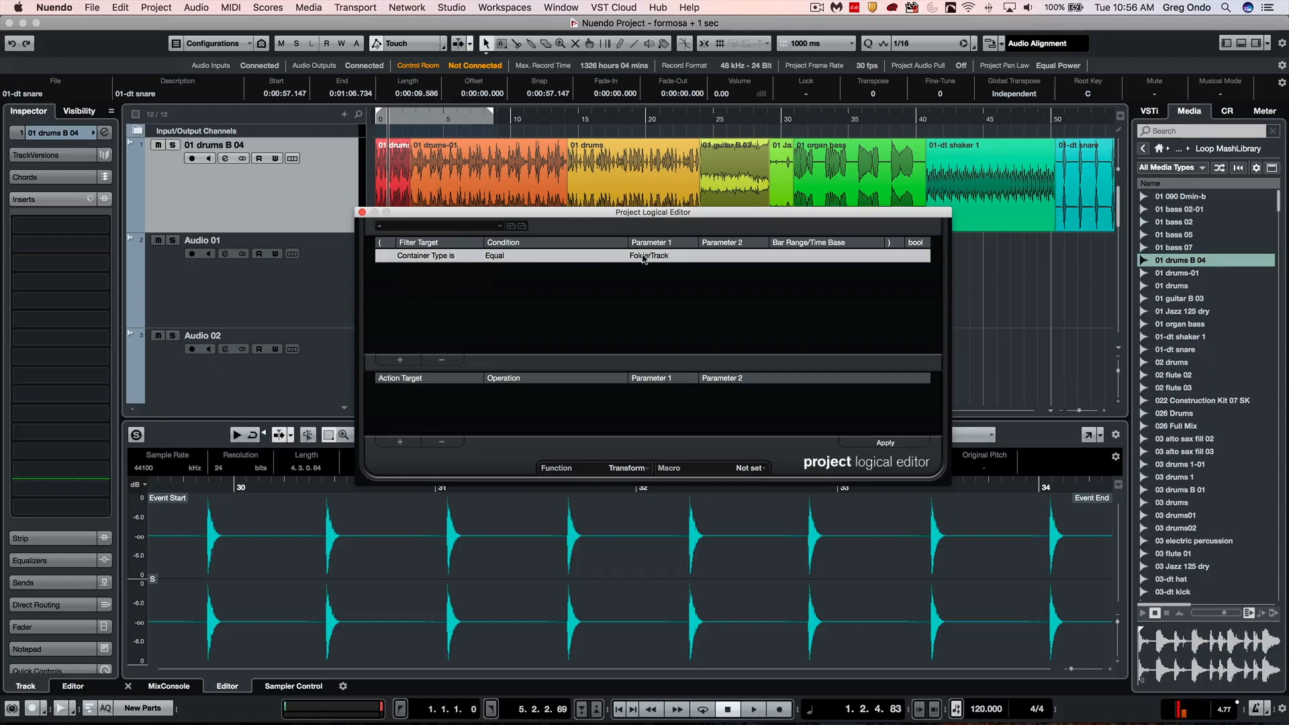
left_click(648, 255)
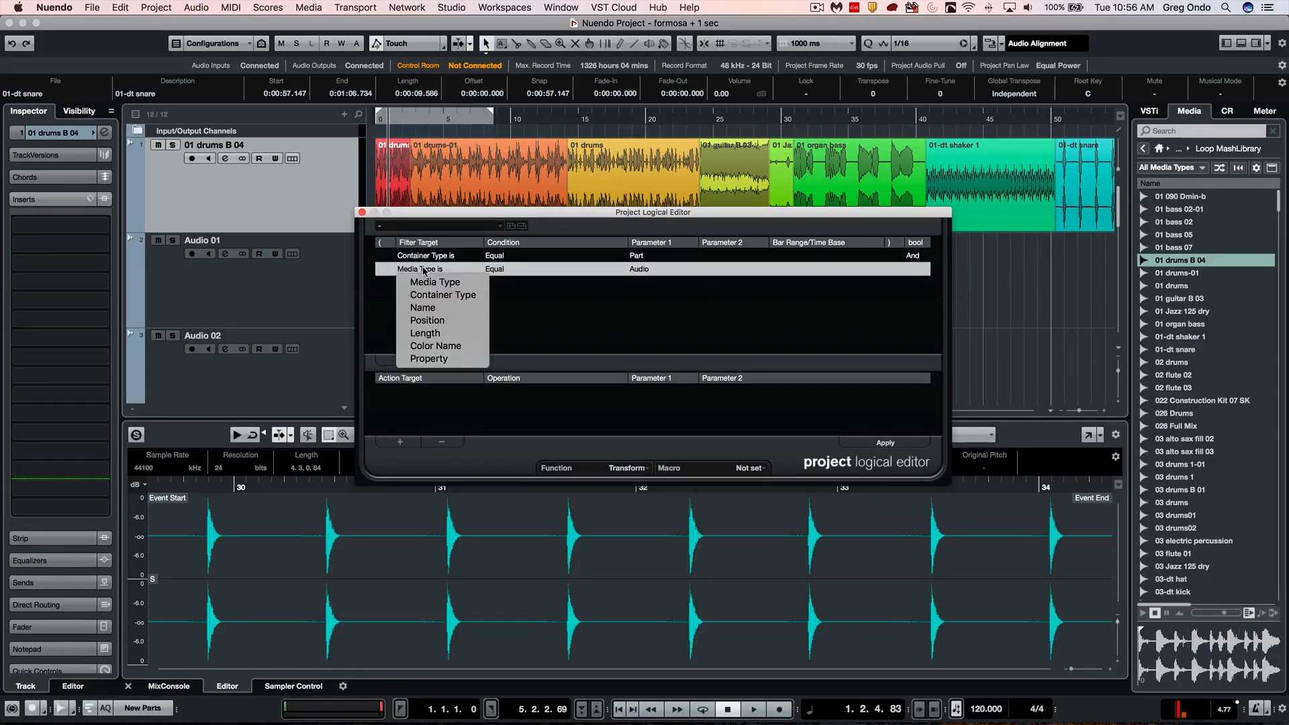
left_click(443, 295)
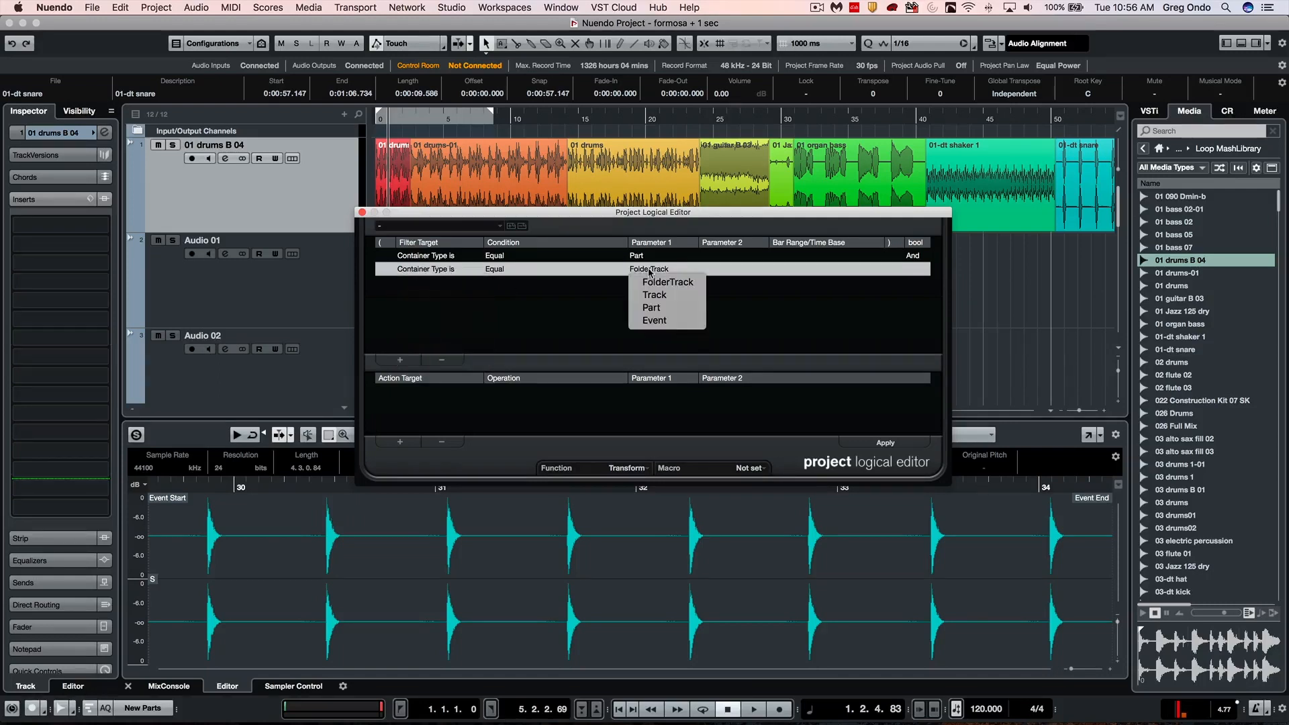
left_click(654, 320)
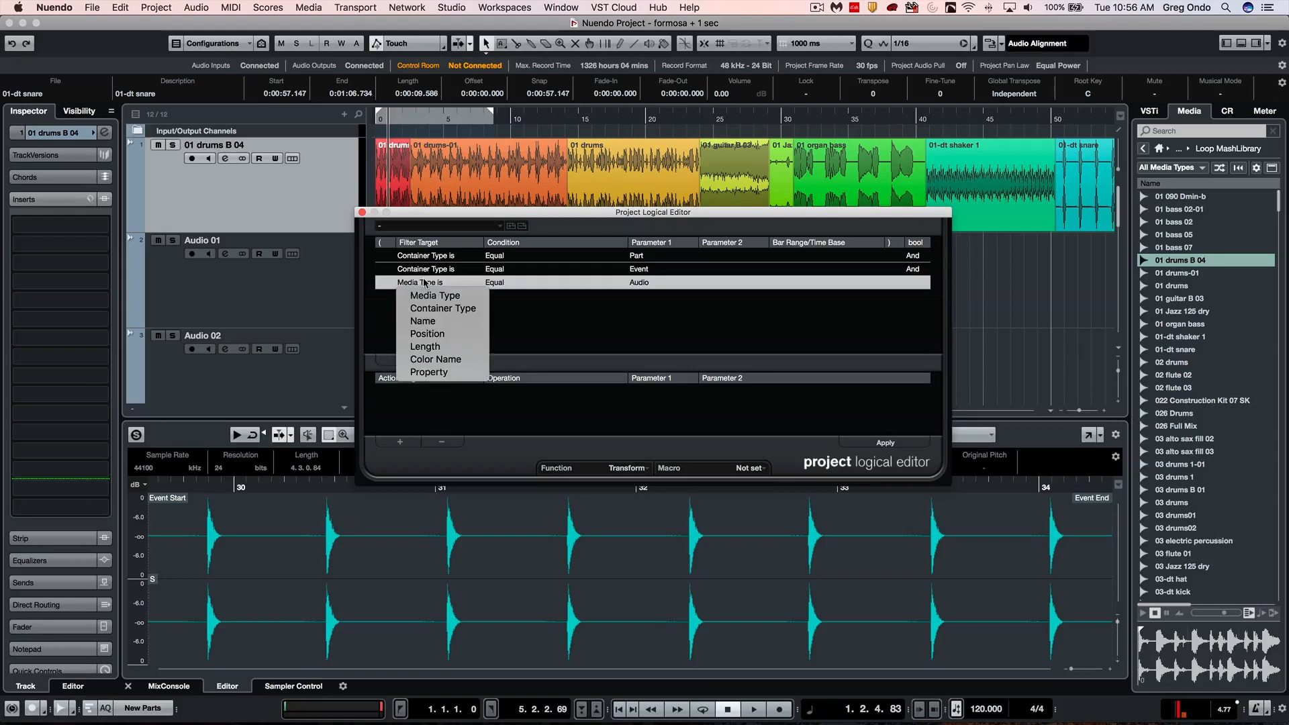
mouse_move(428, 372)
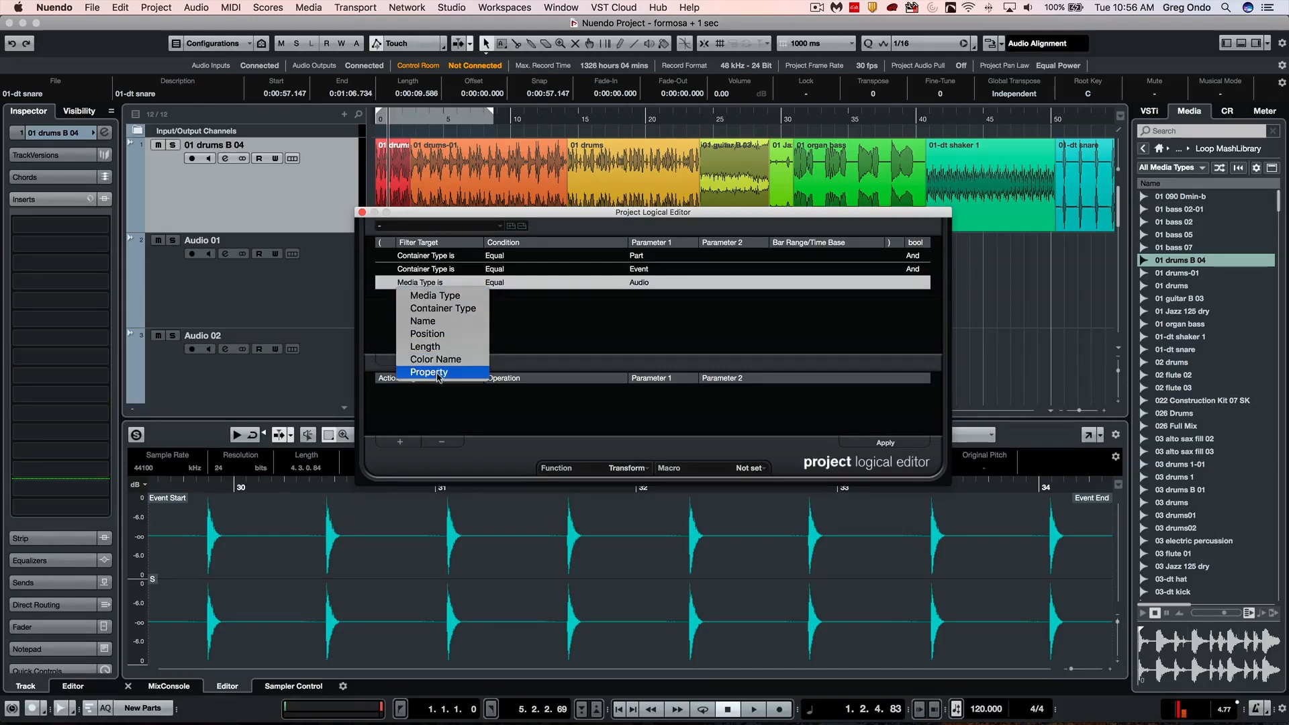
Add a third condition, Property is set 'Event is selected', and join Part/Event with Or
left_click(430, 372)
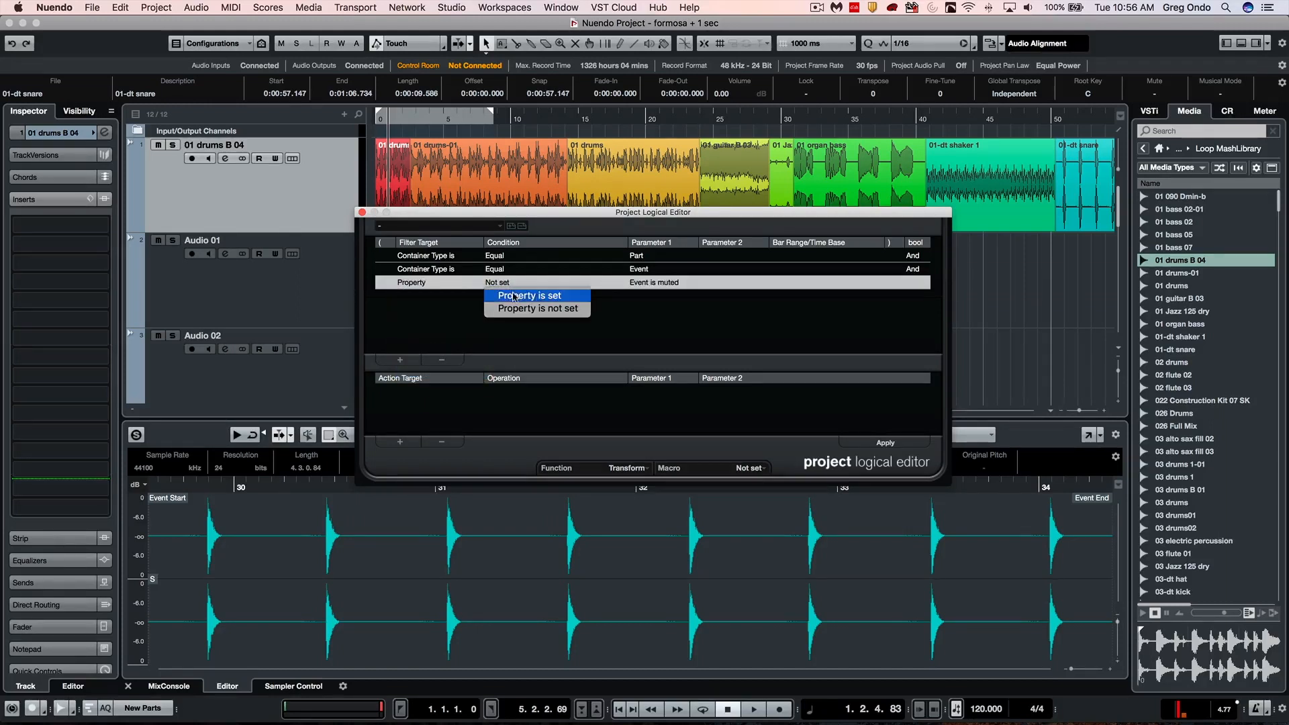
left_click(529, 296)
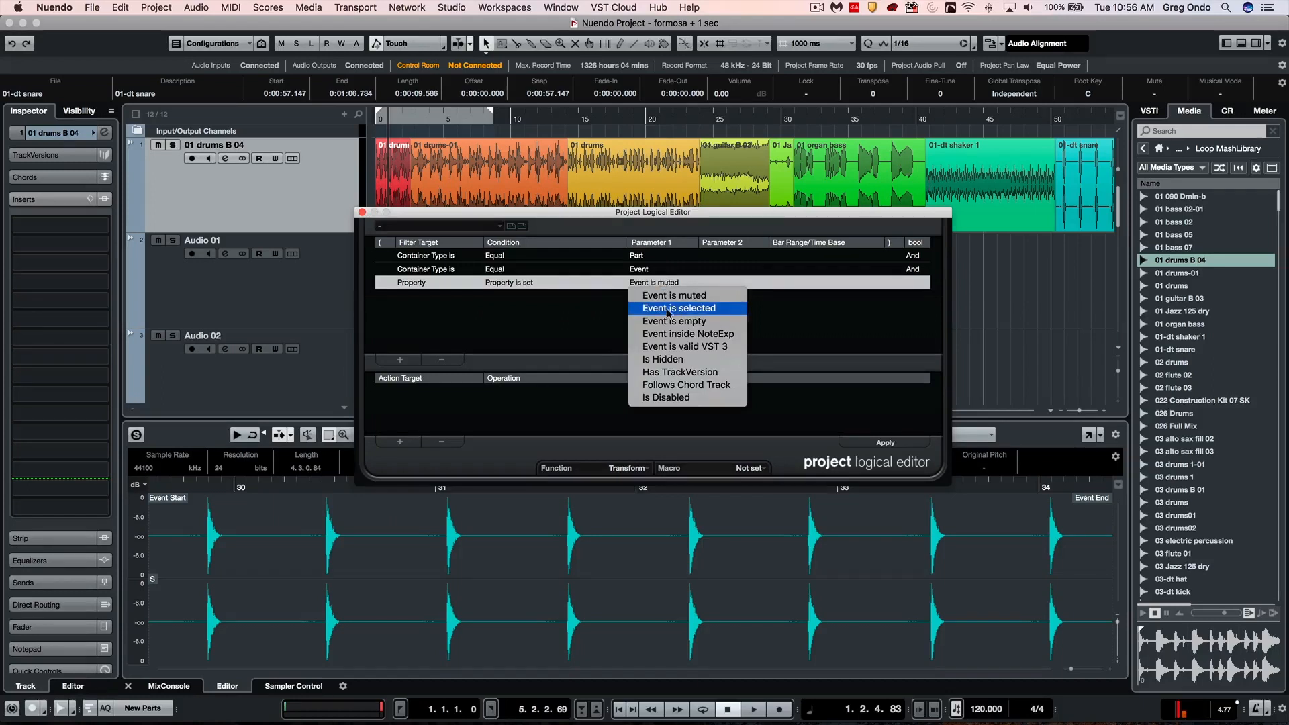
left_click(679, 308)
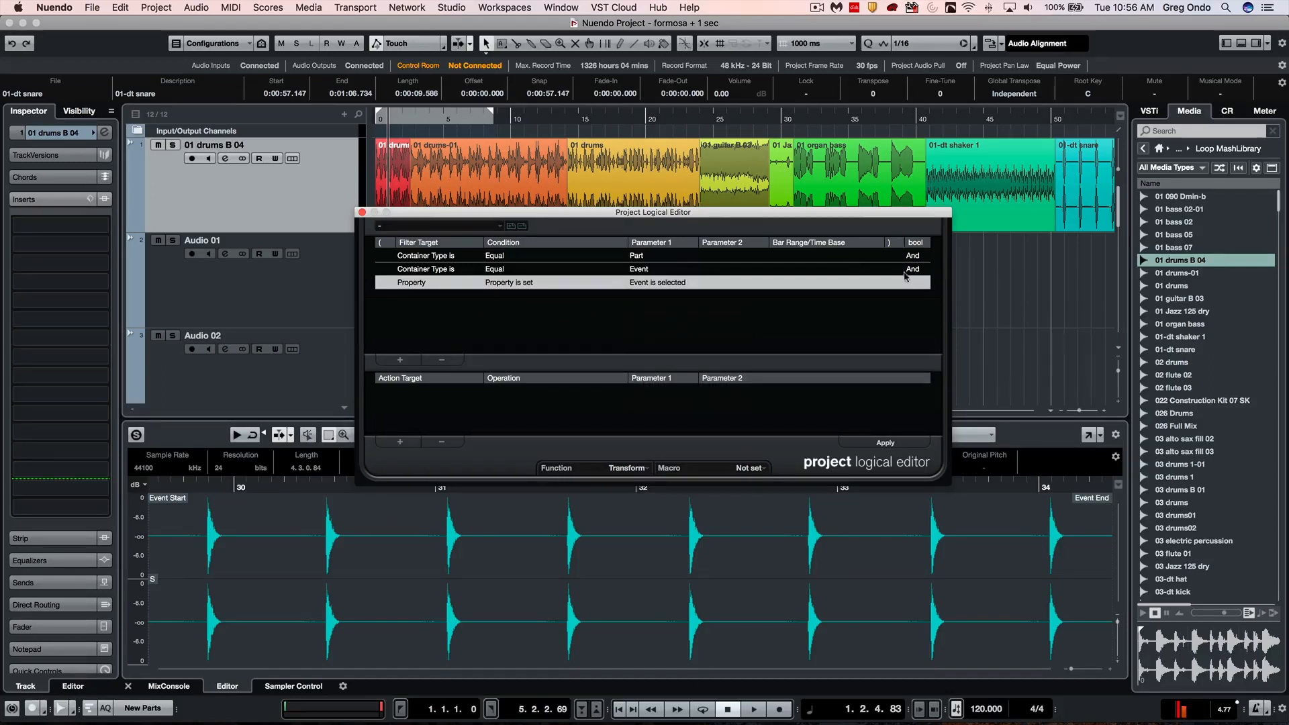
mouse_move(650, 258)
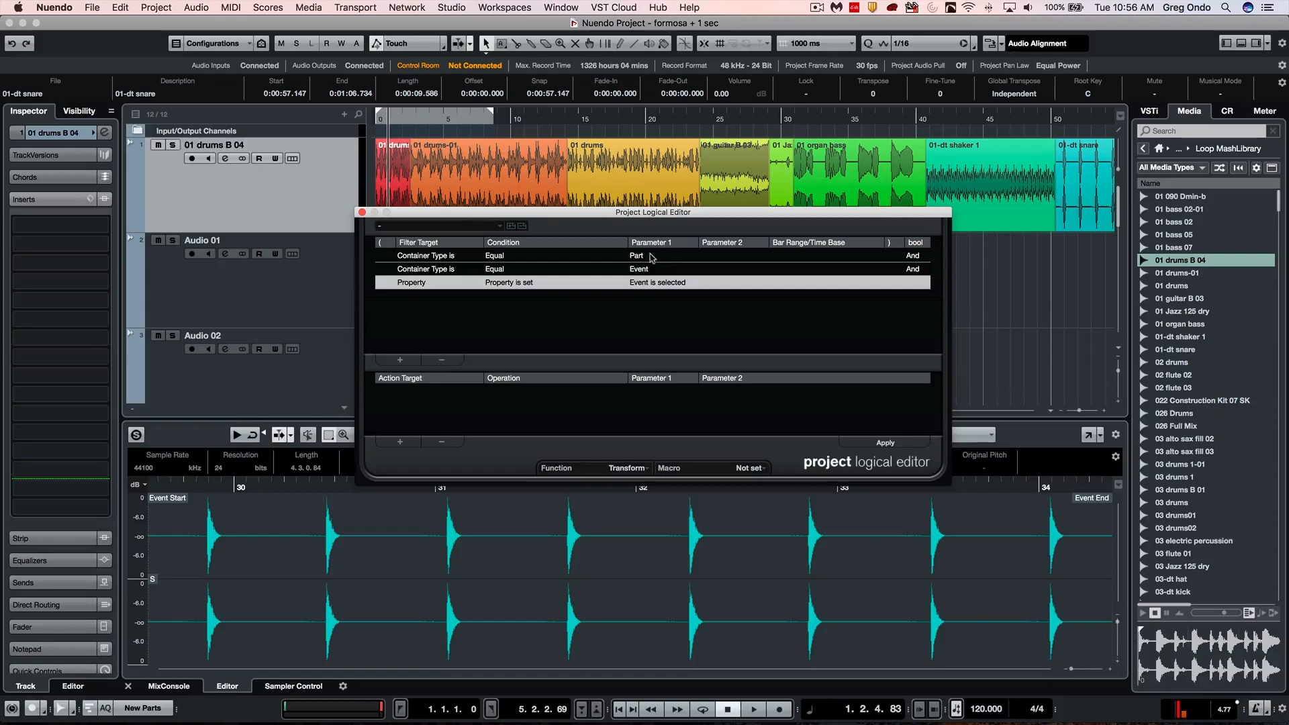
mouse_move(917, 255)
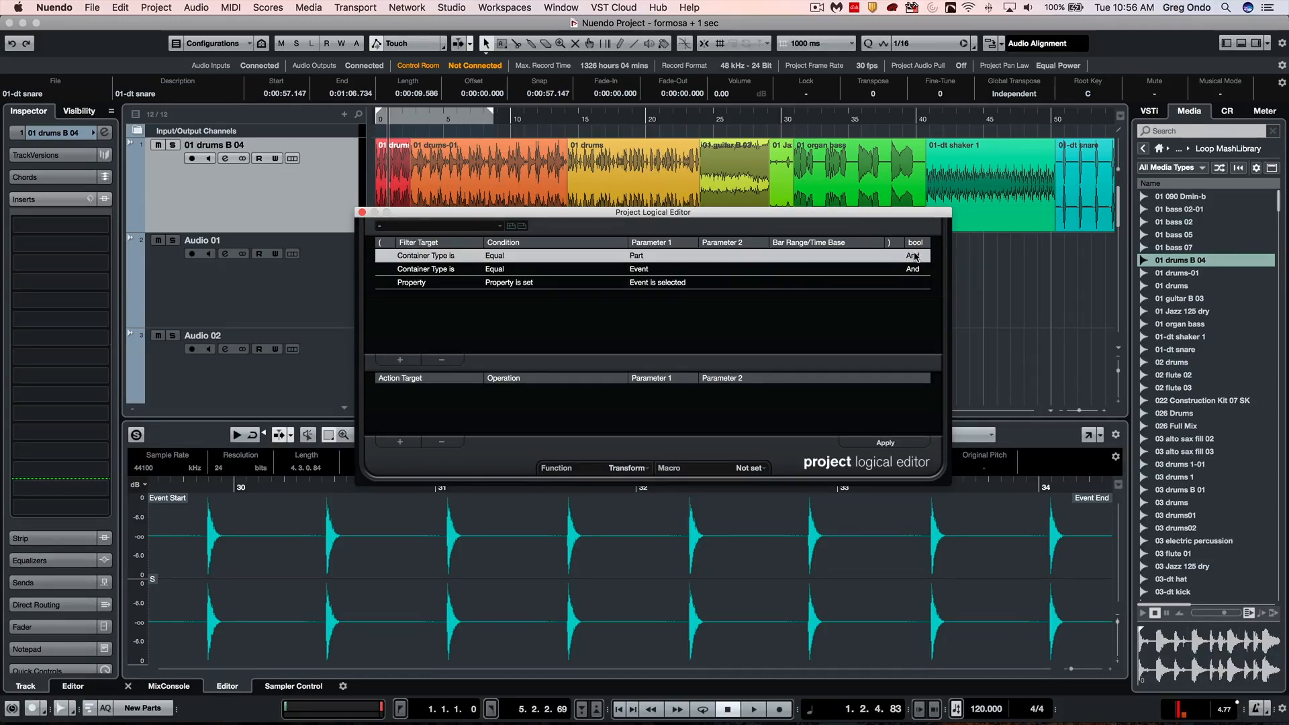
left_click(911, 256)
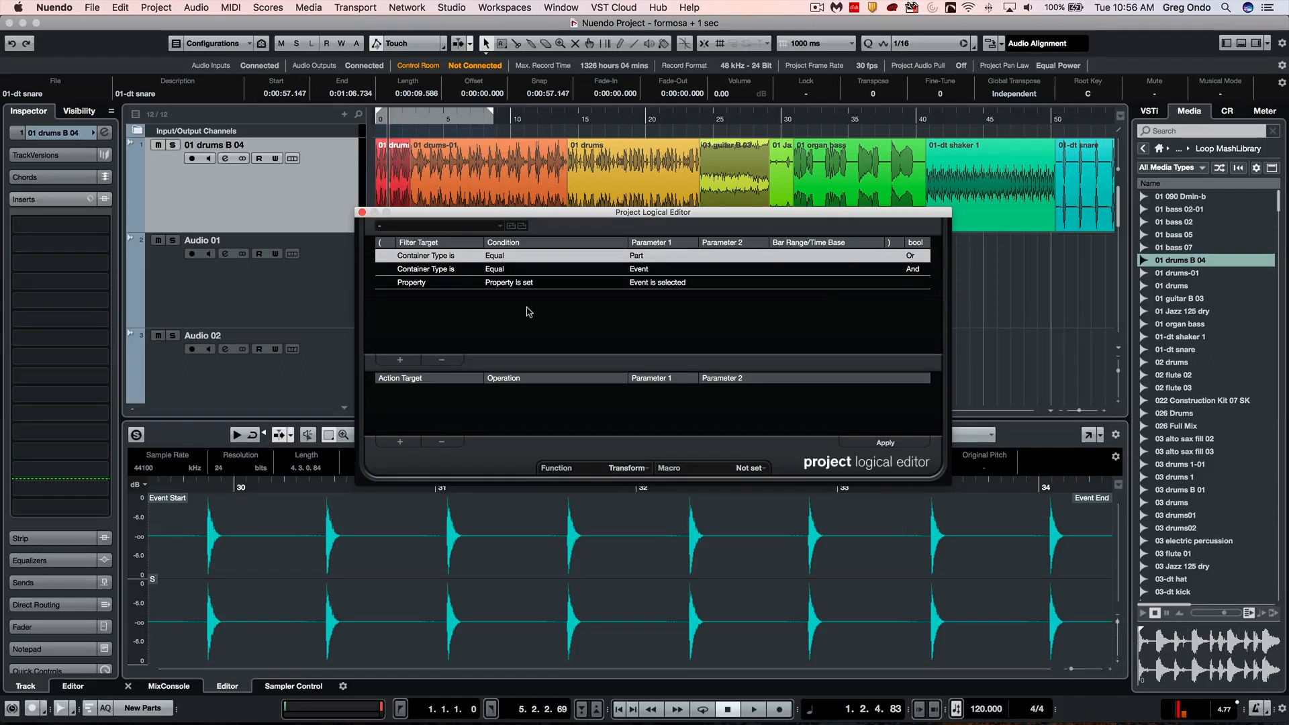
mouse_move(389, 421)
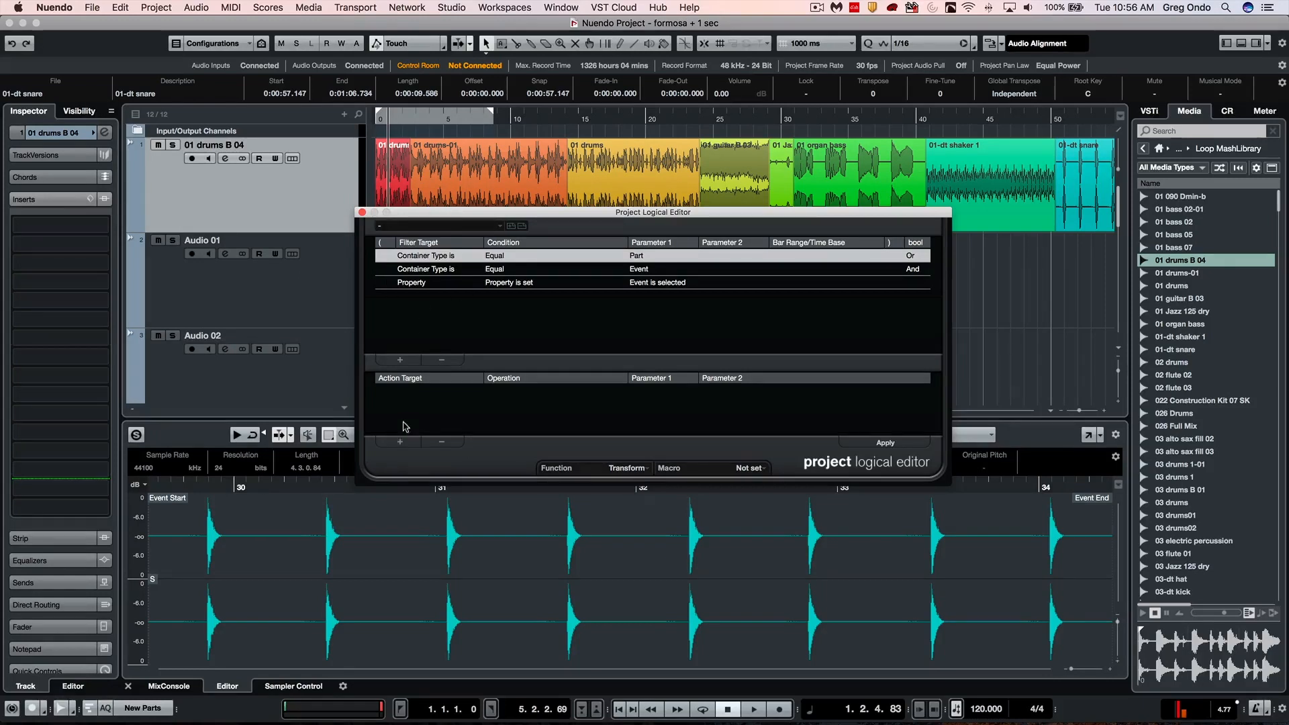
Add an action that adds 0:00:01.000 seconds to Position
left_click(400, 442)
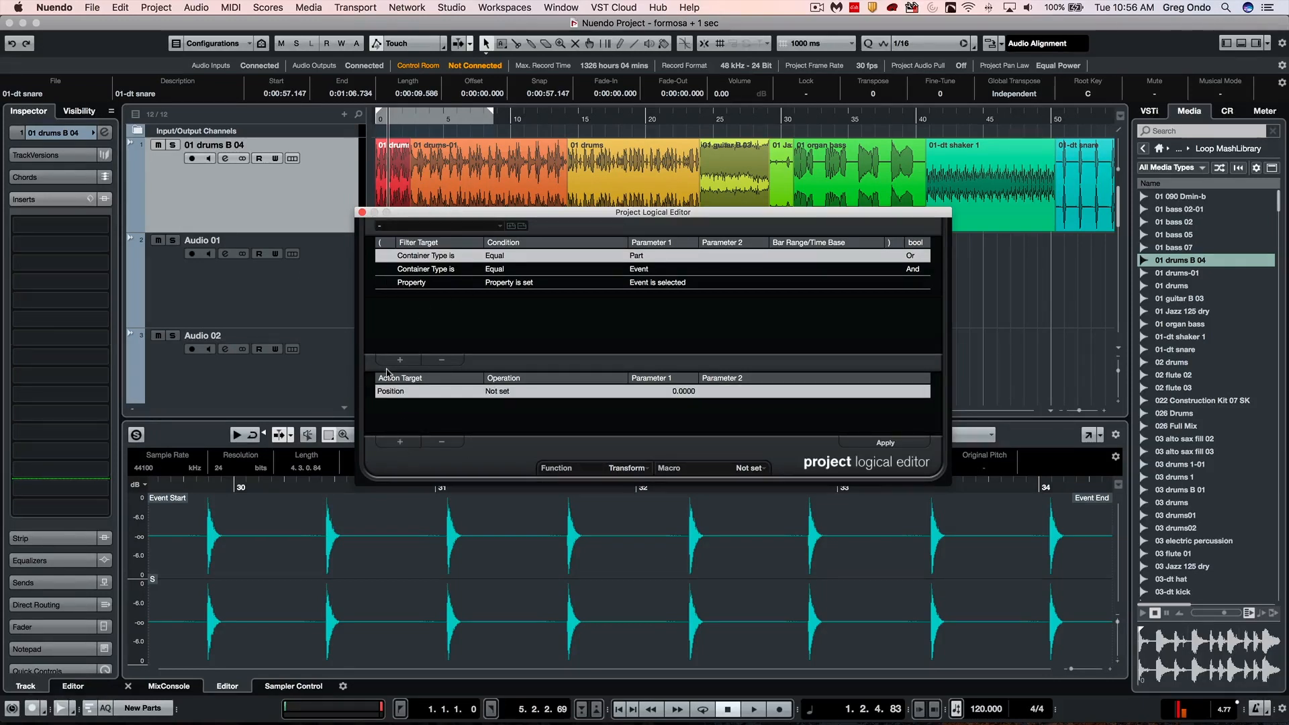
left_click(428, 391)
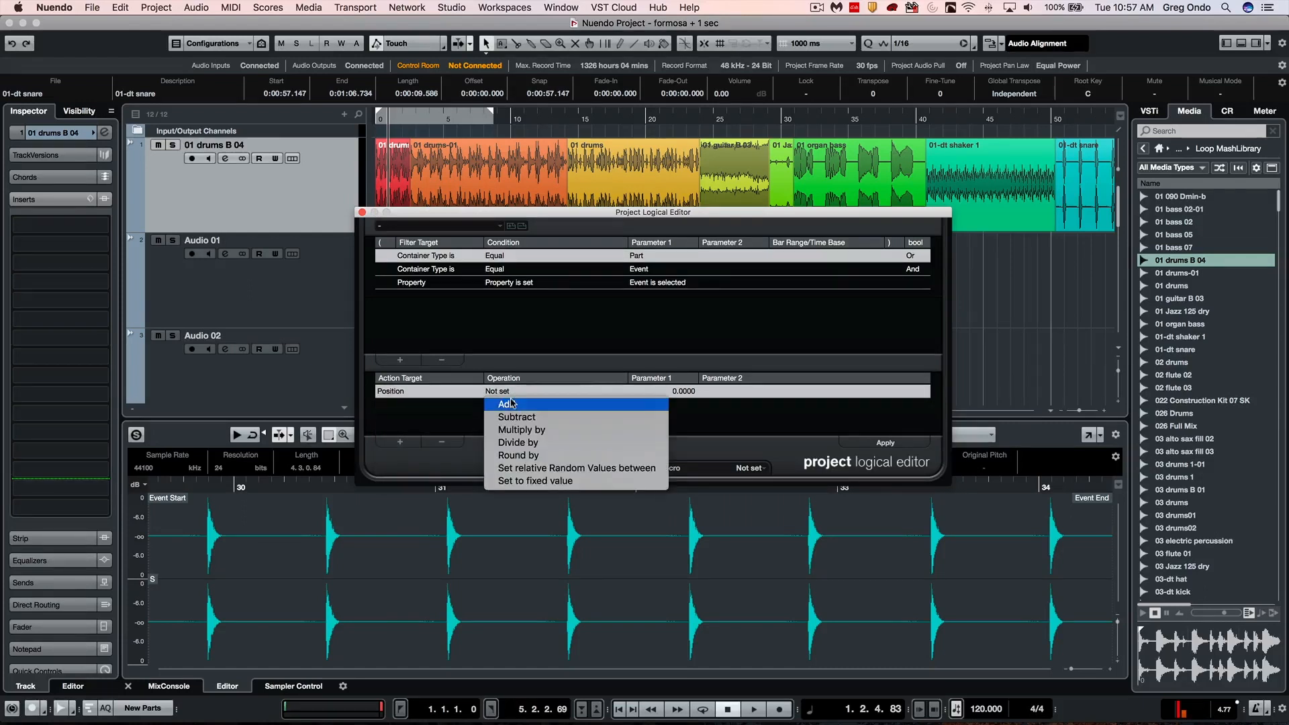
left_click(505, 404)
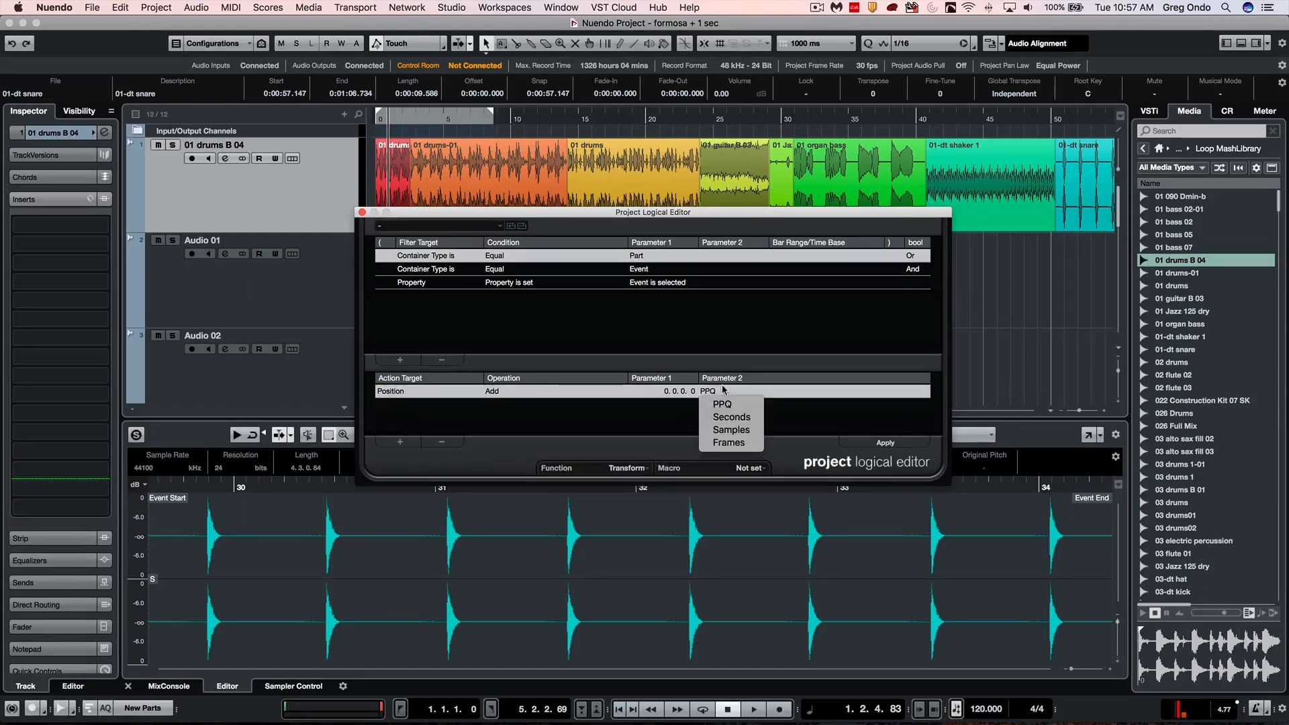
mouse_move(730, 416)
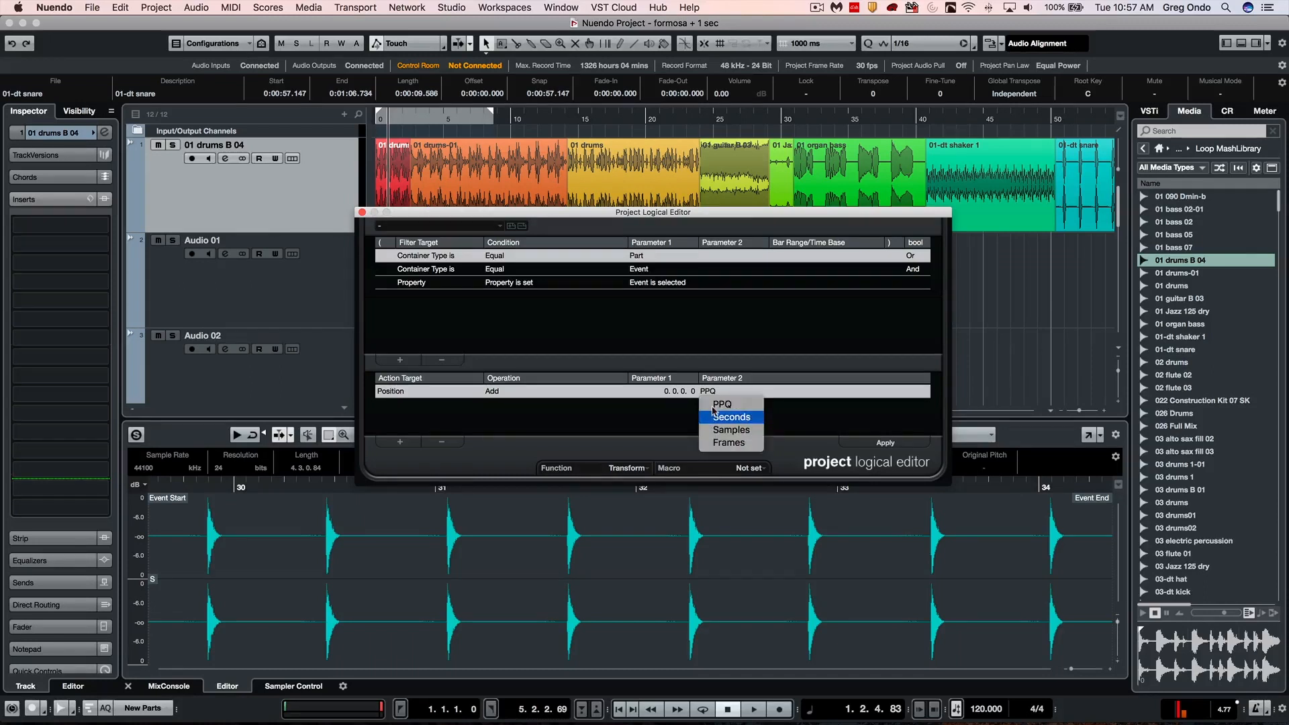
left_click(731, 417)
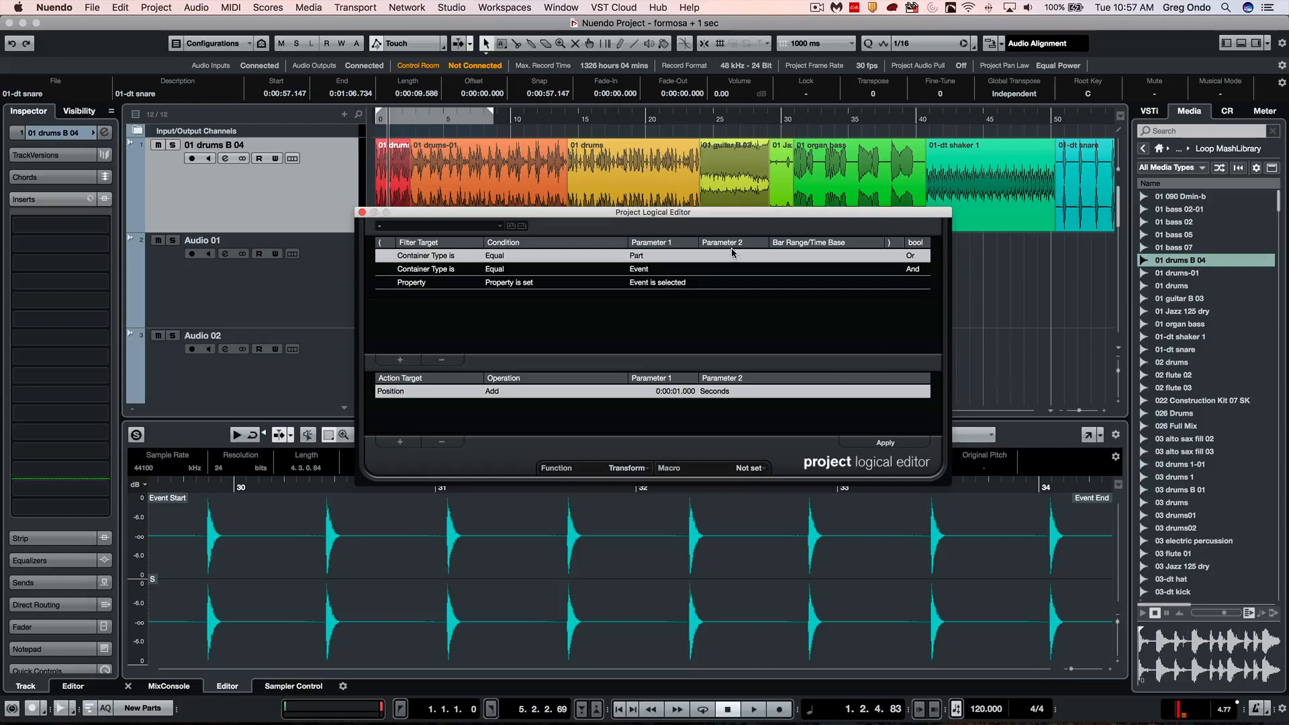
mouse_move(431, 258)
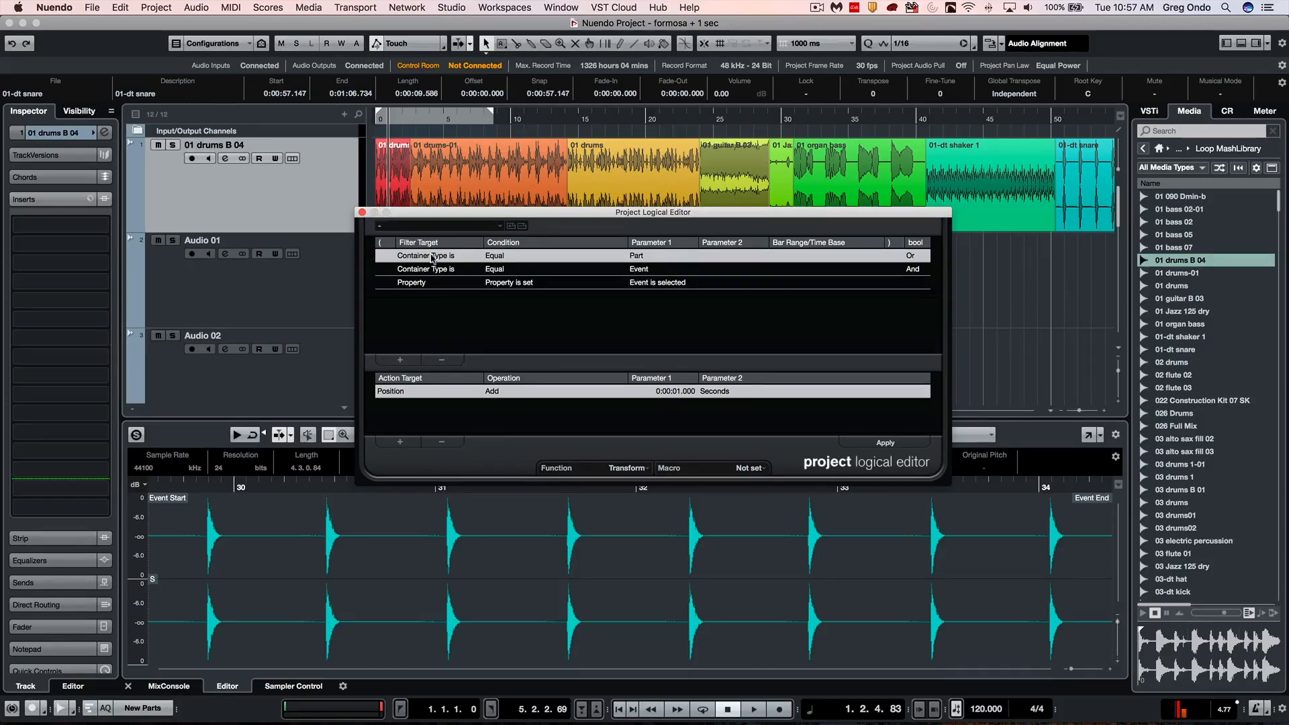
mouse_move(507, 232)
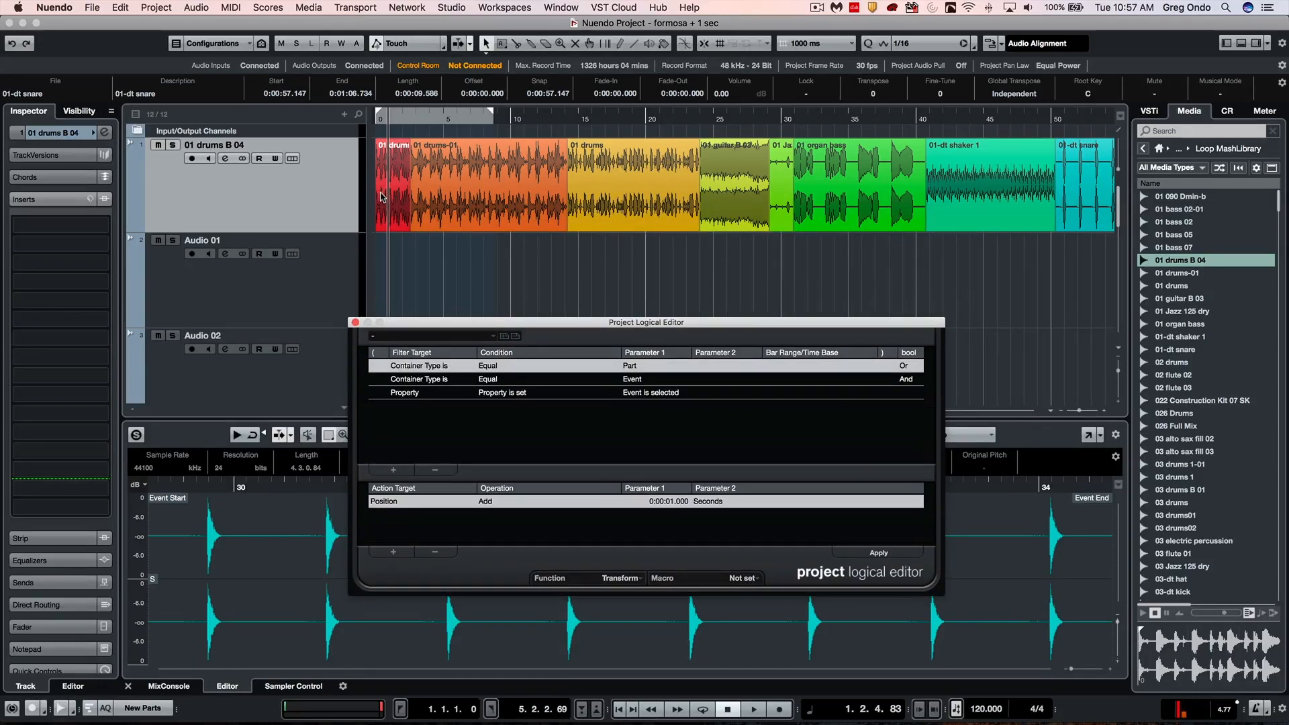
mouse_move(397, 239)
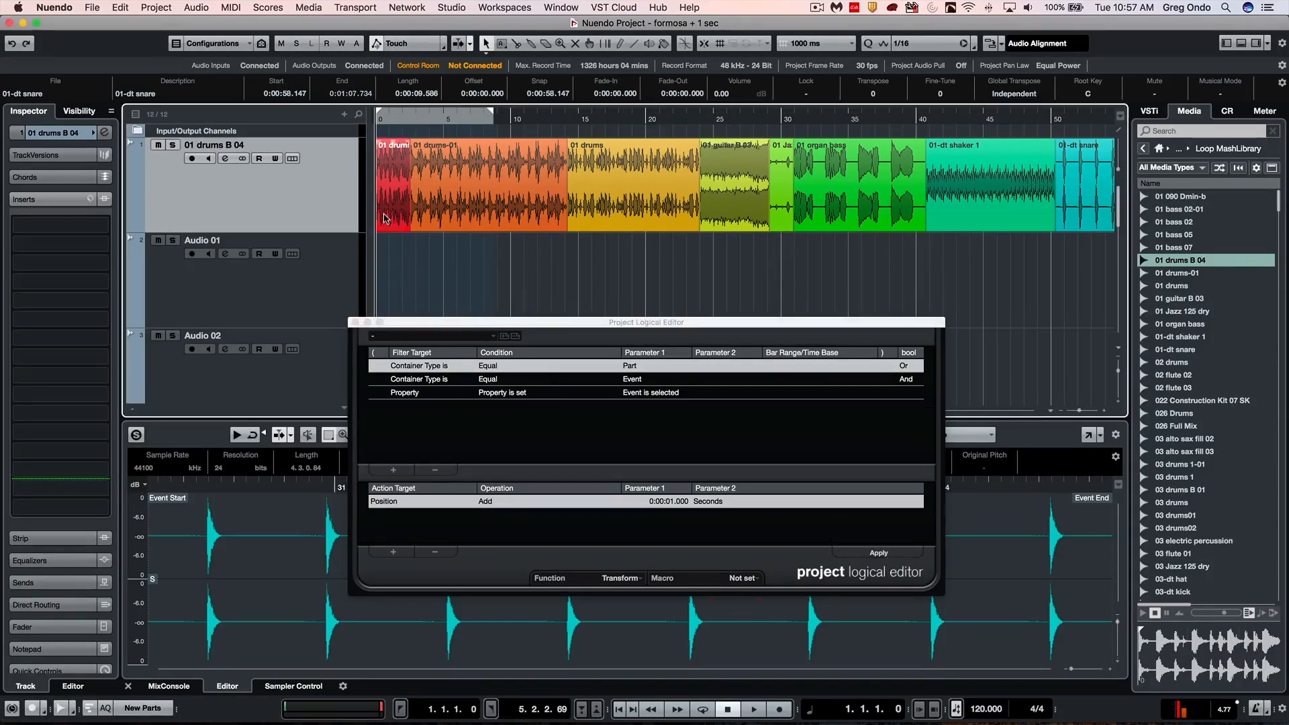
left_click(877, 552)
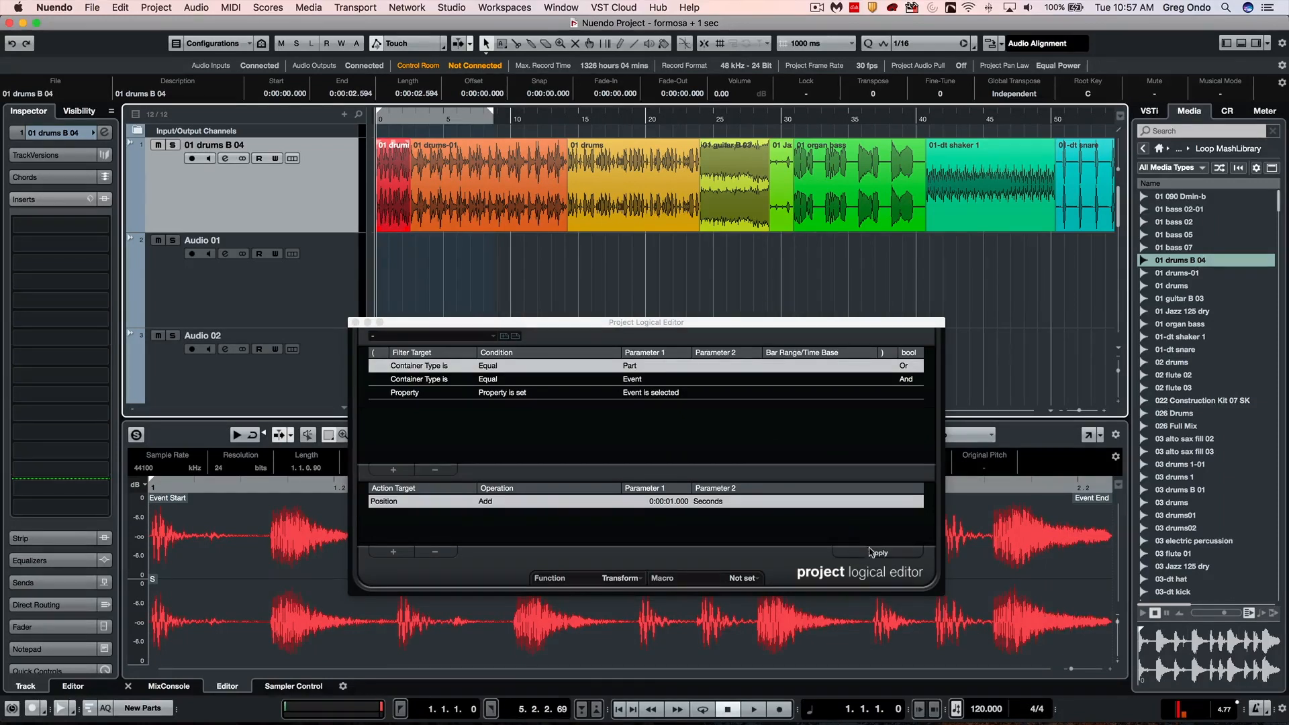
left_click(879, 552)
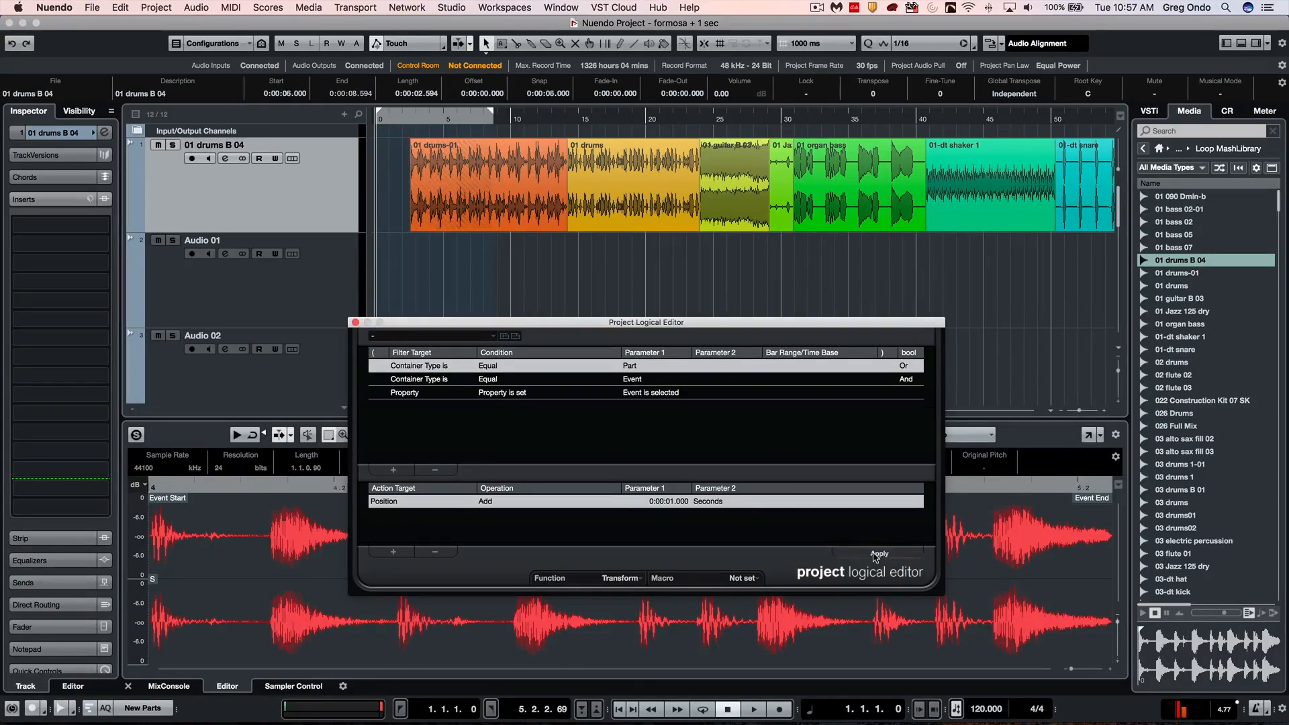
left_click(879, 553)
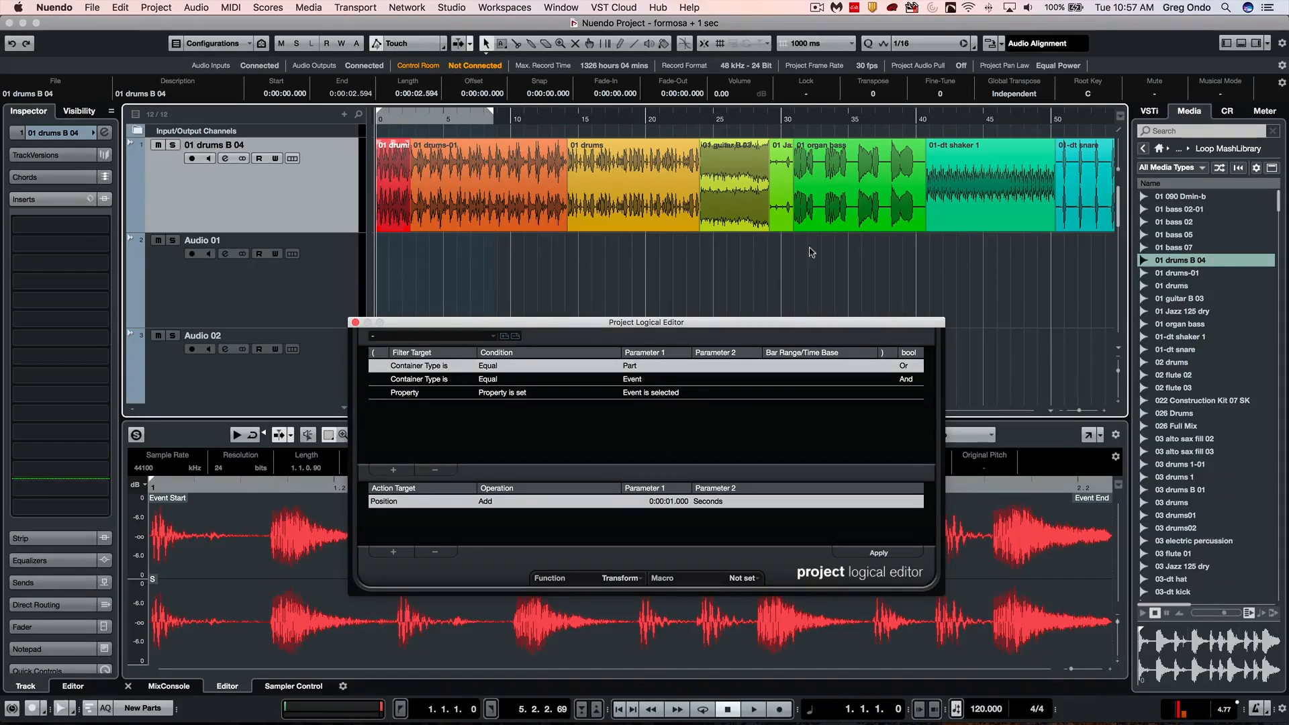
mouse_move(278, 267)
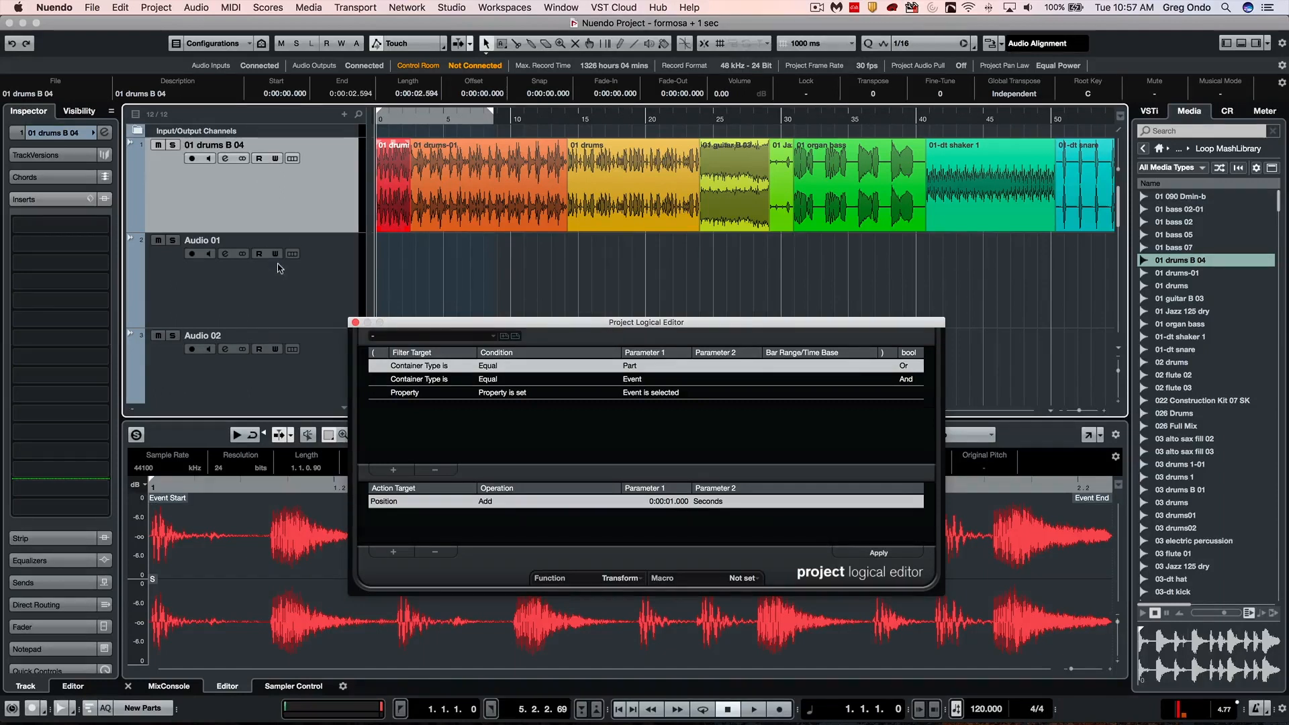
mouse_move(518, 352)
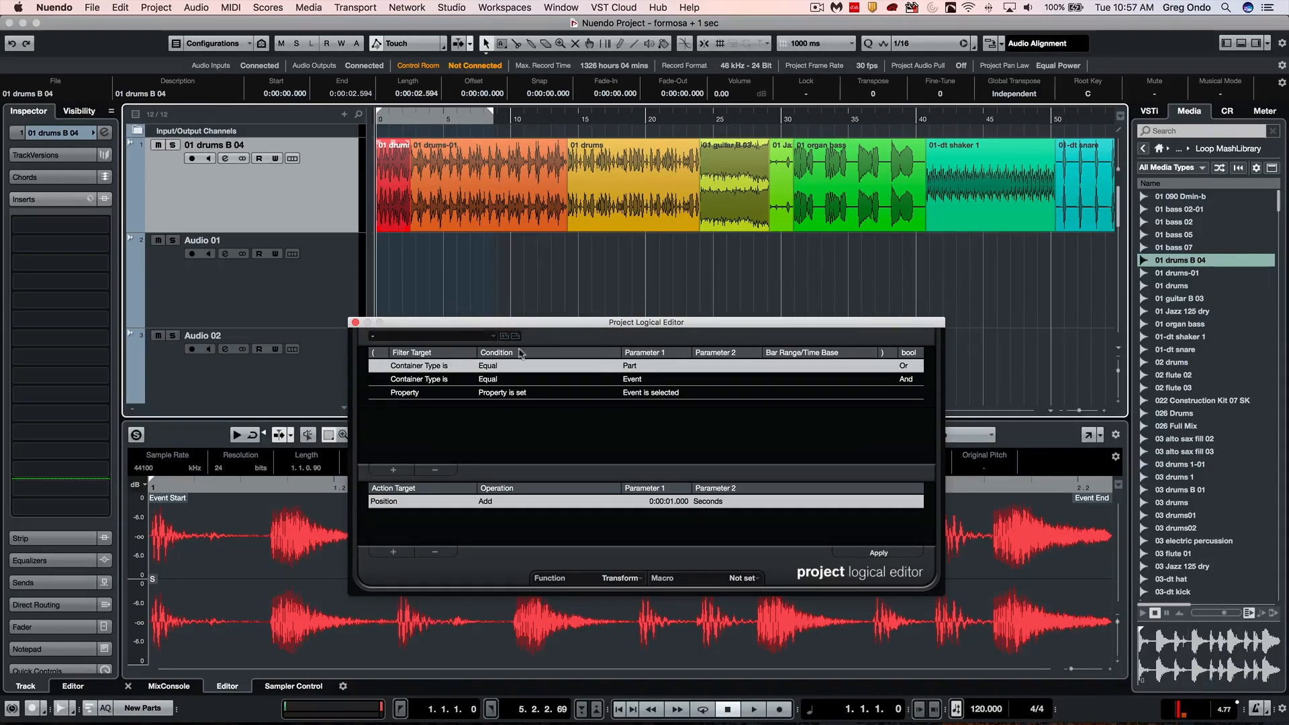
mouse_move(505, 335)
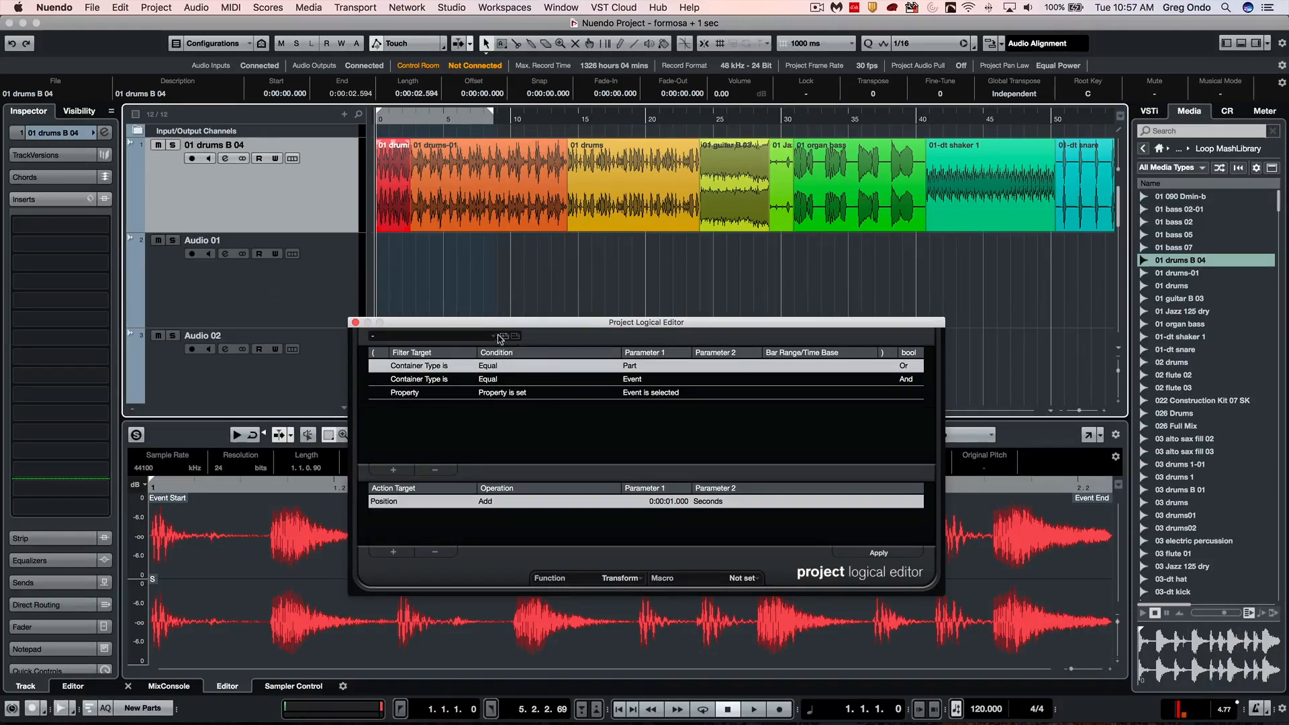
Store the editor setup as a preset named 'move + 1 second'
left_click(503, 336)
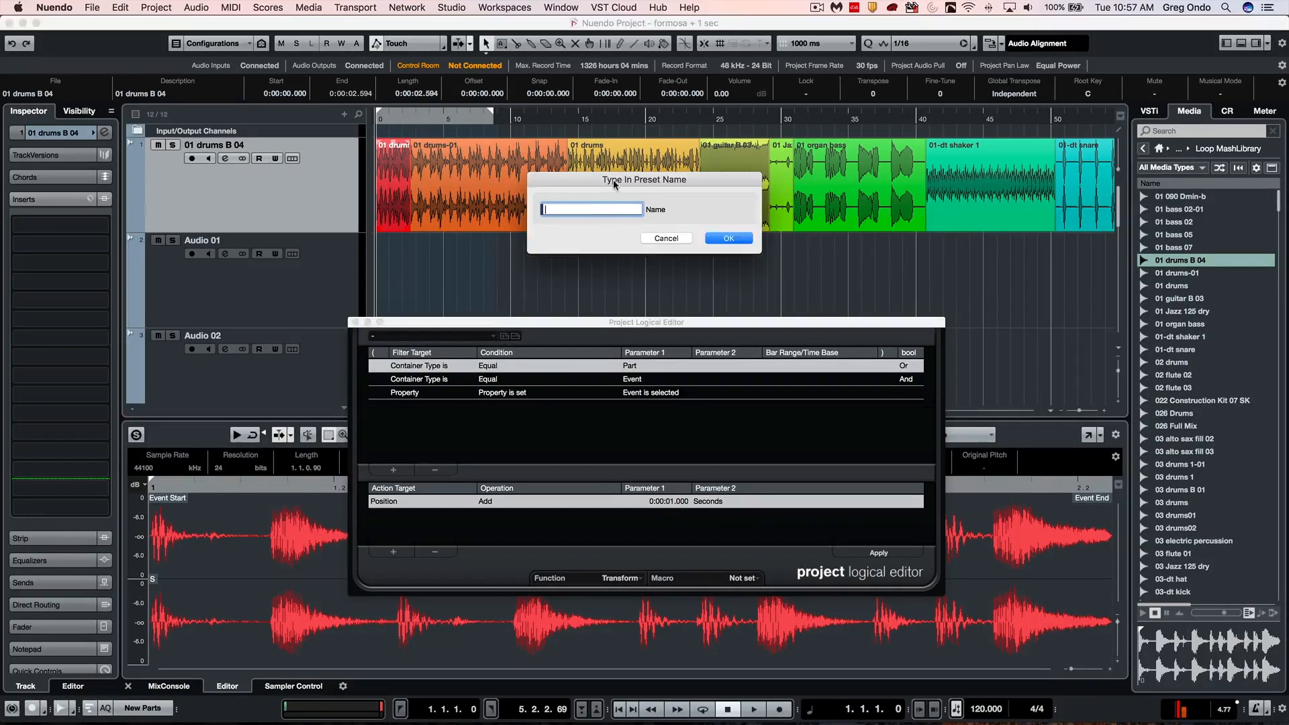
type("move + 1")
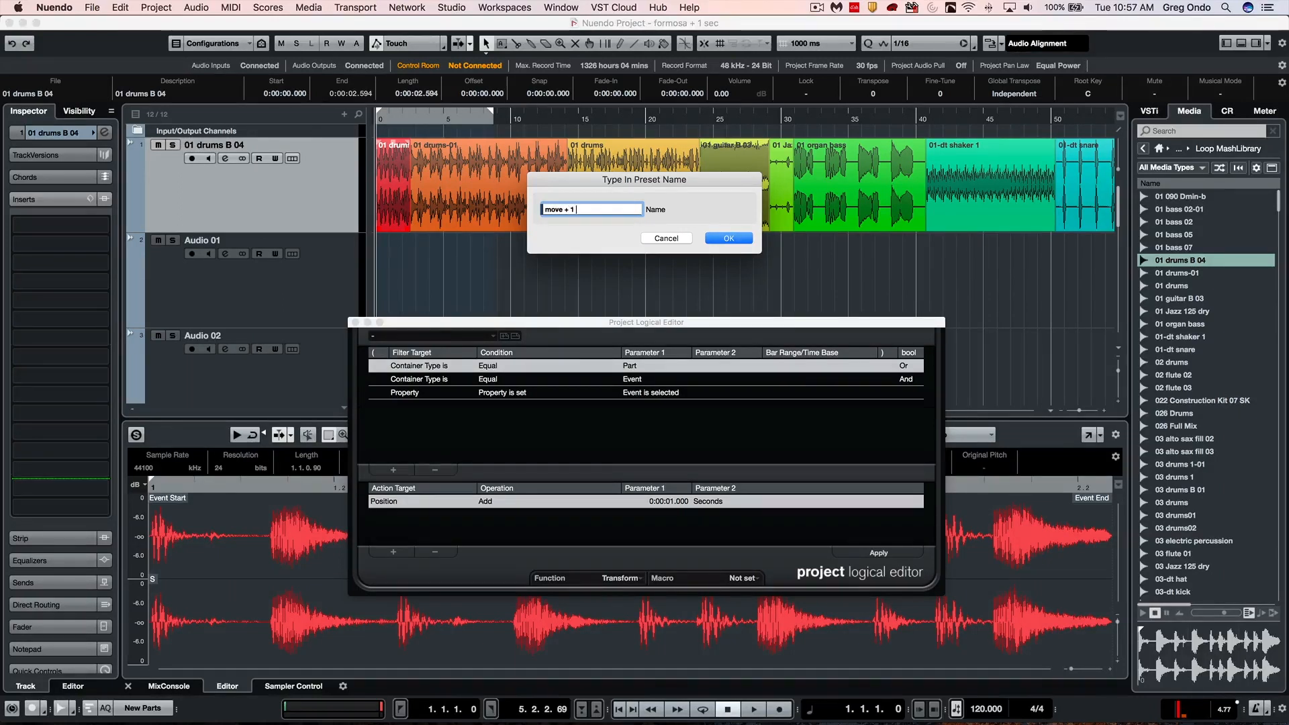
type("secon")
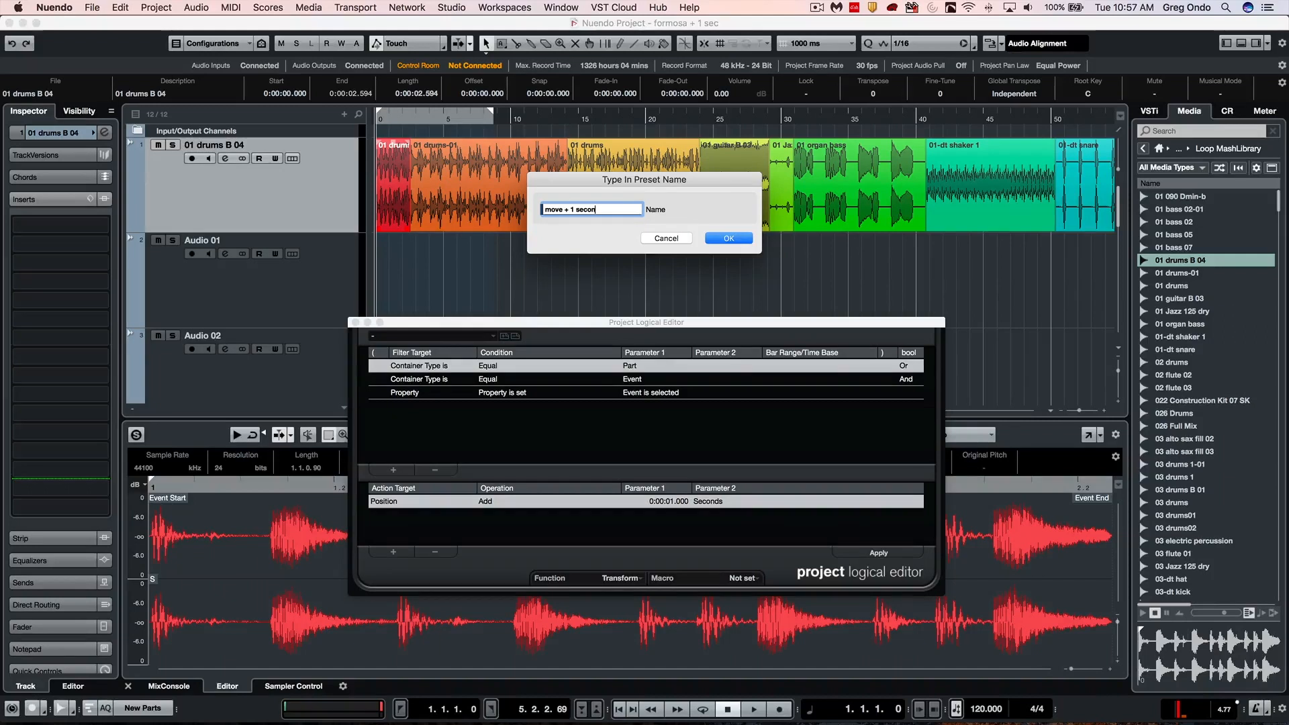
type("d")
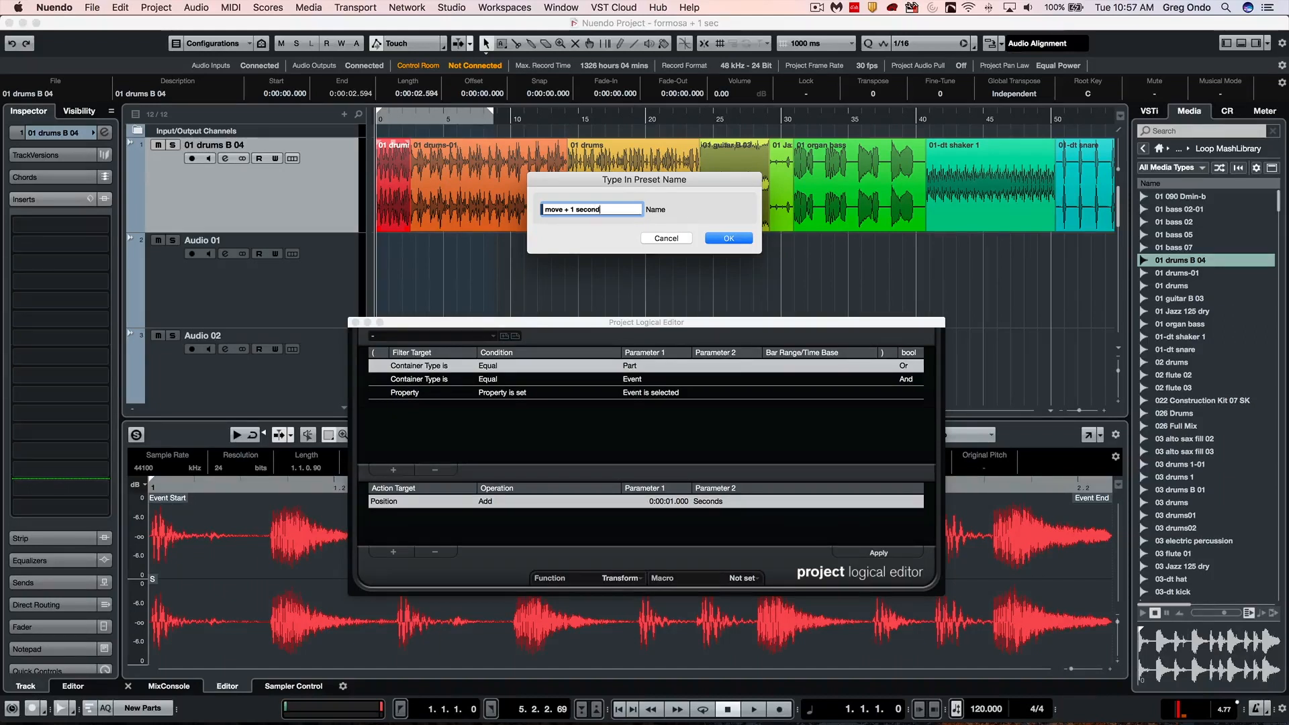
mouse_move(609, 240)
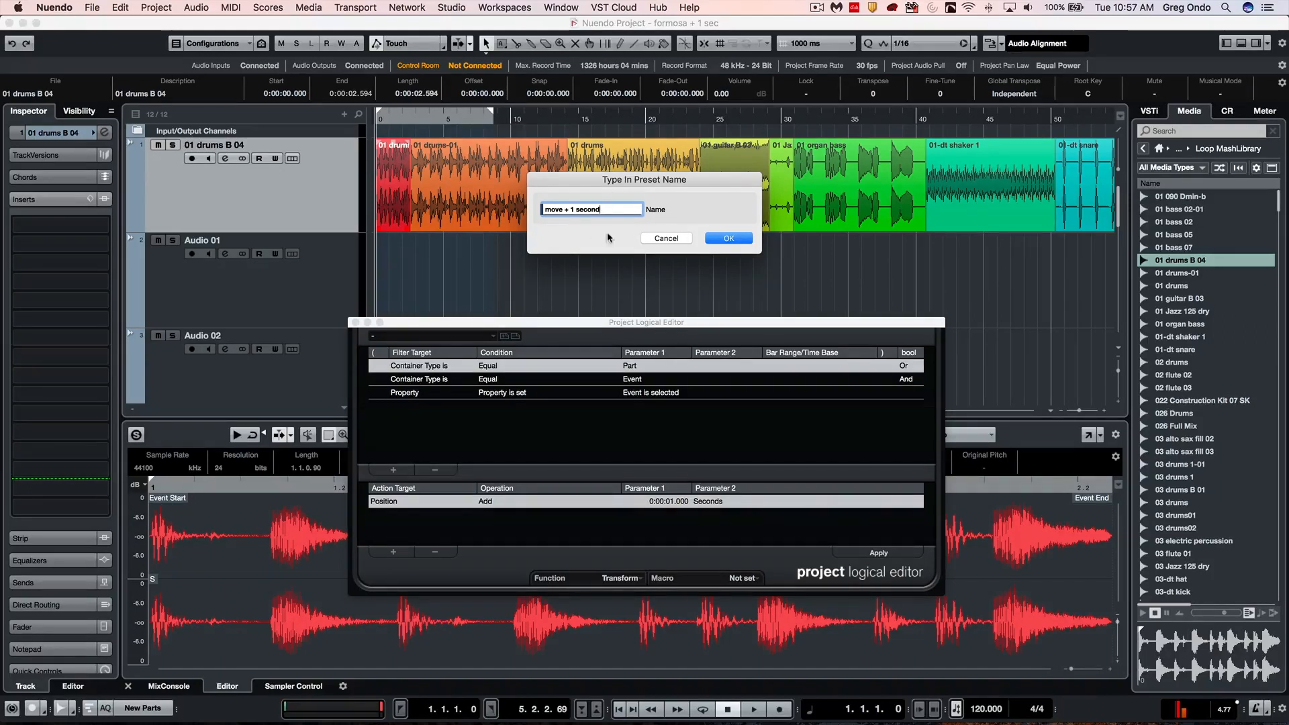
left_click(728, 238)
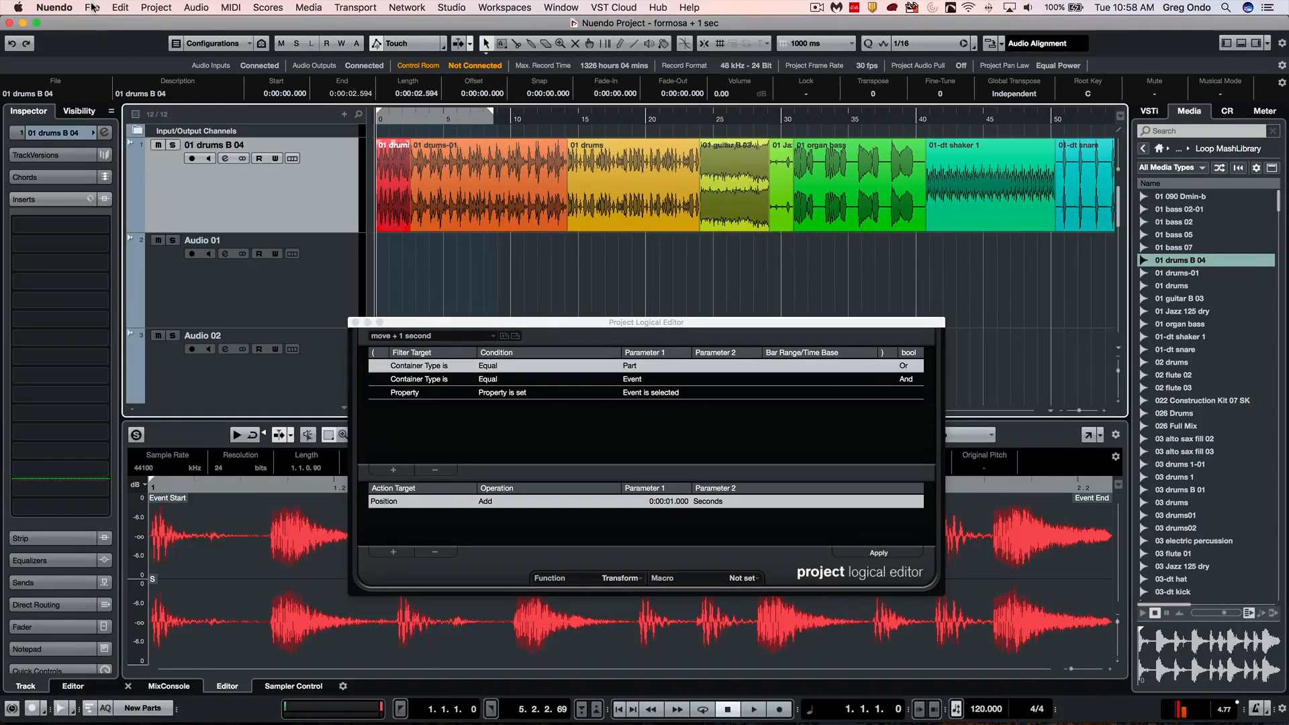
Bring up the Key Commands dialog from the File menu
left_click(92, 8)
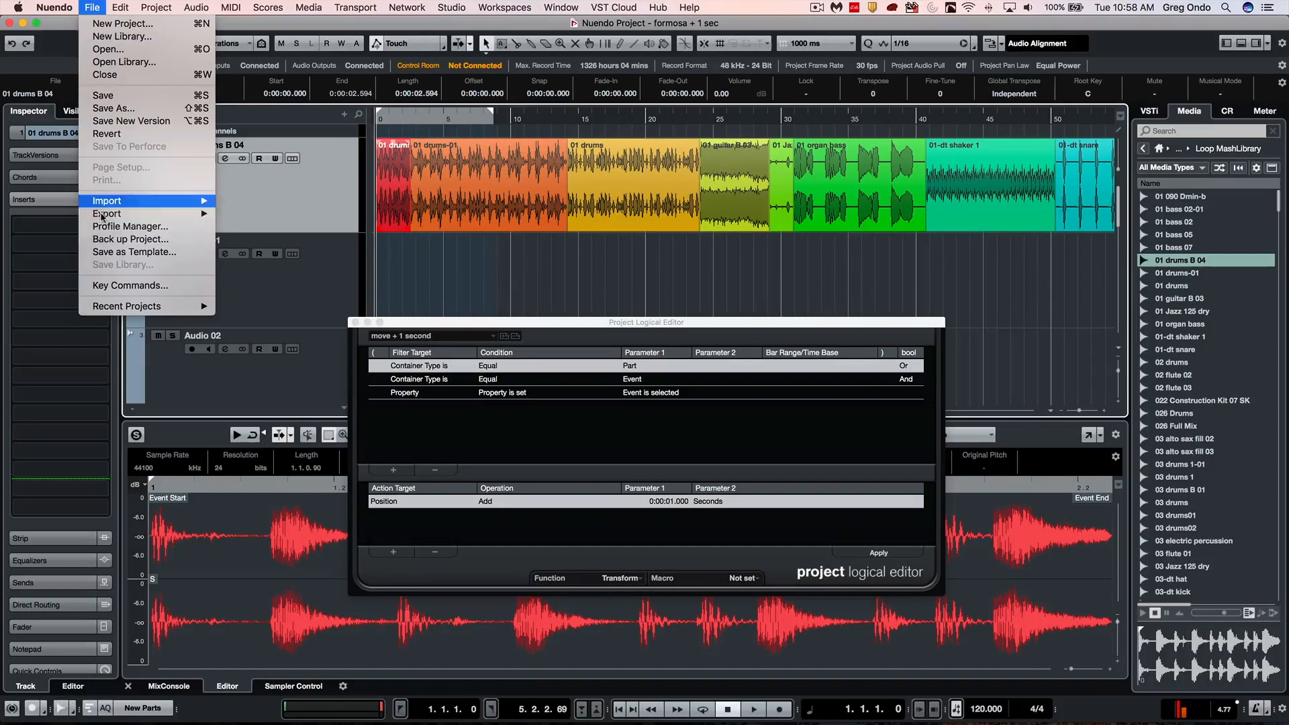
mouse_move(129, 285)
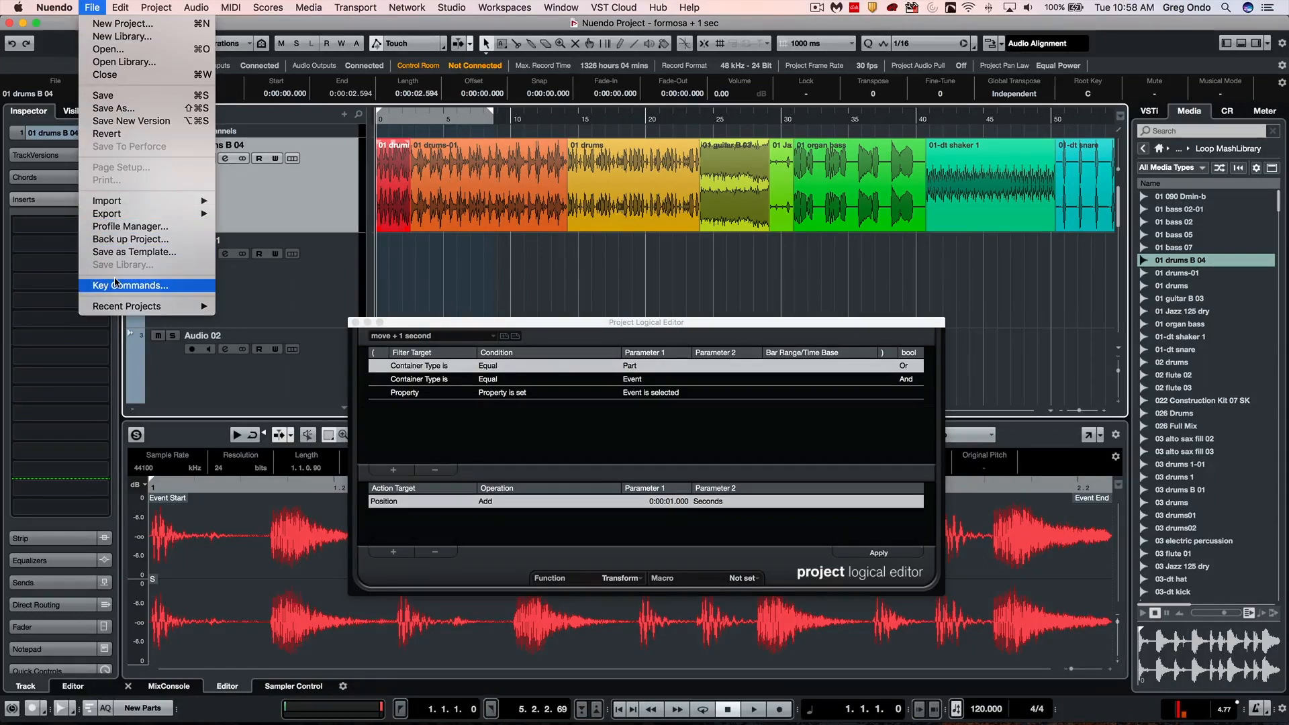
left_click(129, 285)
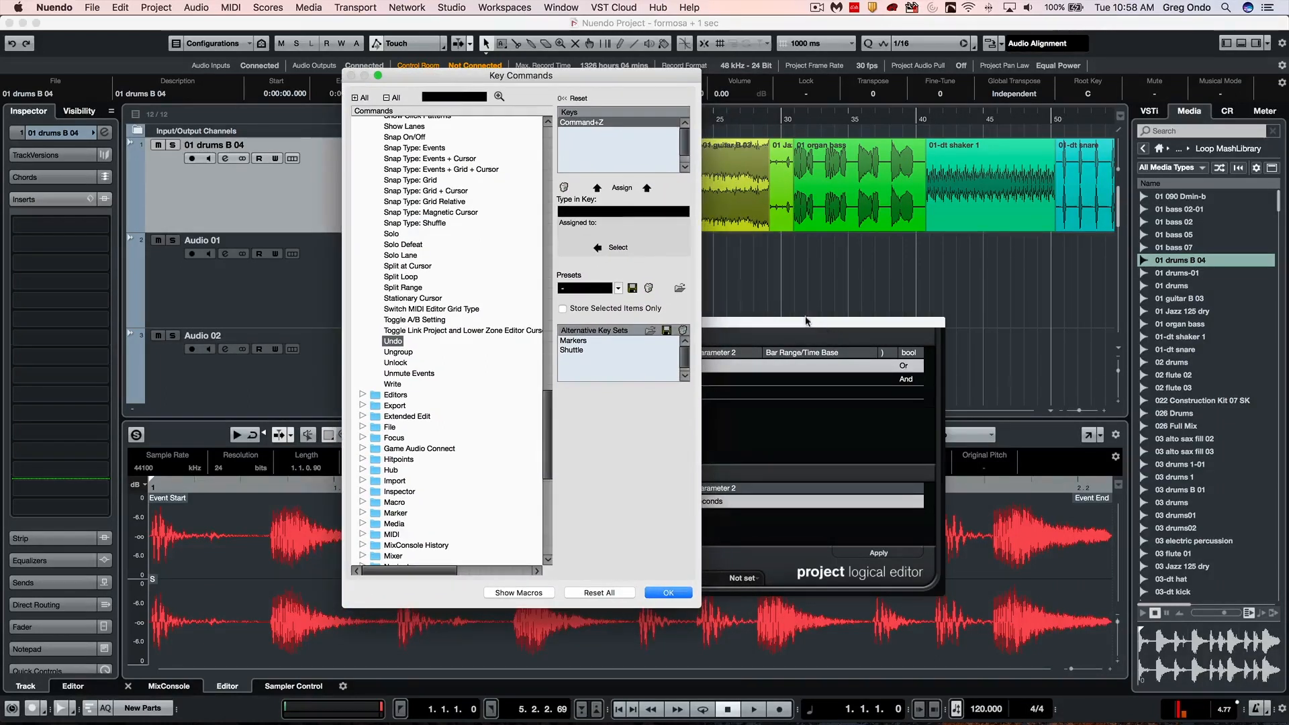
mouse_move(511, 596)
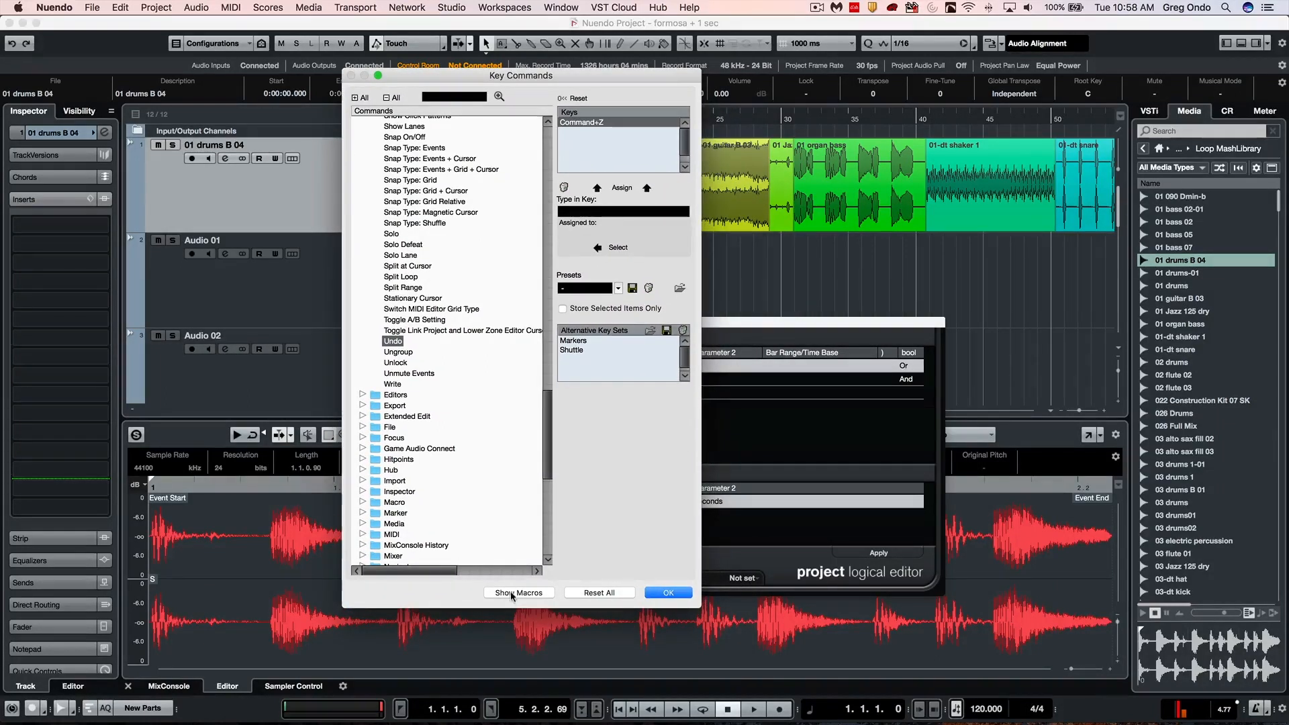
Create a new macro and name it 'move multiple events + 1 second'
left_click(519, 593)
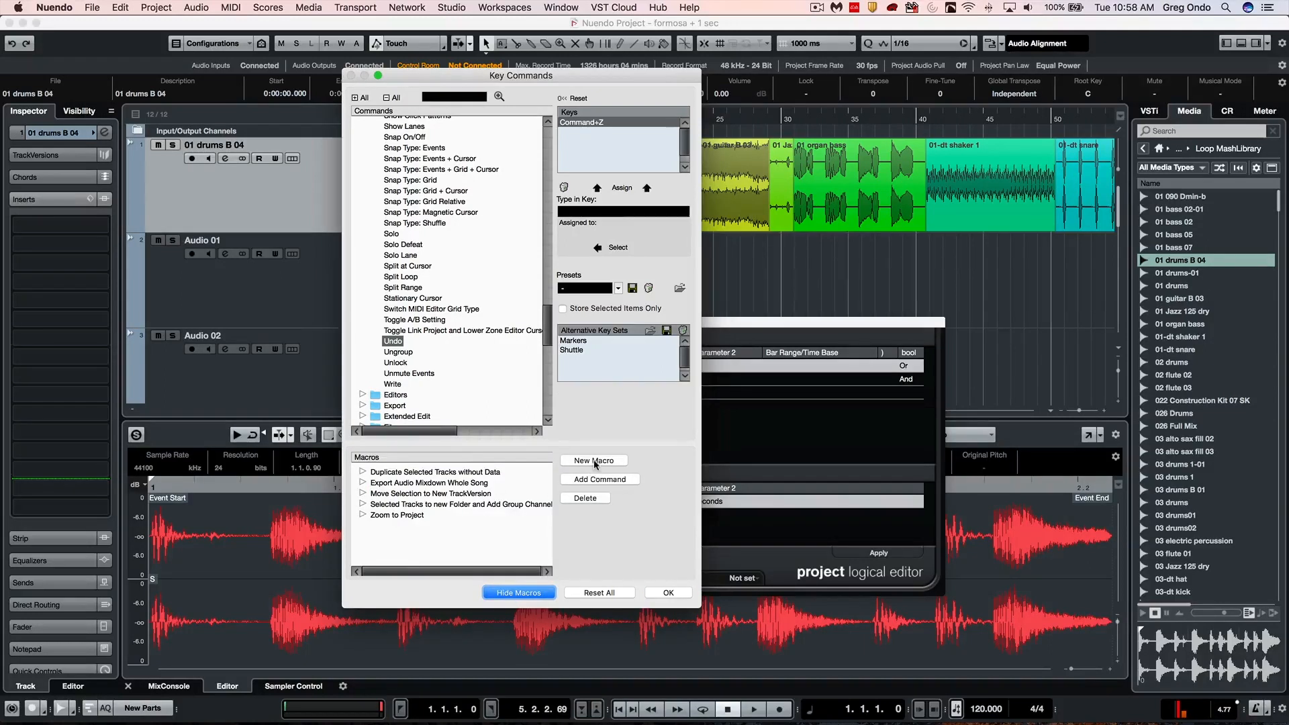
left_click(593, 461)
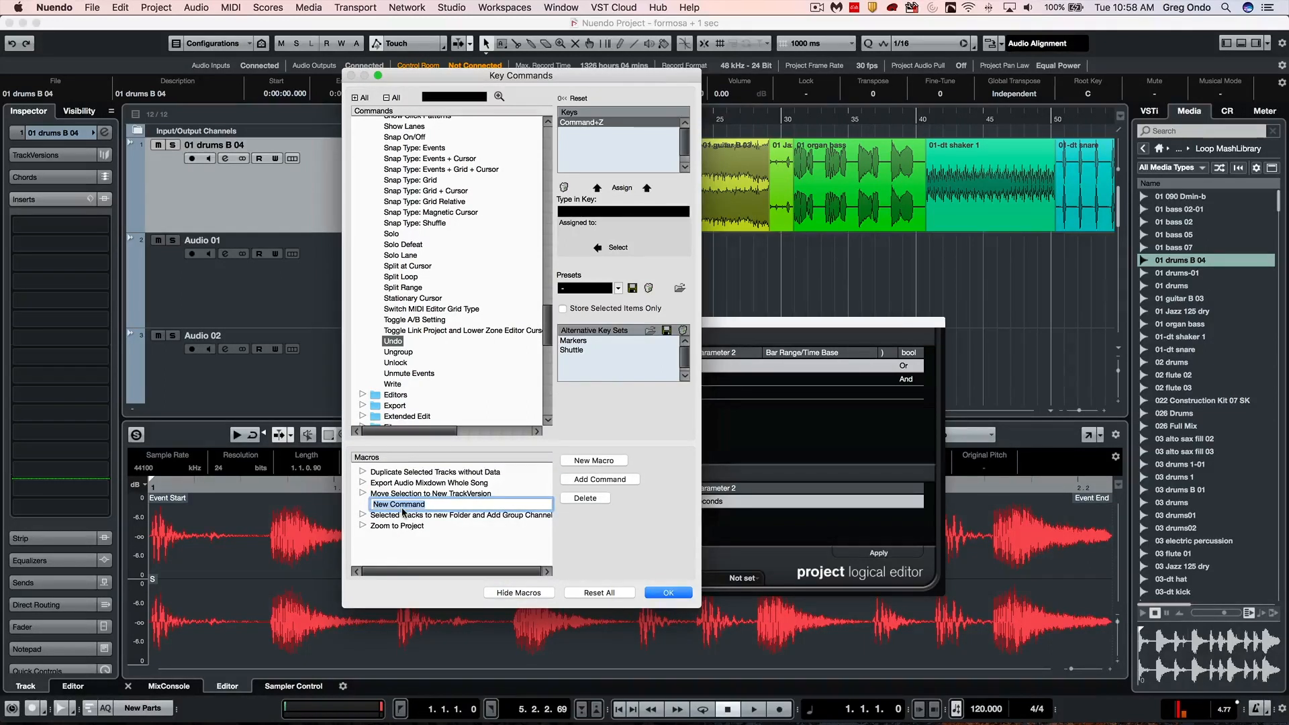
type("move multiple event")
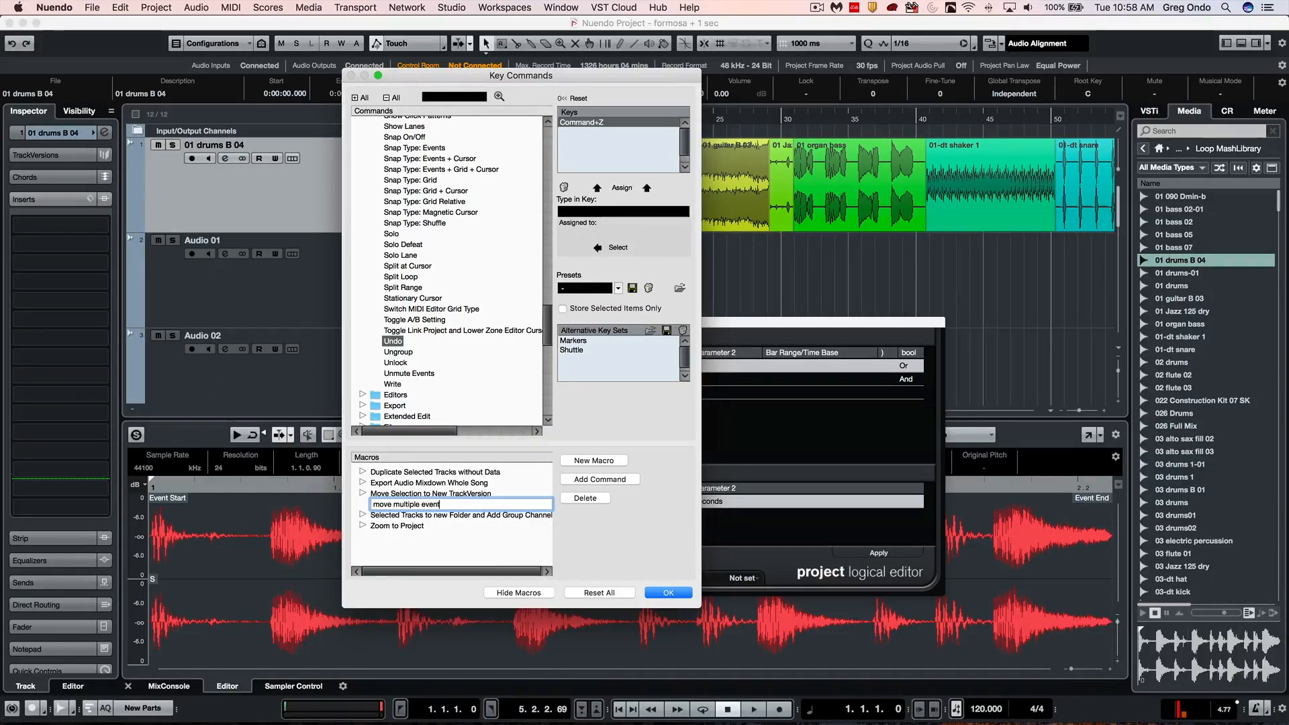
type("s")
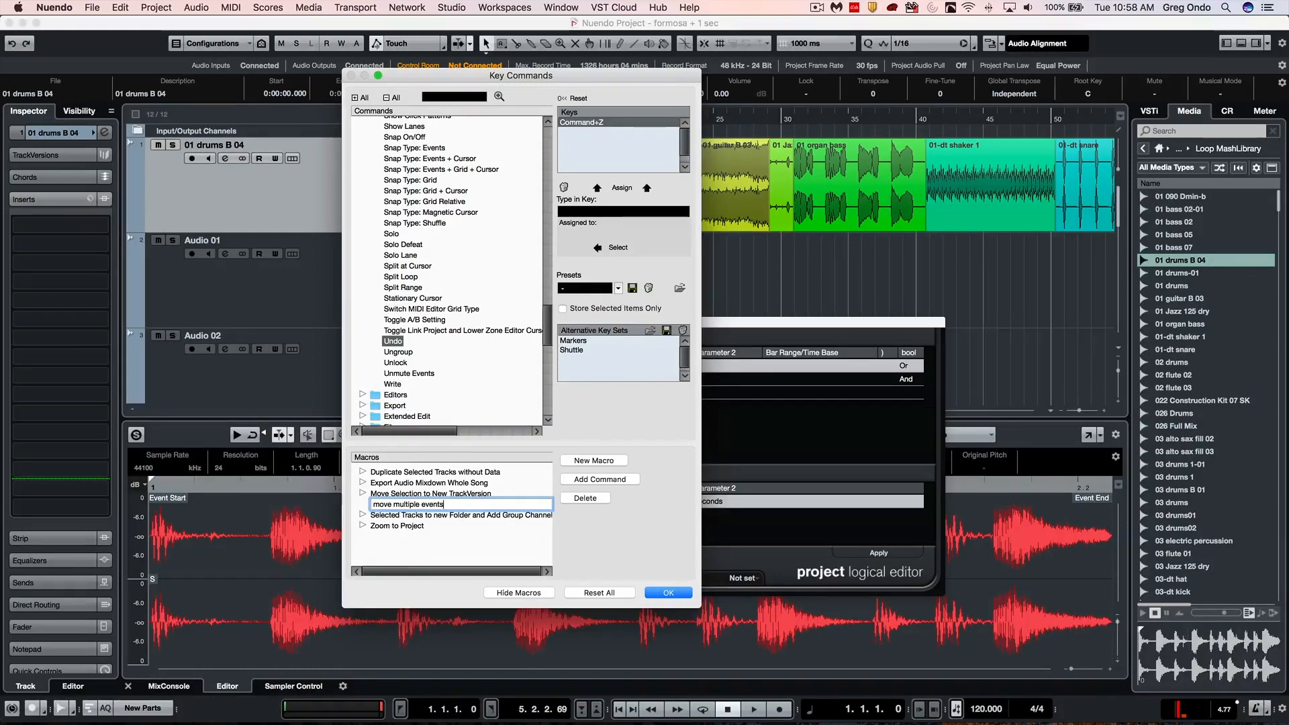
type("+ 1 s")
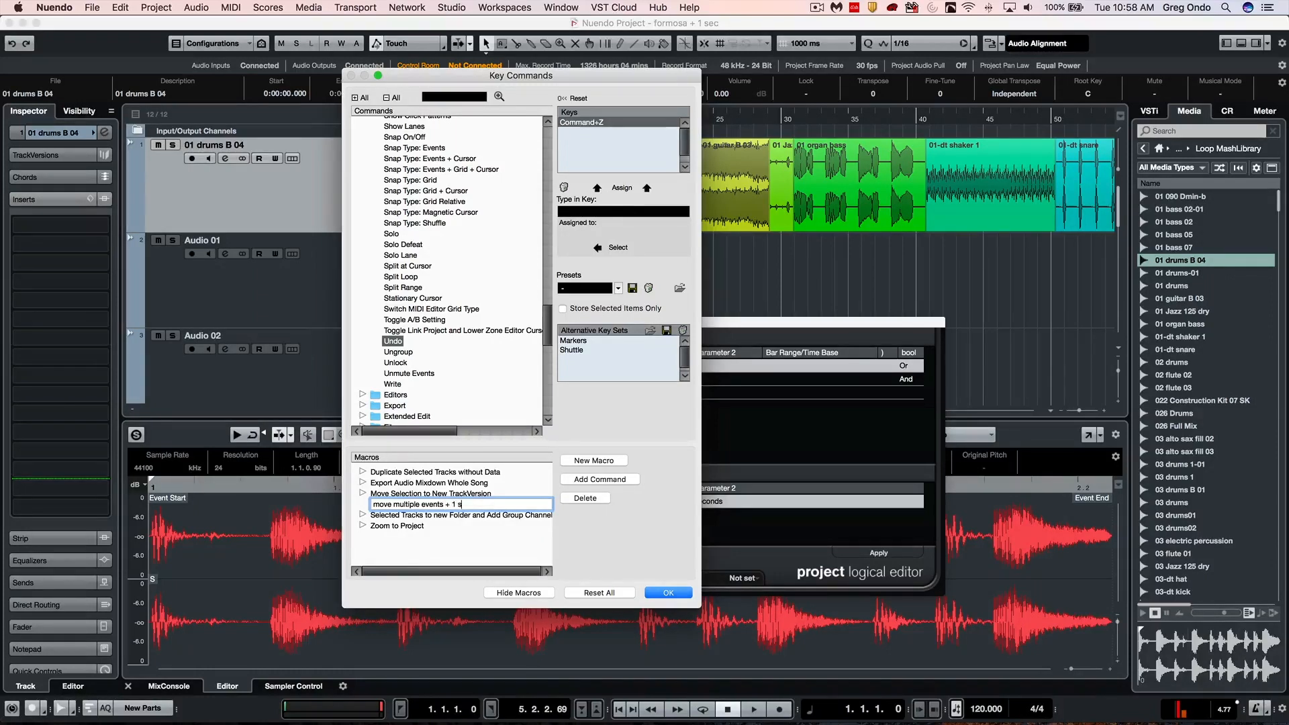
type("econd")
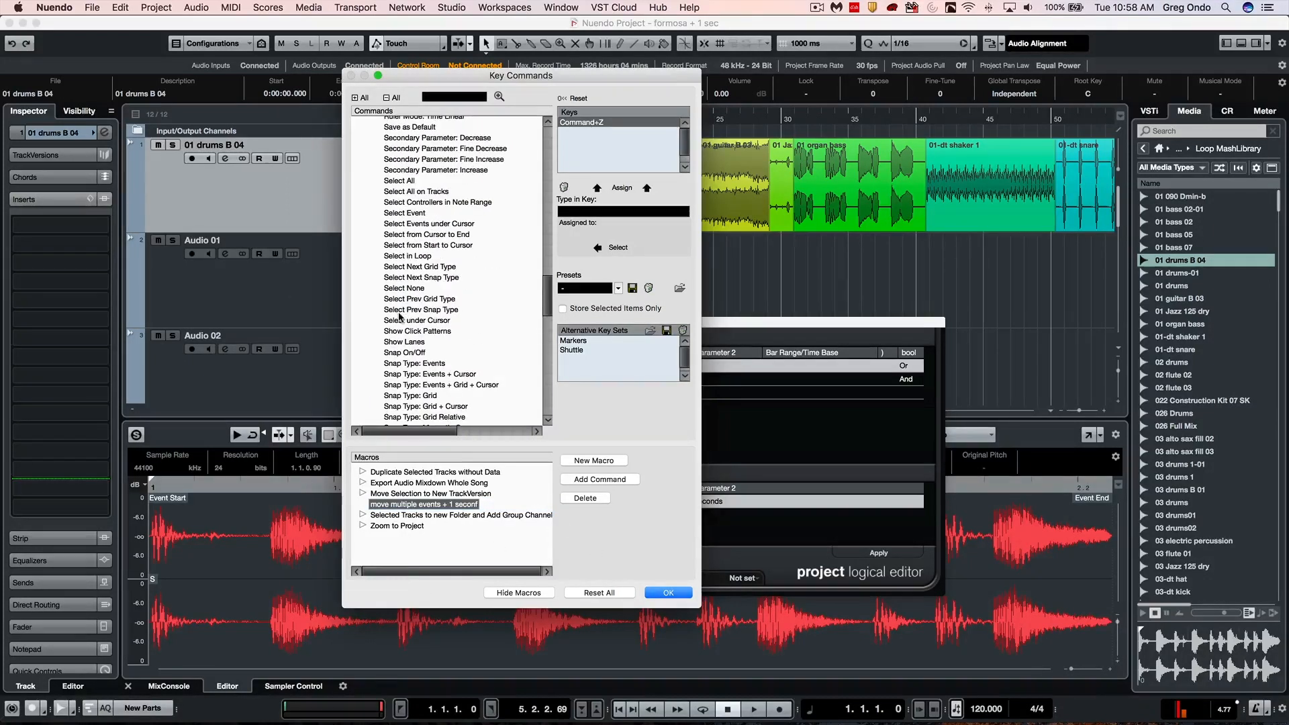
mouse_move(403, 288)
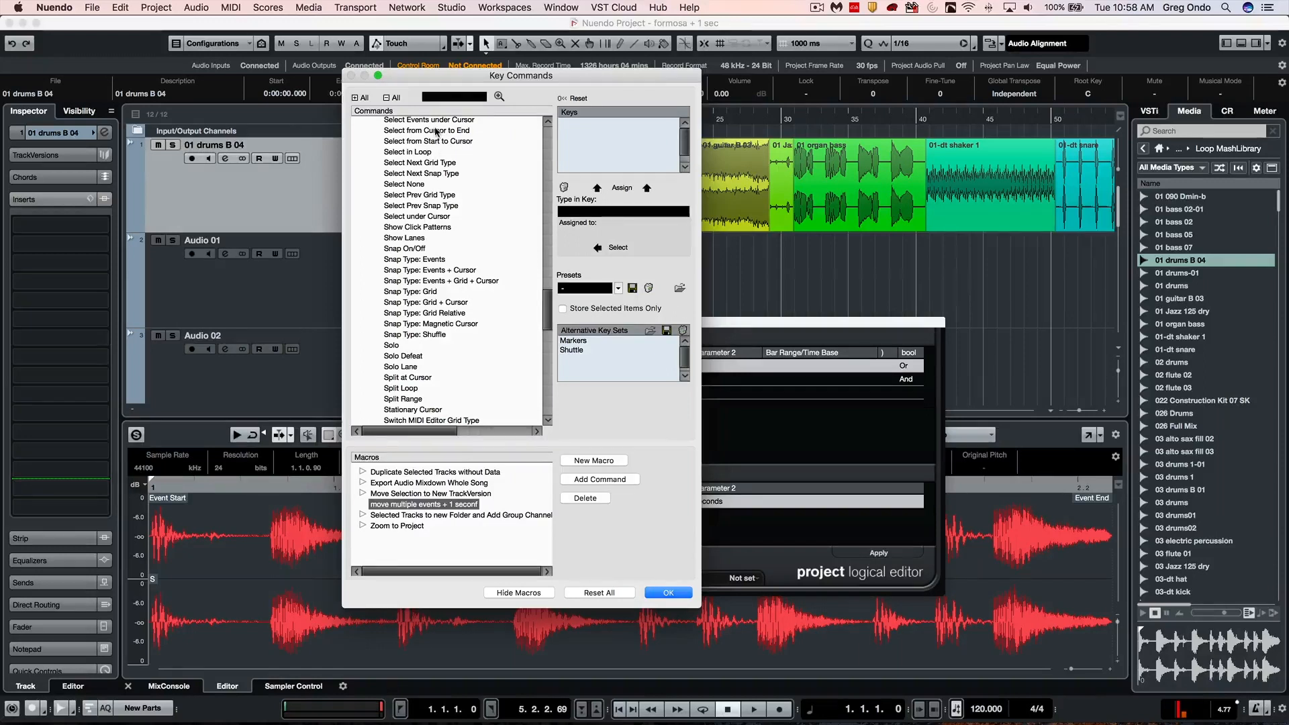
Add Edit – Select from Cursor to End as the macro's first command
left_click(599, 478)
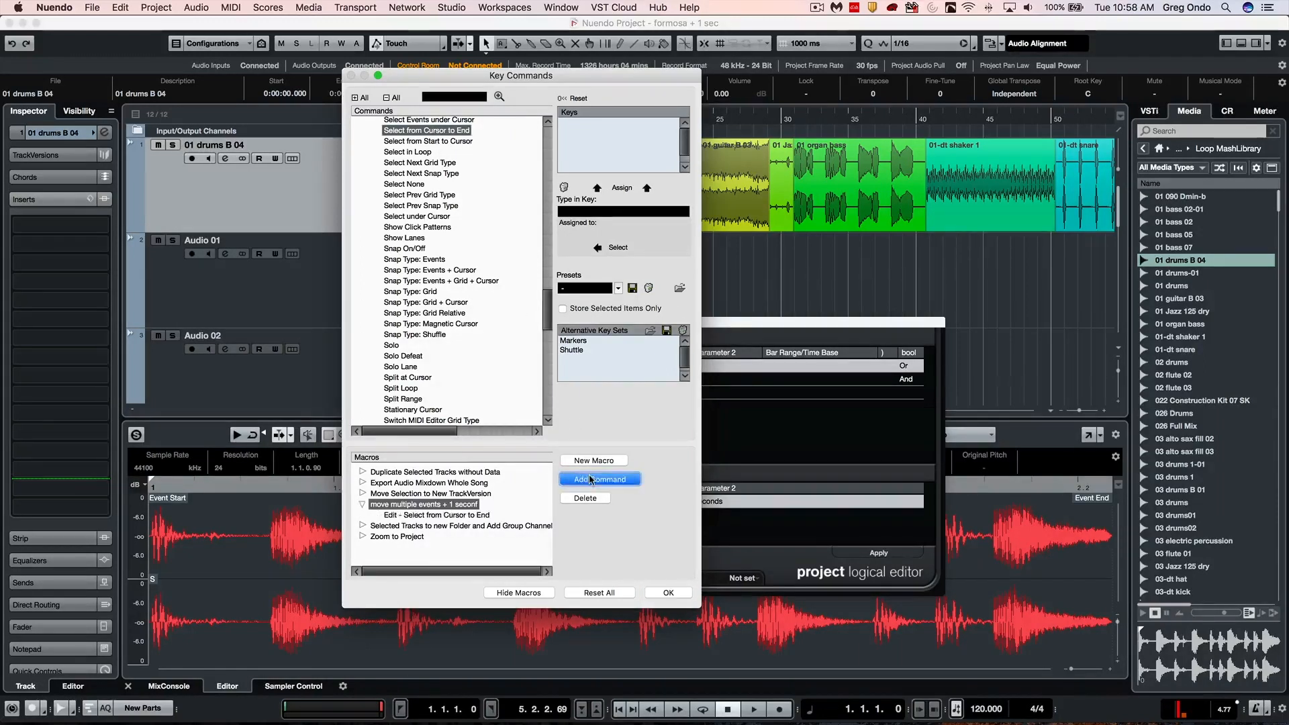
scroll("up", 3)
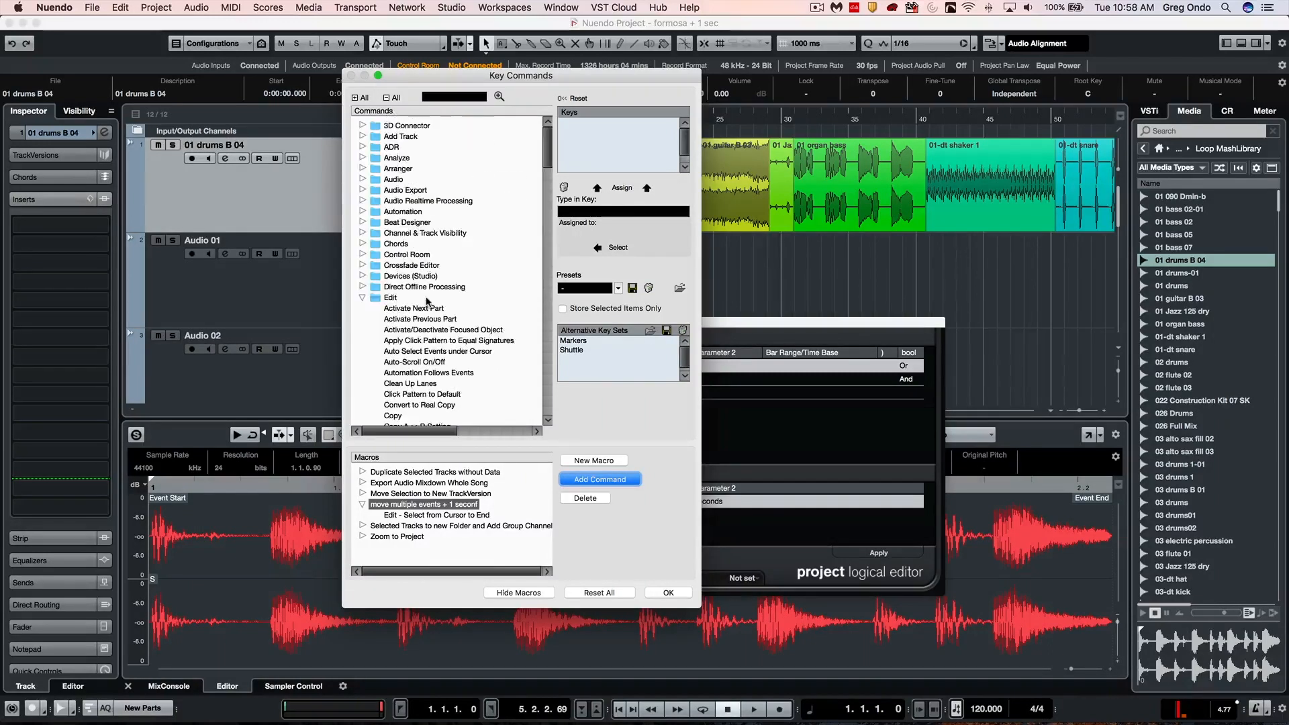
Add the Process Project Logical Editor preset 'move + 1 second' as the second command
scroll("down", 3)
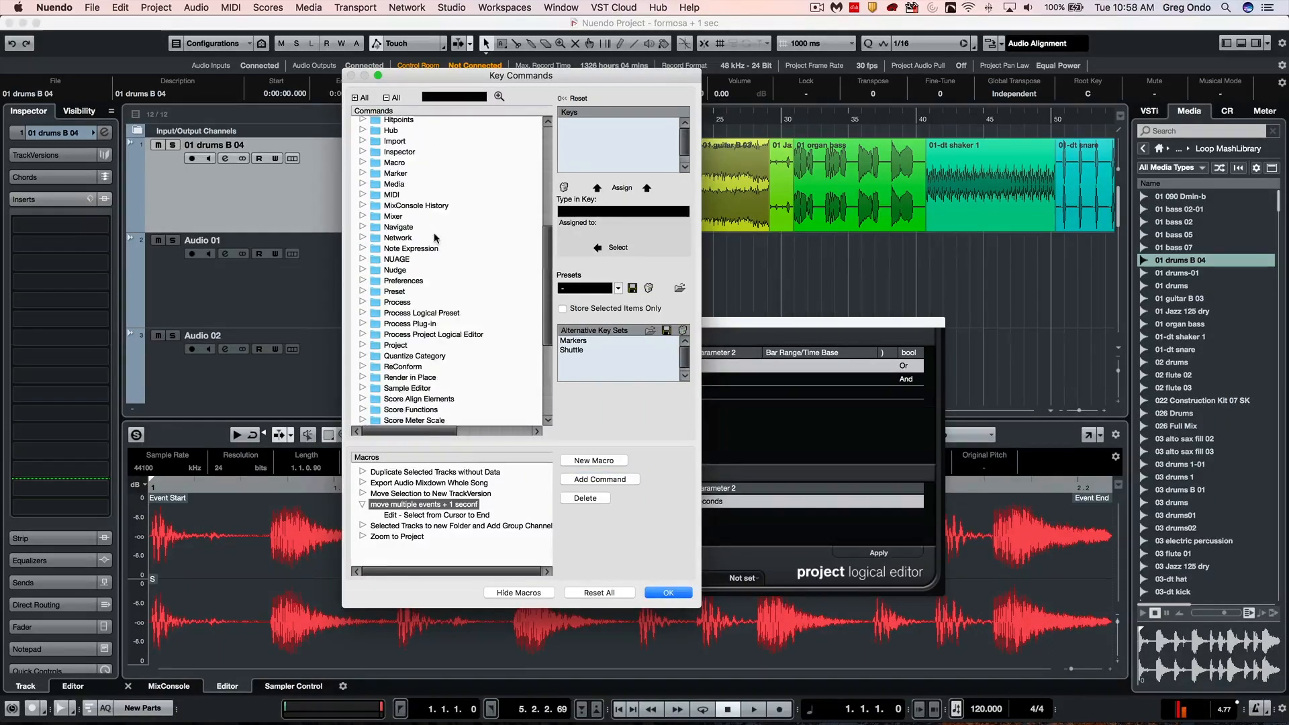
scroll("down", 3)
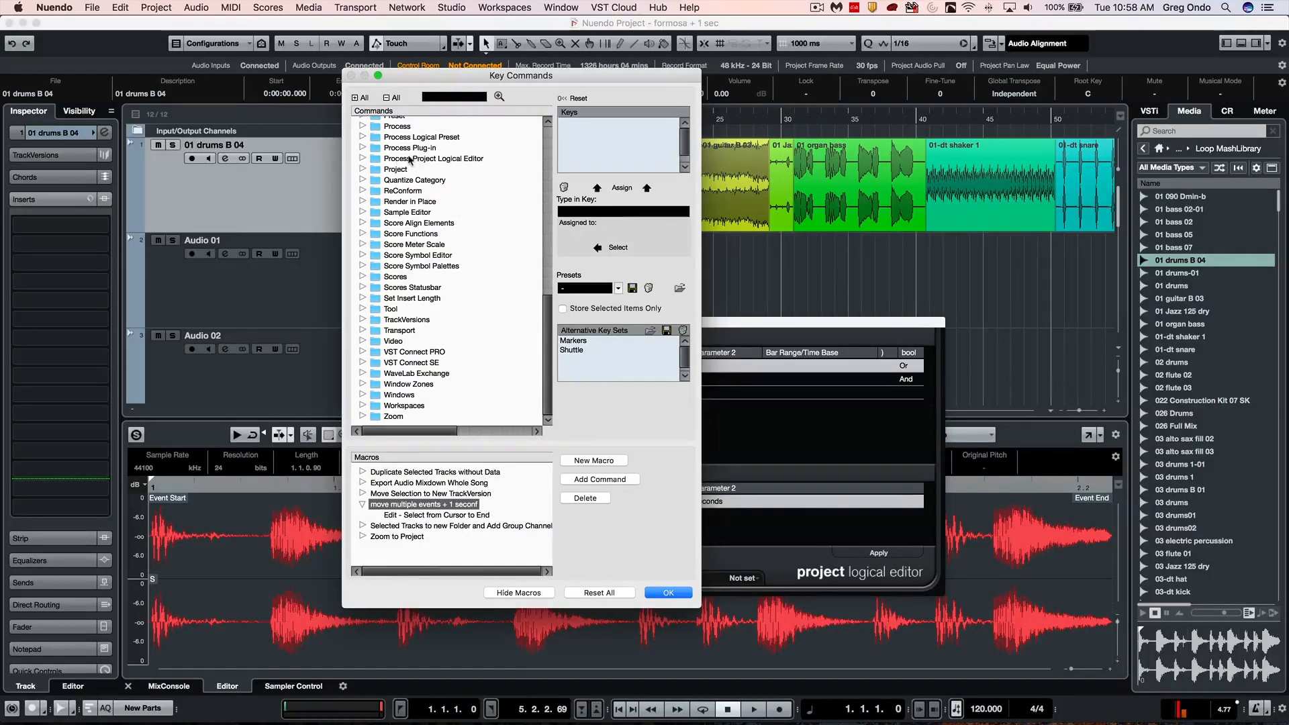
left_click(364, 158)
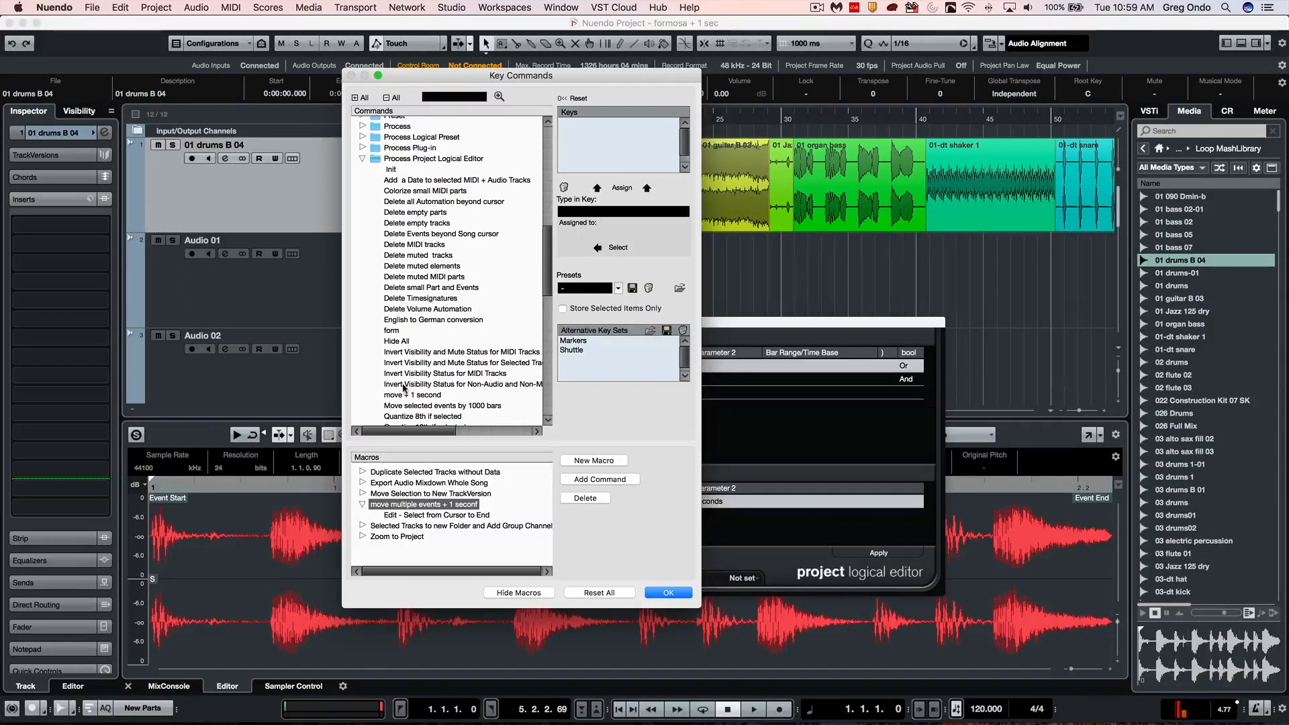
left_click(414, 394)
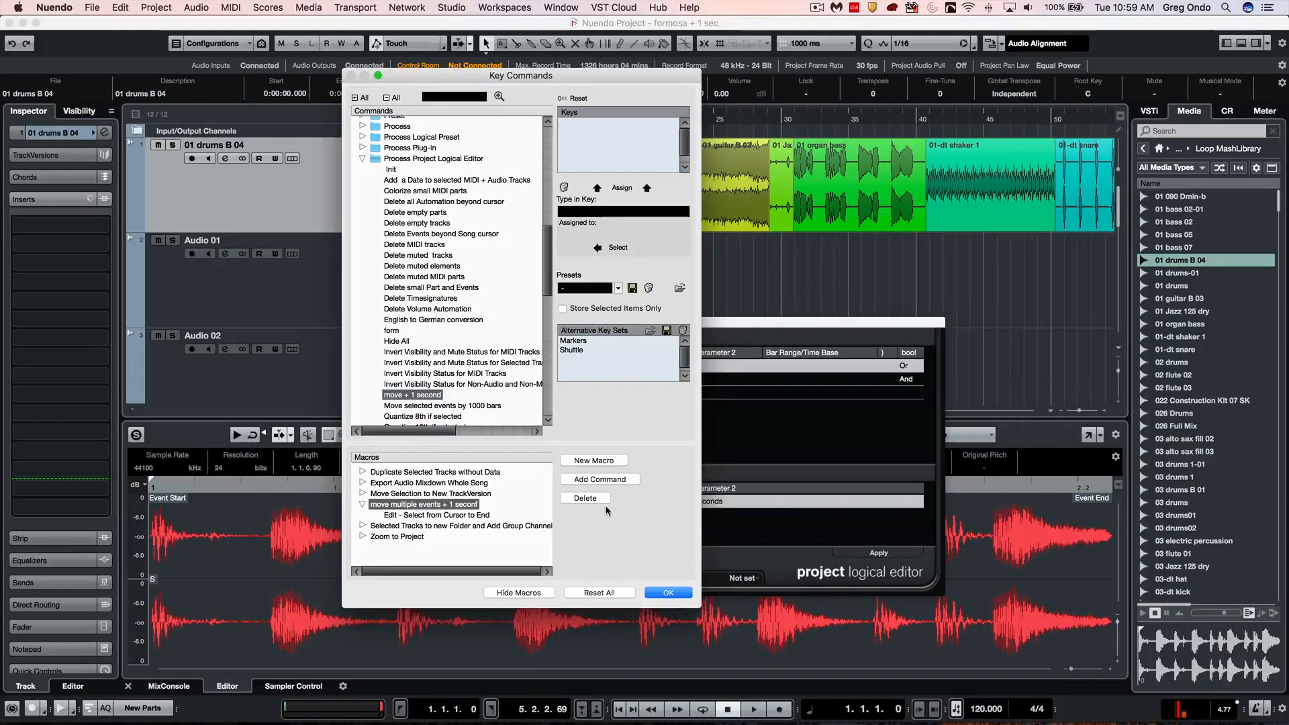
left_click(599, 479)
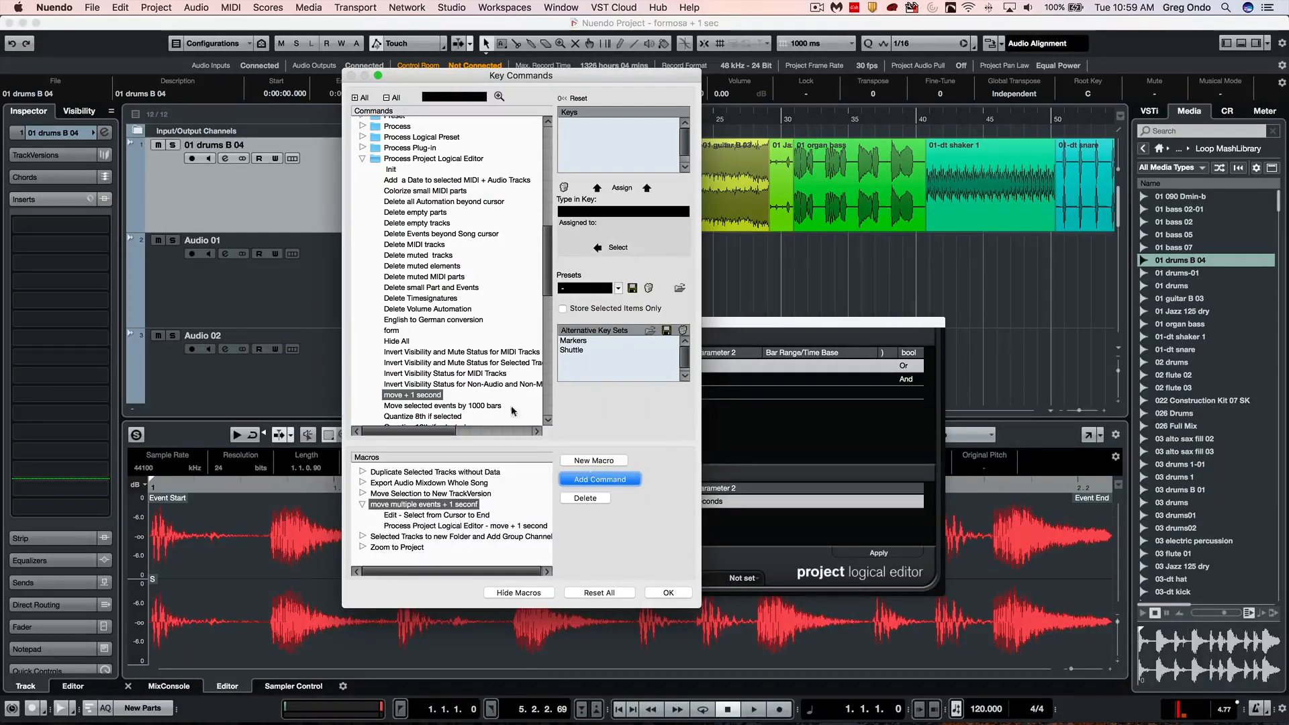
left_click(363, 159)
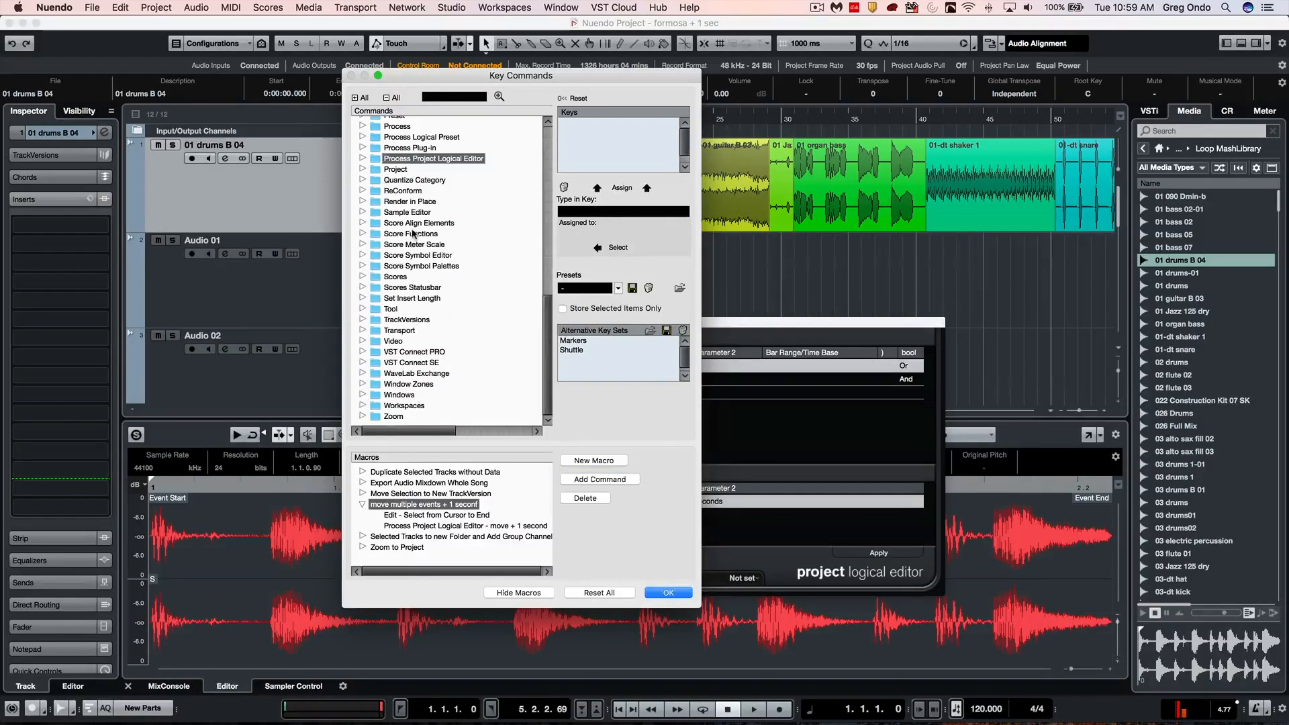
Add Edit – Select None as the third command and pick Transport Locate Next Event
scroll("up", 3)
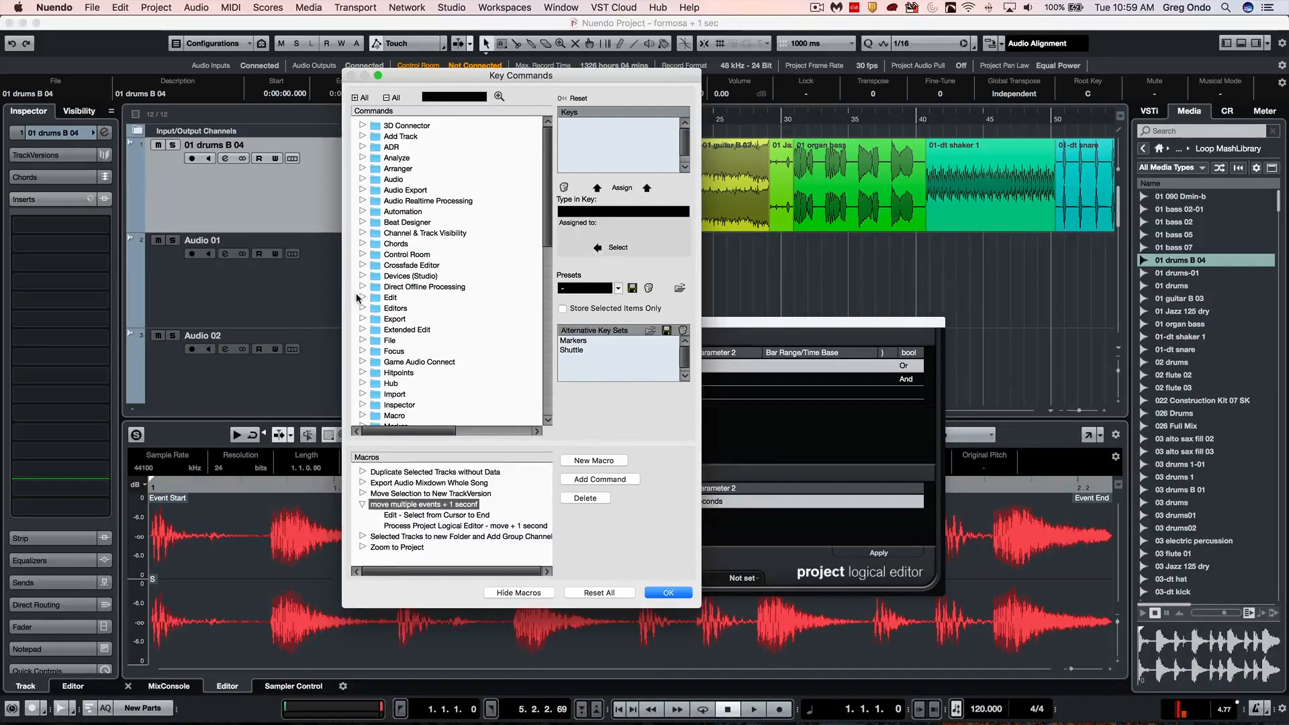
scroll("down", 3)
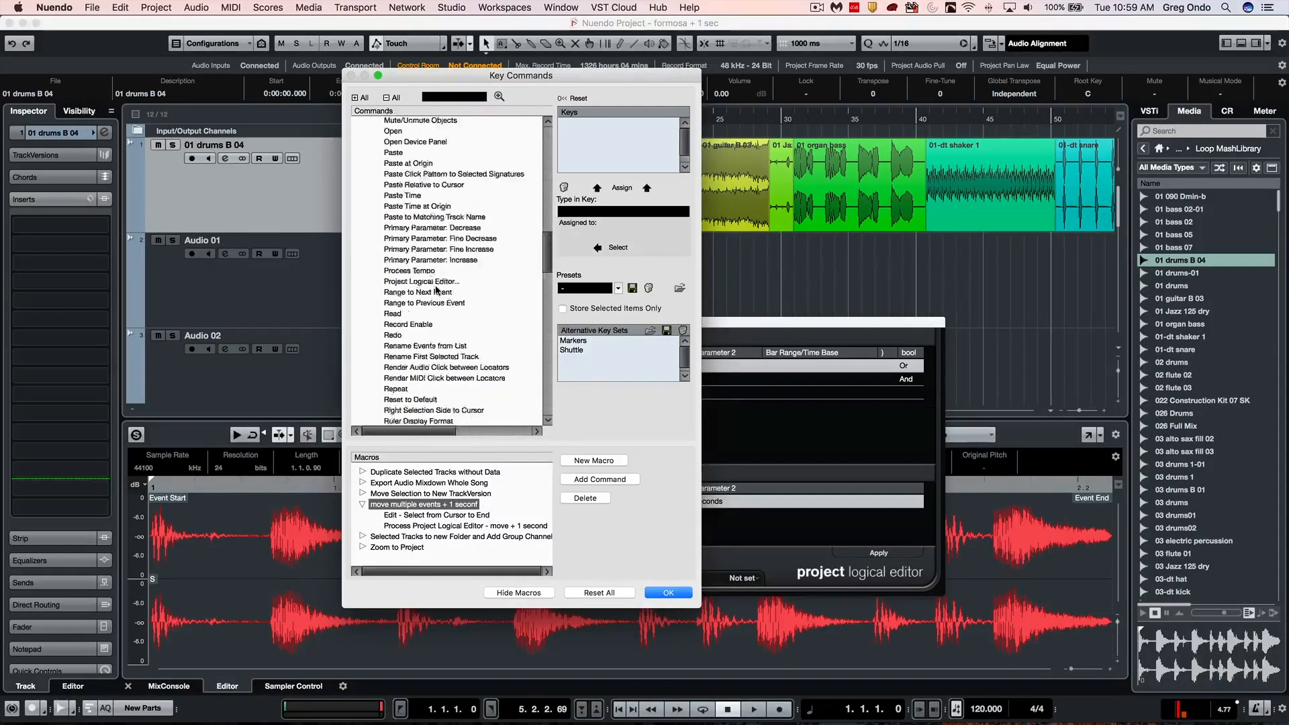
scroll("down", 3)
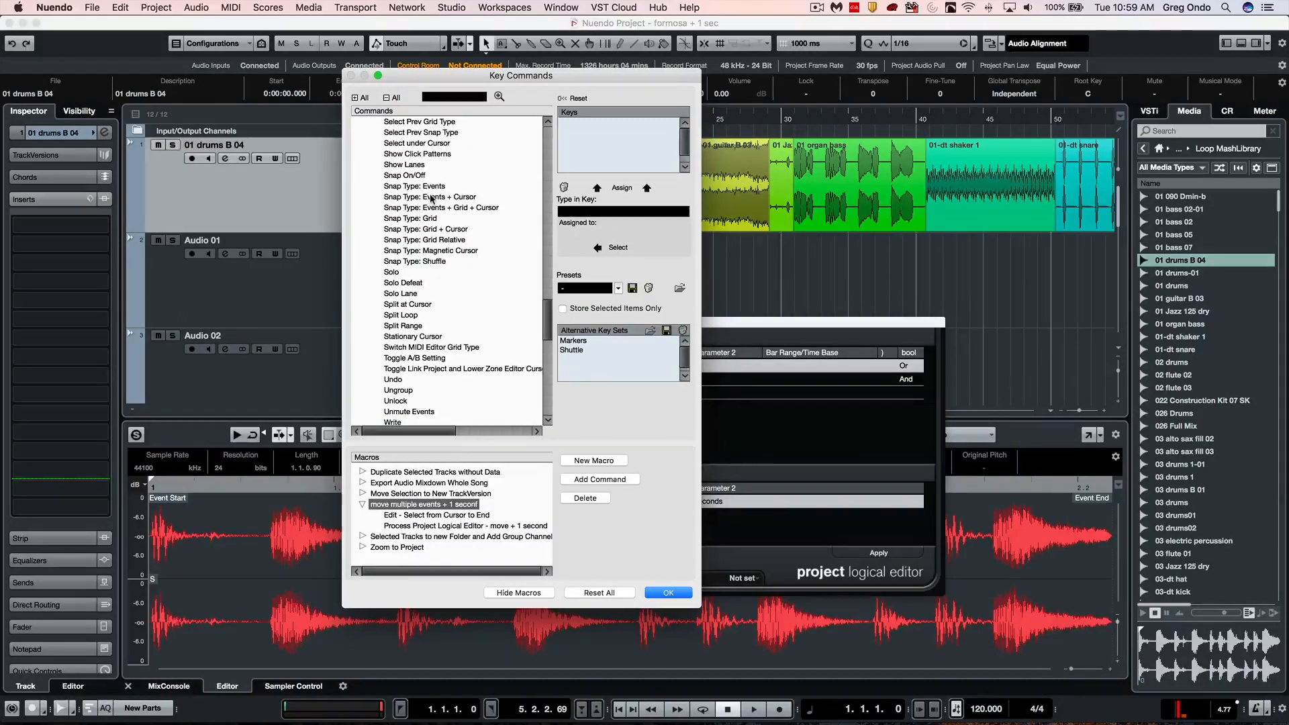
left_click(404, 161)
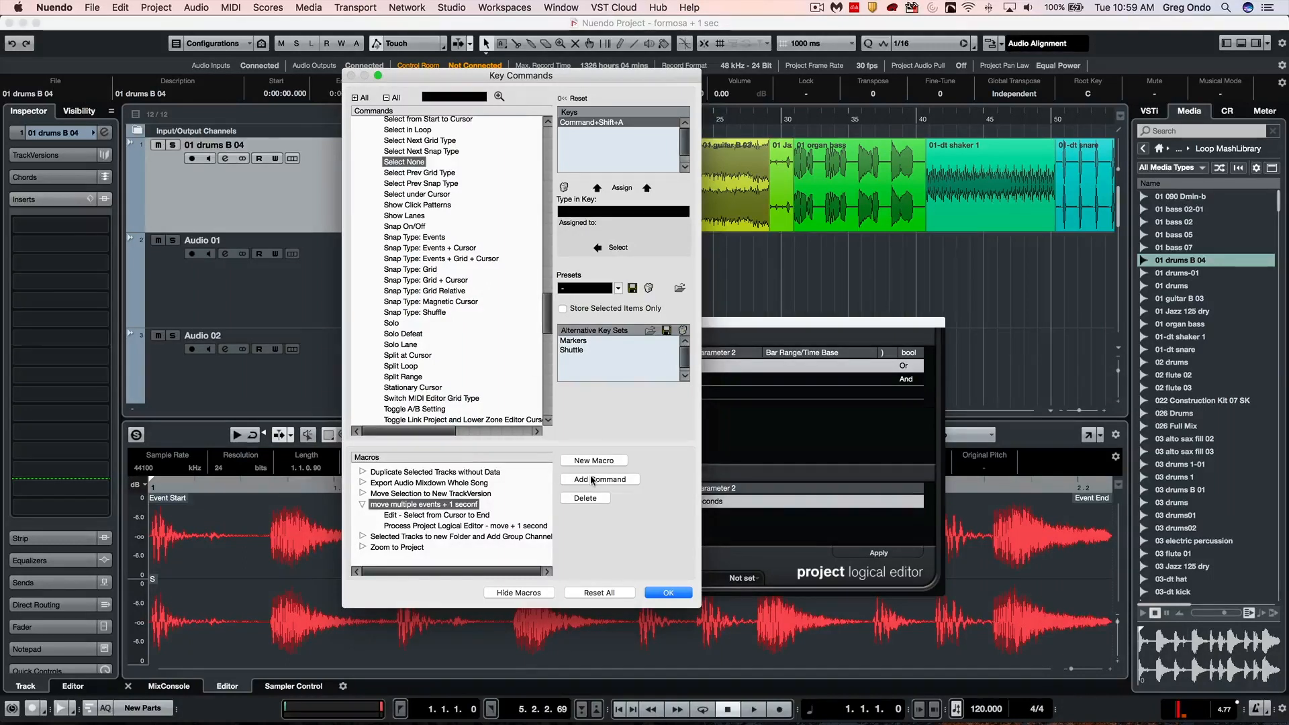
left_click(601, 479)
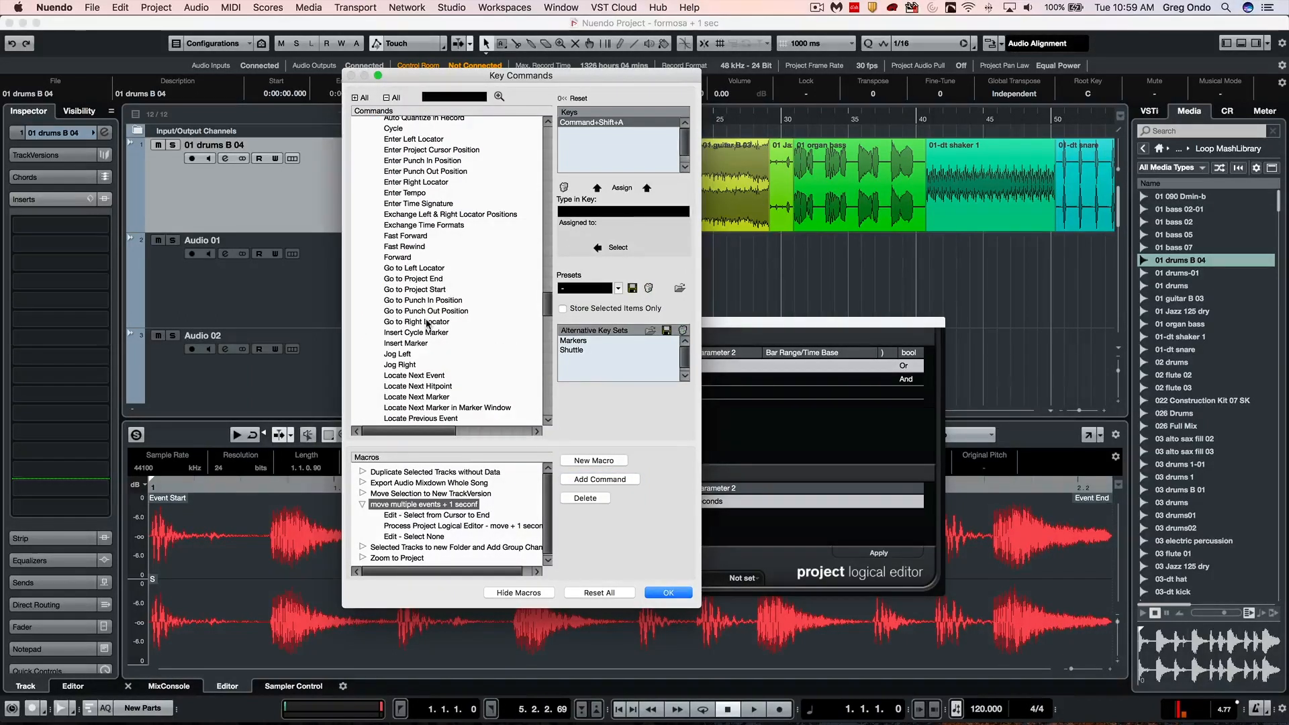
left_click(415, 375)
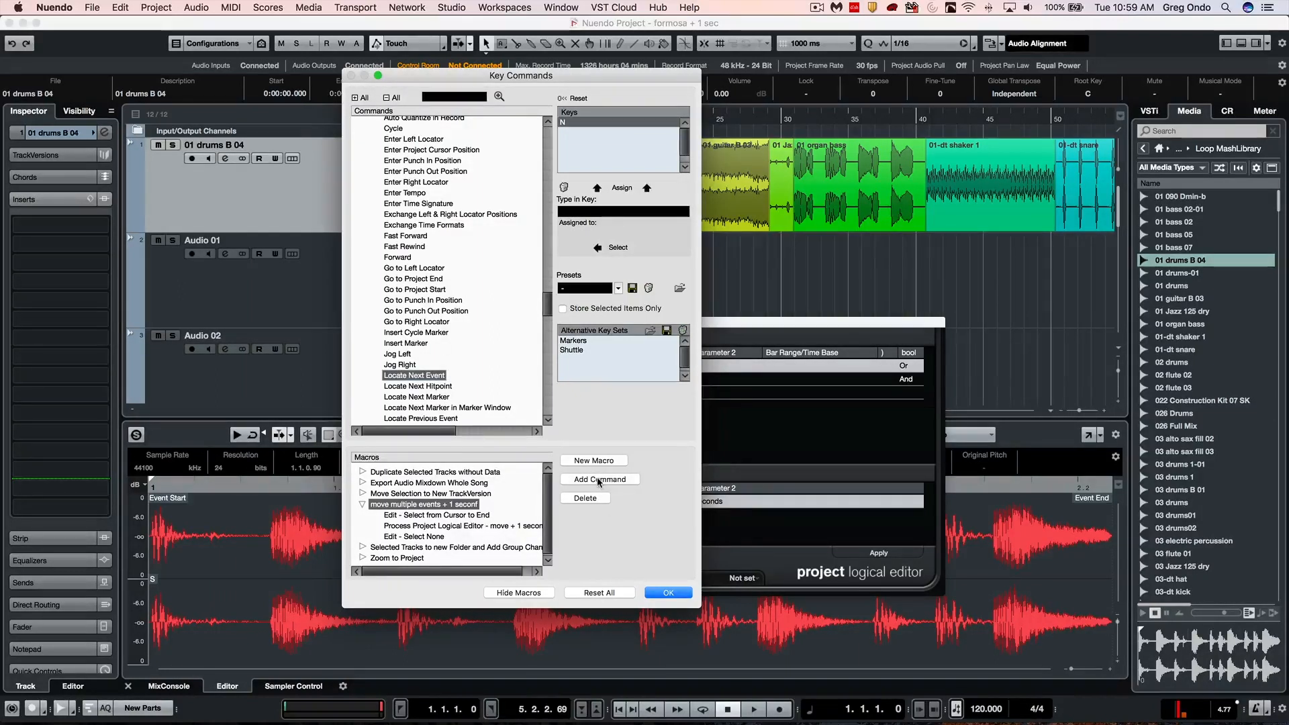
Append Transport – Locate Next Event to the macro
left_click(600, 480)
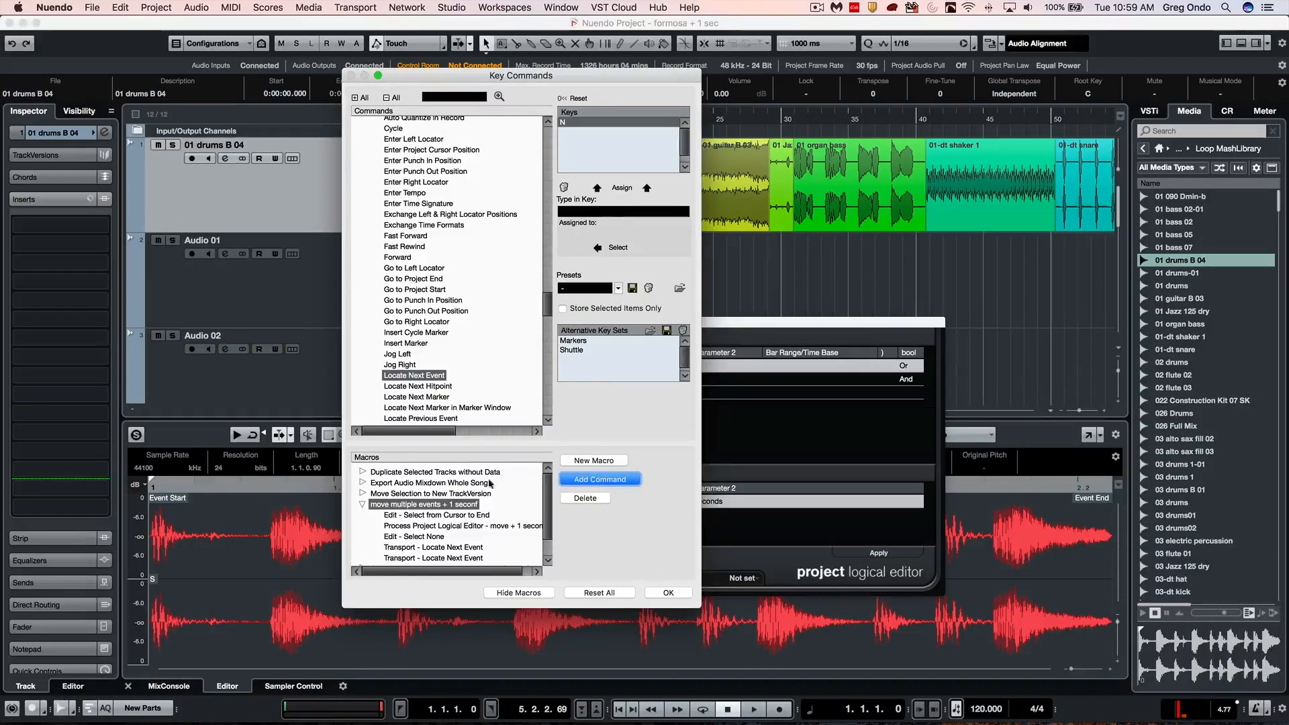
mouse_move(476, 429)
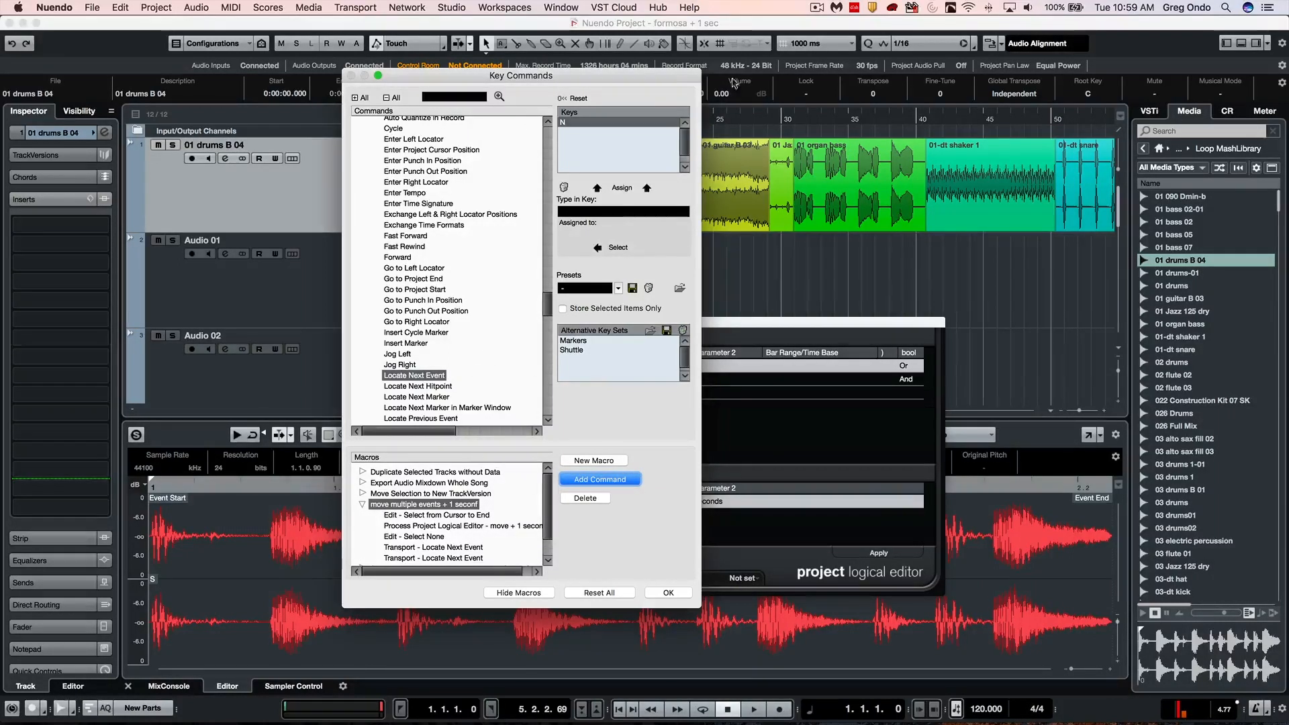
mouse_move(480, 404)
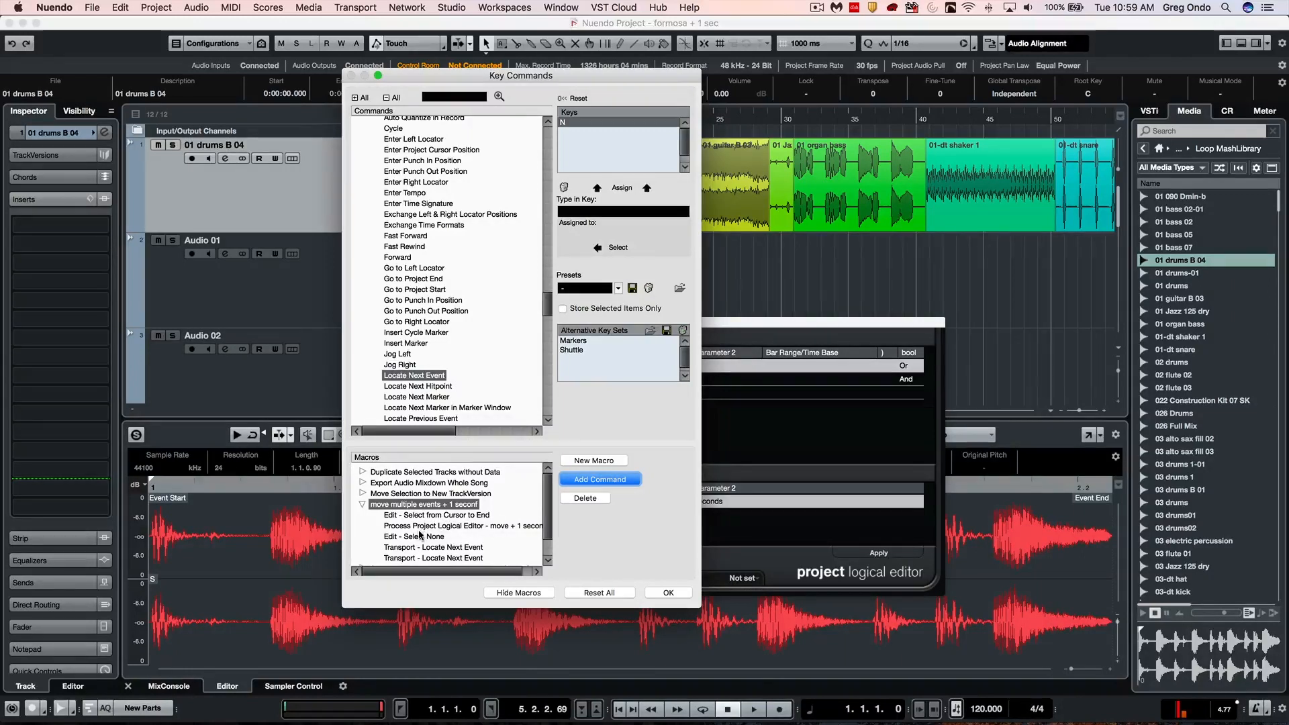
mouse_move(643, 411)
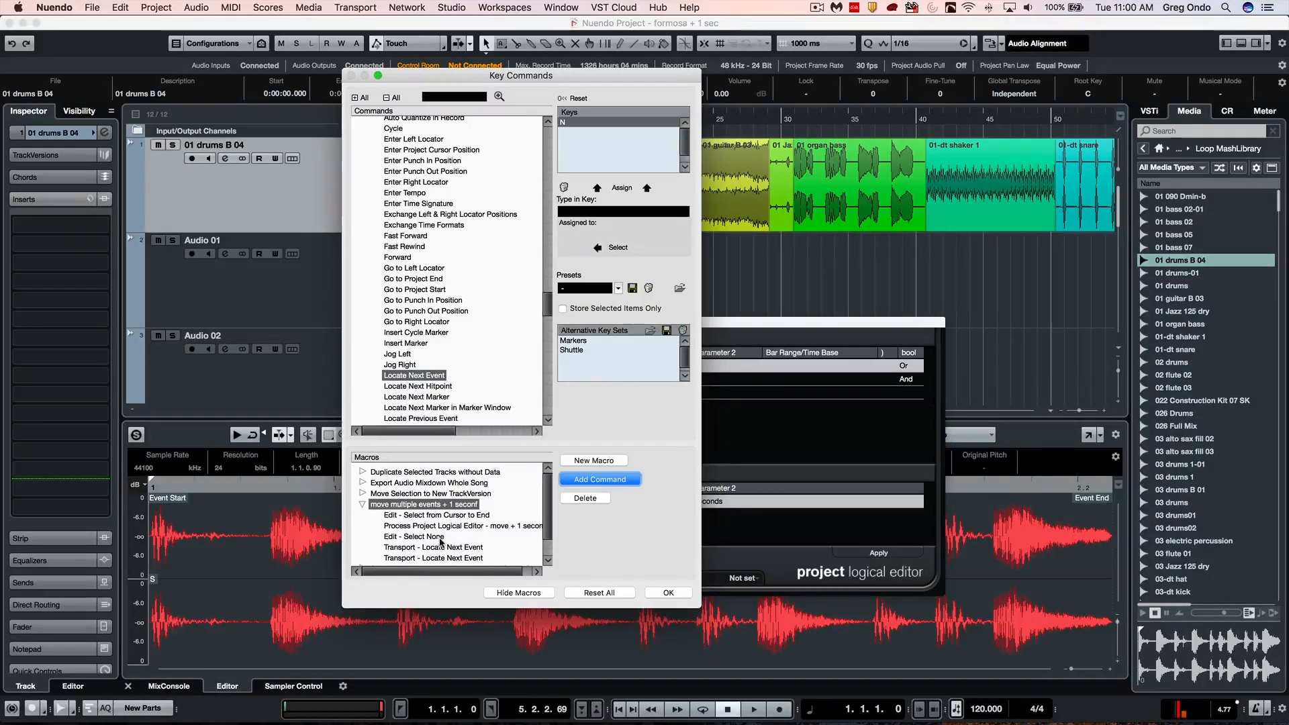
mouse_move(445, 542)
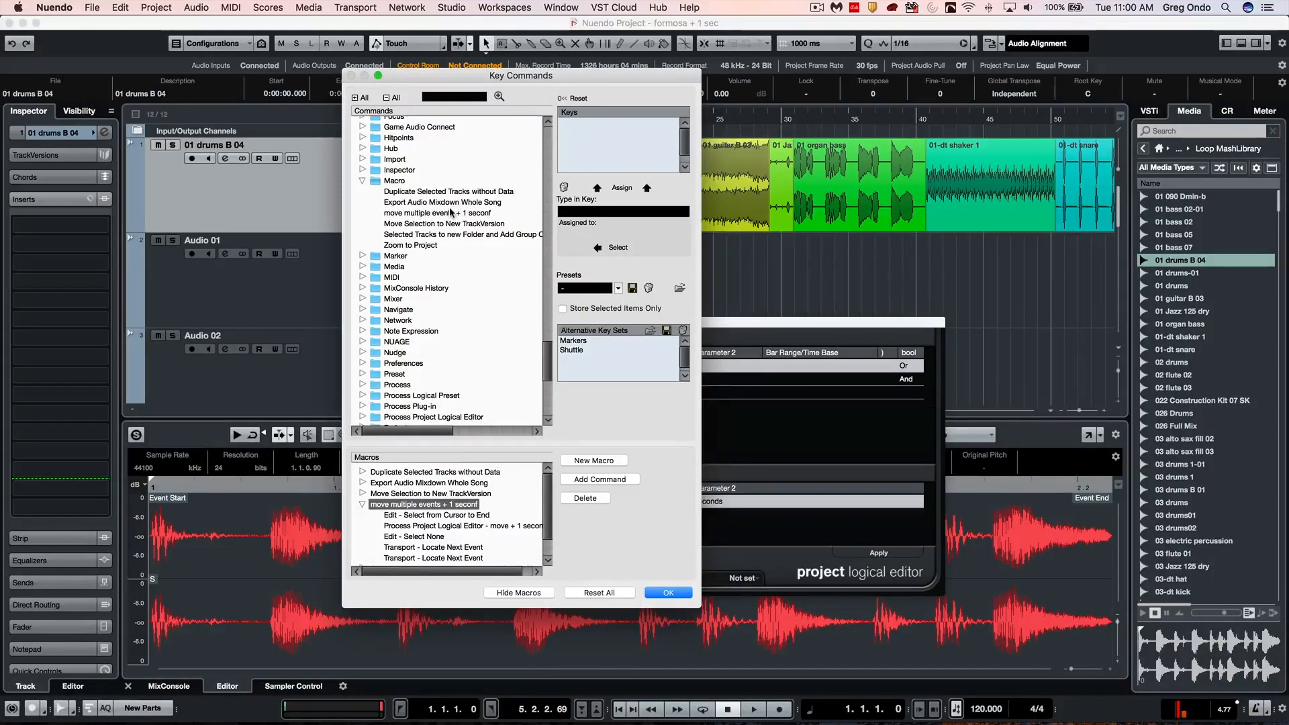
Assign Command+Option+M to the 'move multiple events + 1 second' macro and confirm the key commands
left_click(437, 213)
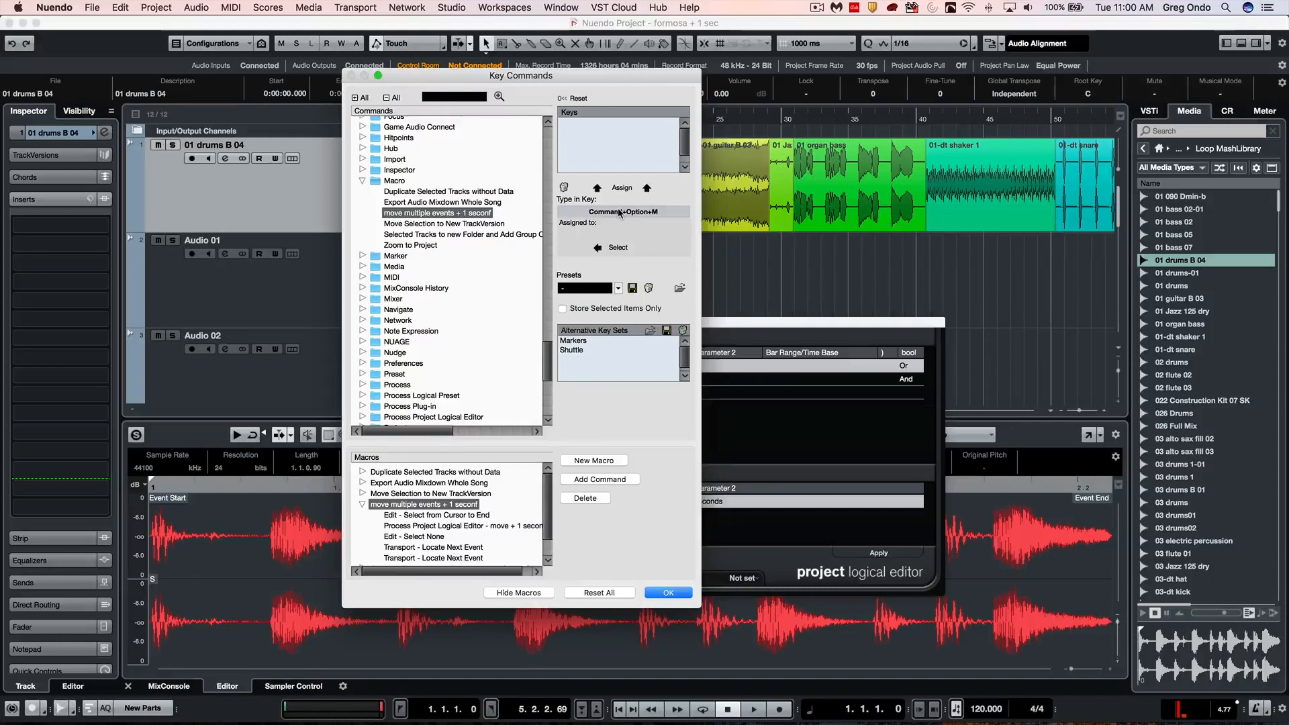
mouse_move(622, 188)
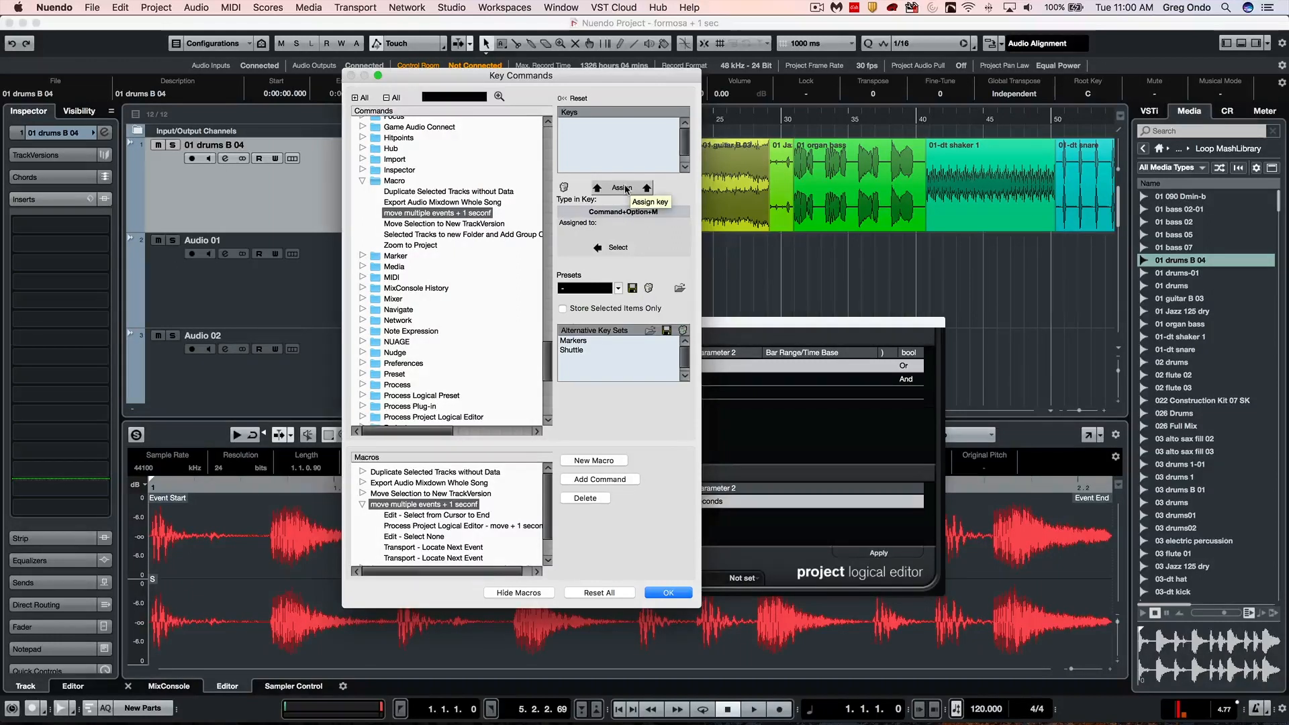
left_click(622, 188)
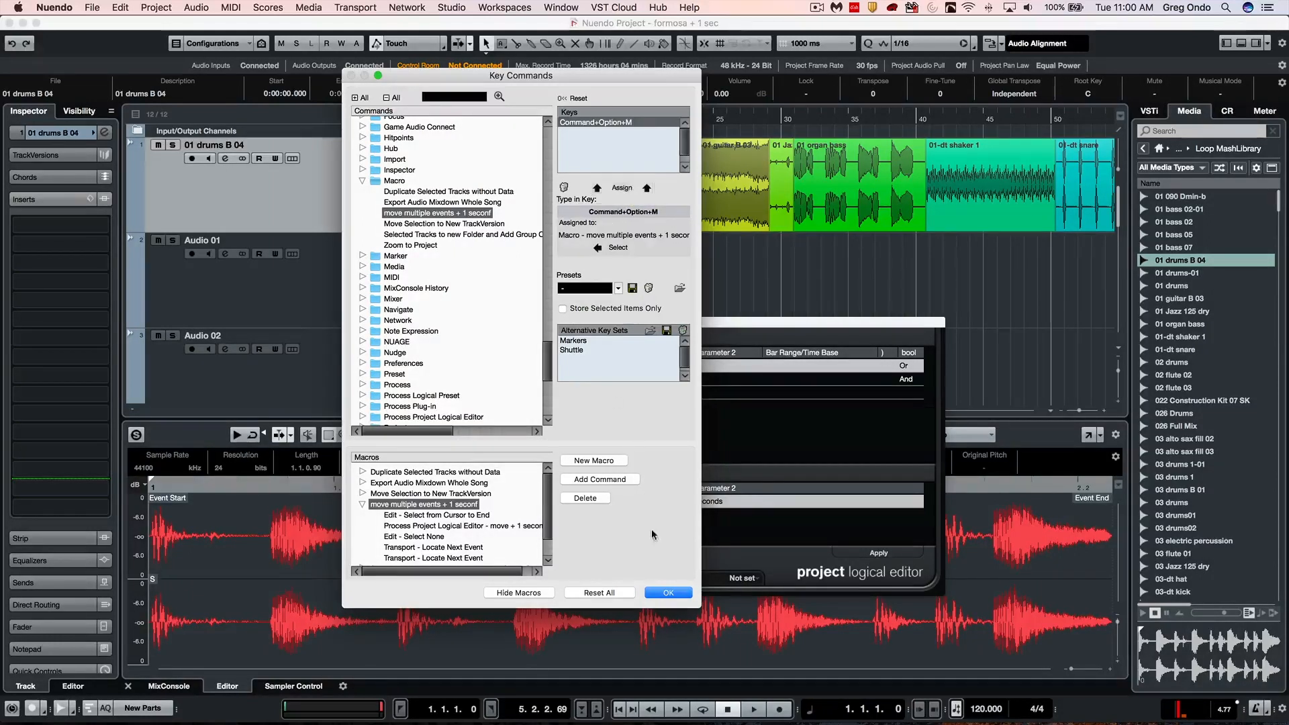
left_click(668, 592)
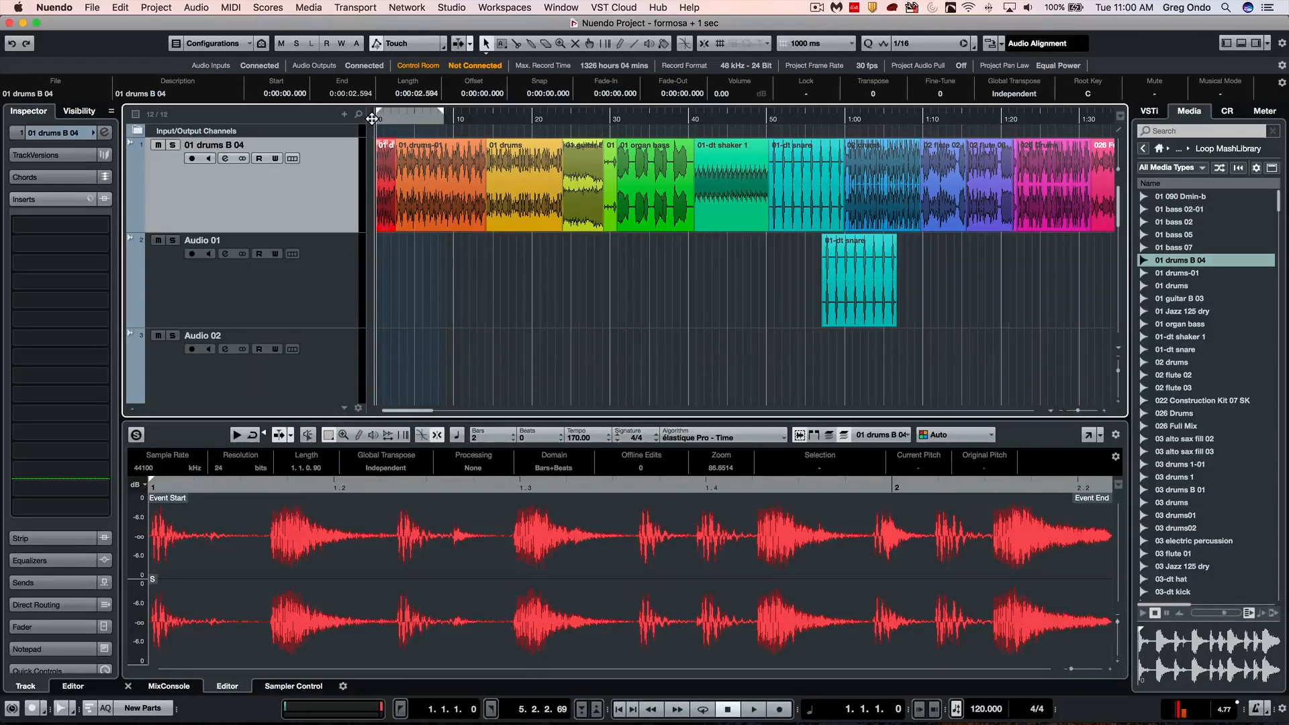
Place the cursor at the start of 01 drums B 04 and run the macro repeatedly
left_click(120, 8)
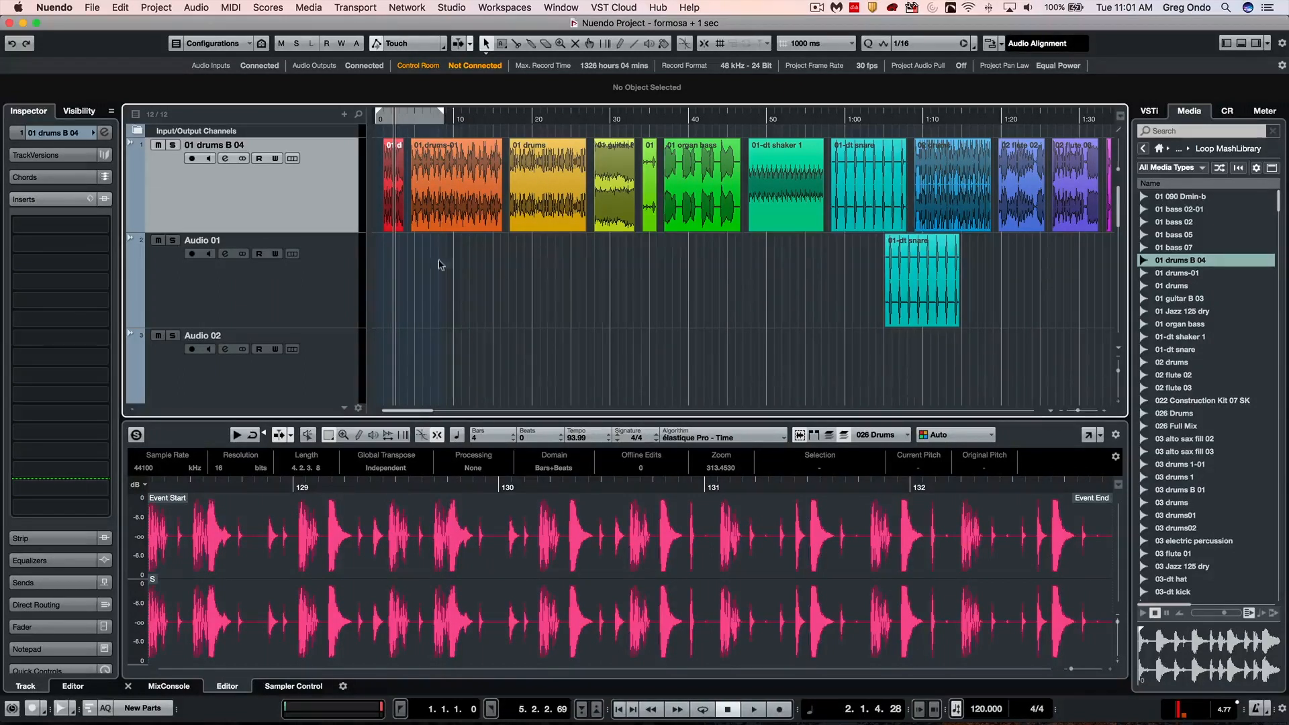
Browse Project and Edit menus, reopen the Project Logical Editor's one-second move preset, then the File menu
left_click(156, 8)
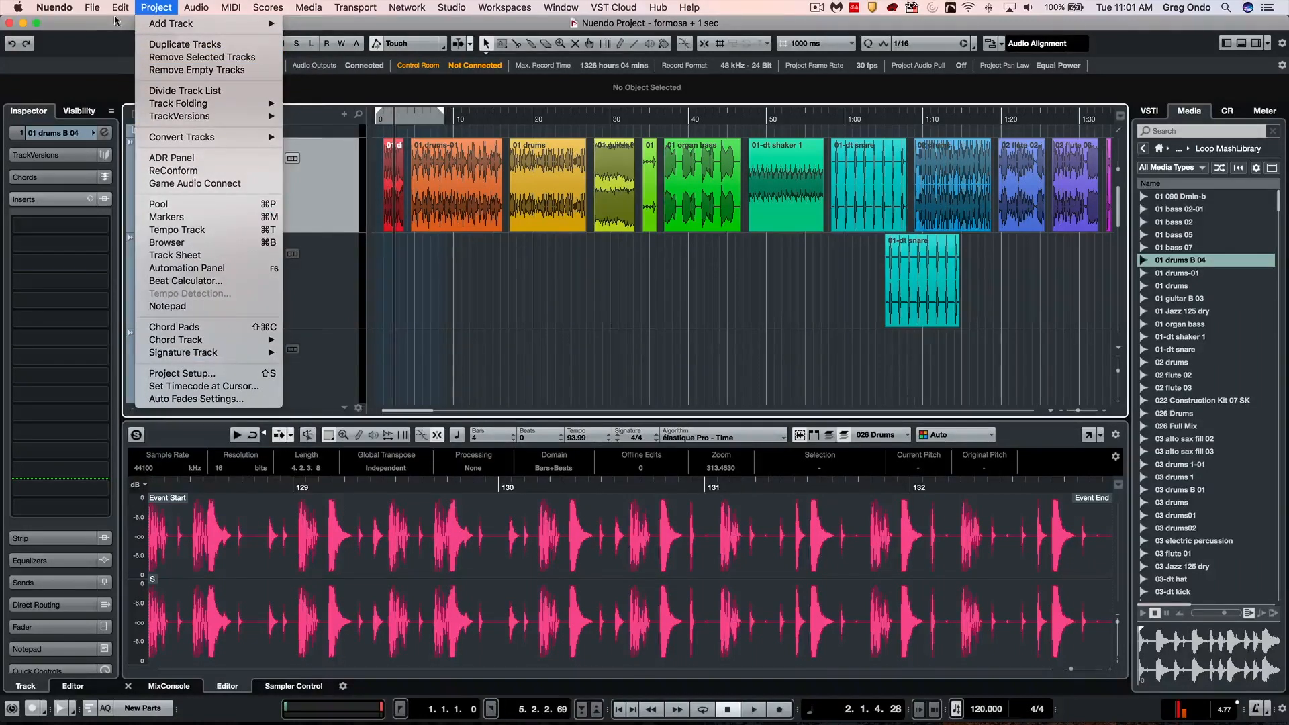
left_click(120, 8)
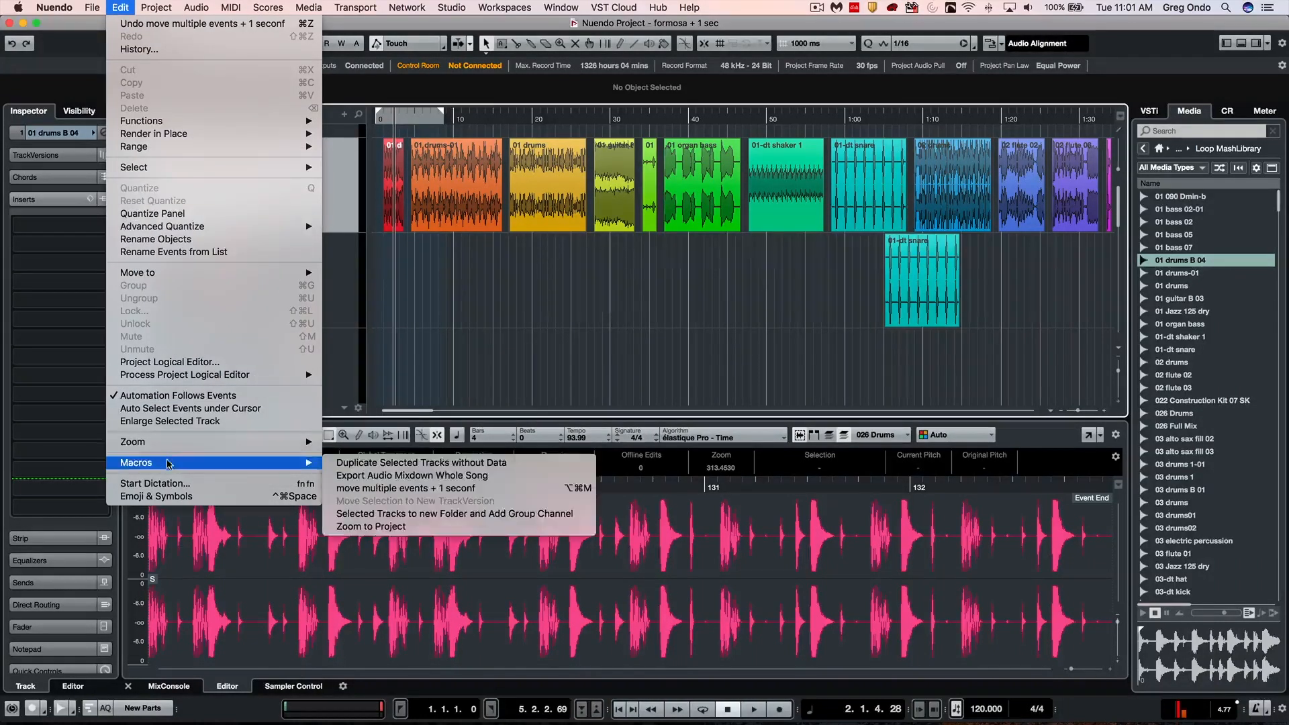
mouse_move(169, 363)
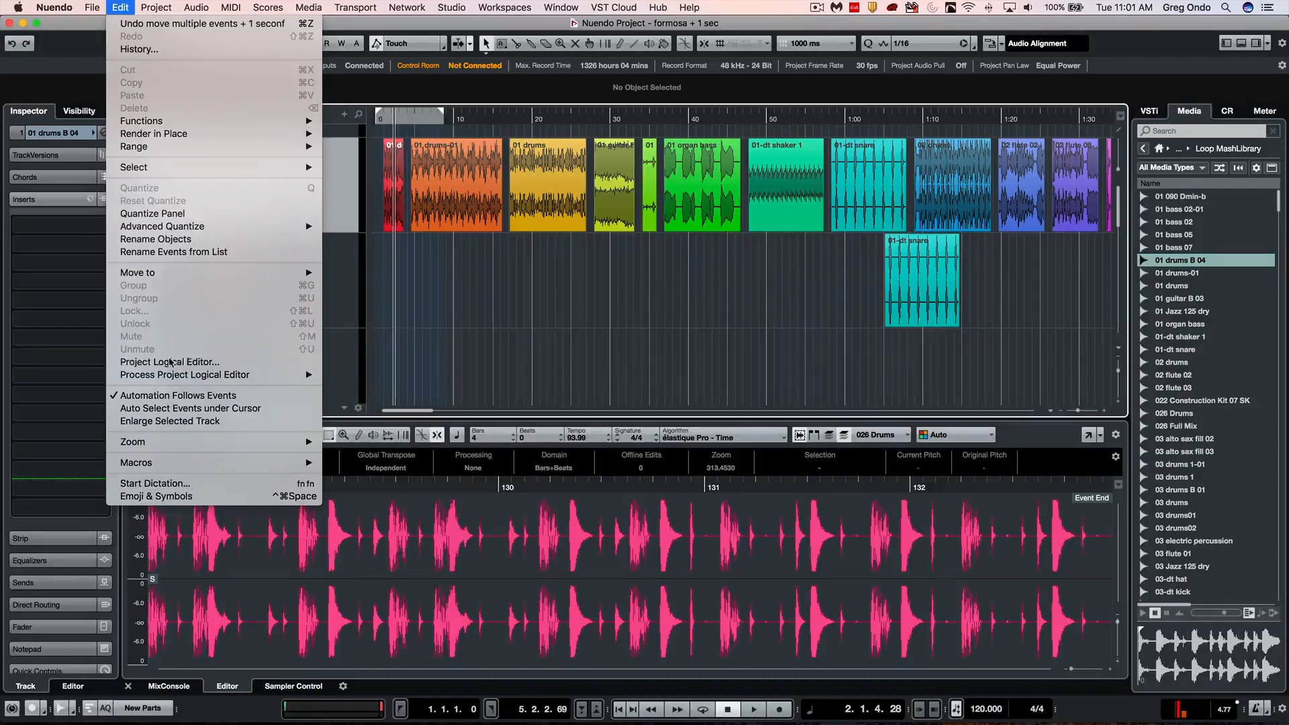
left_click(170, 361)
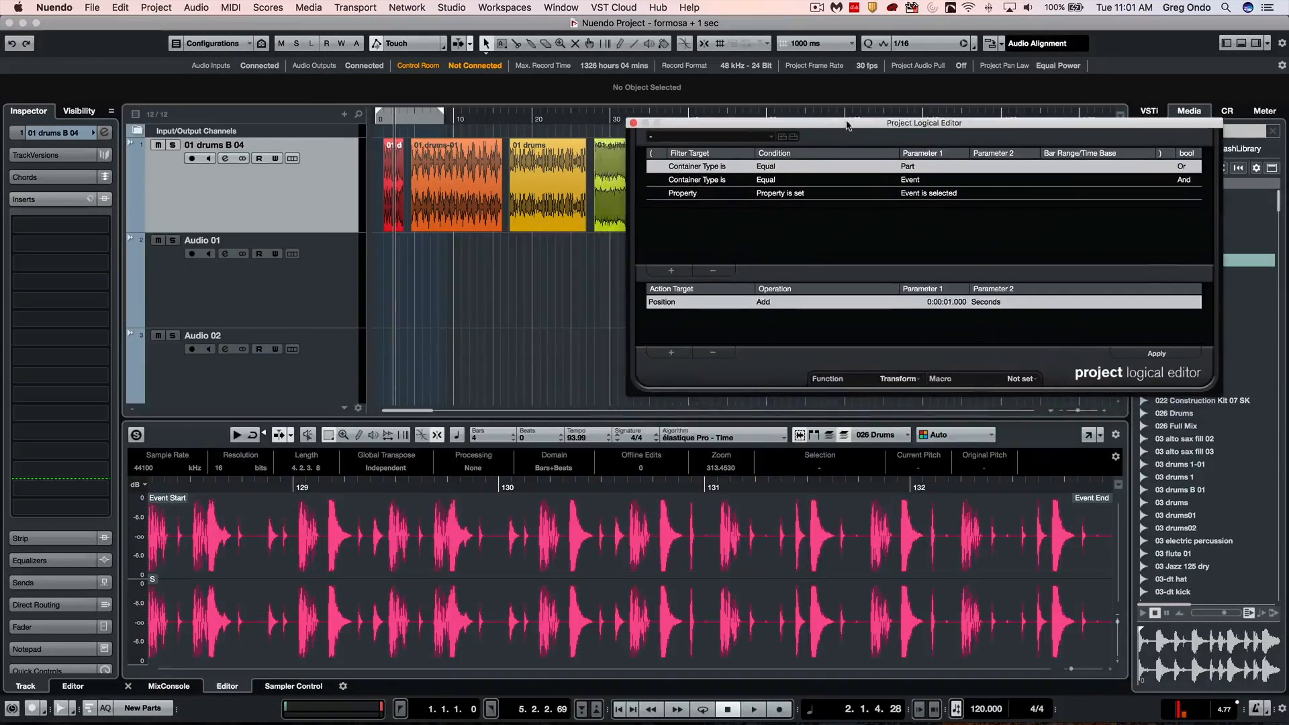
left_click(91, 8)
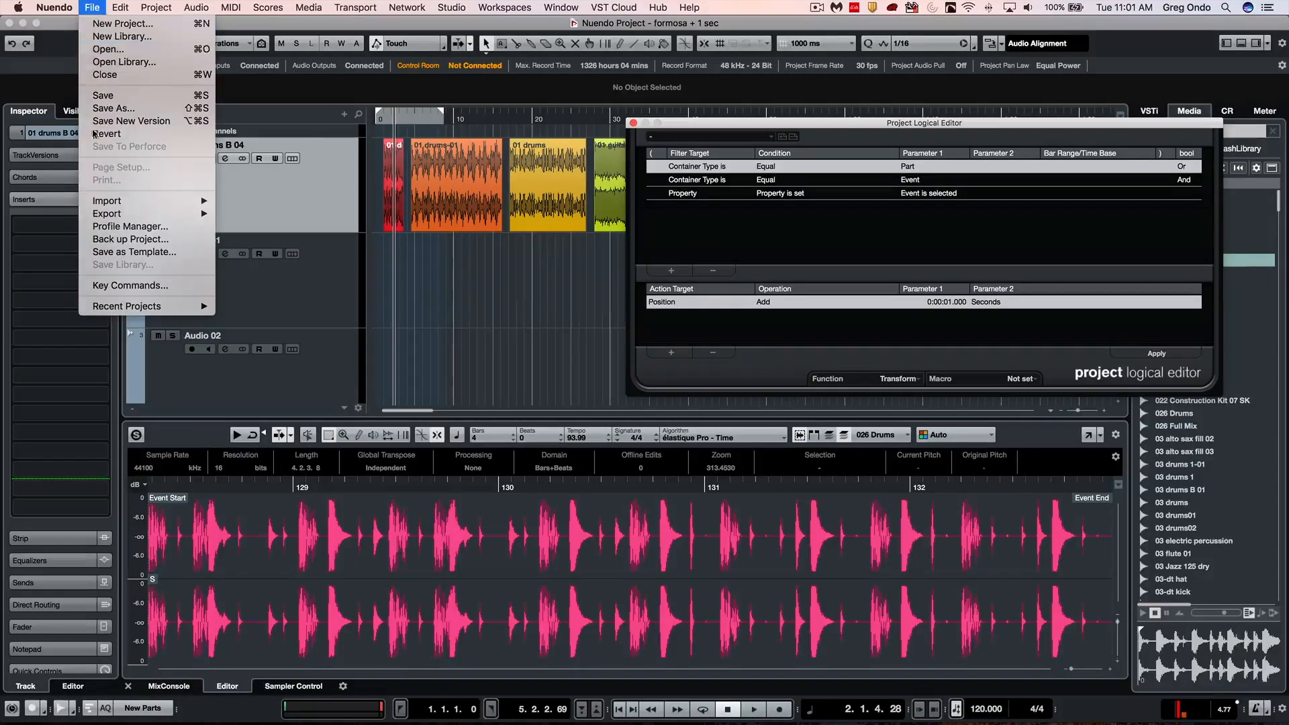
mouse_move(129, 285)
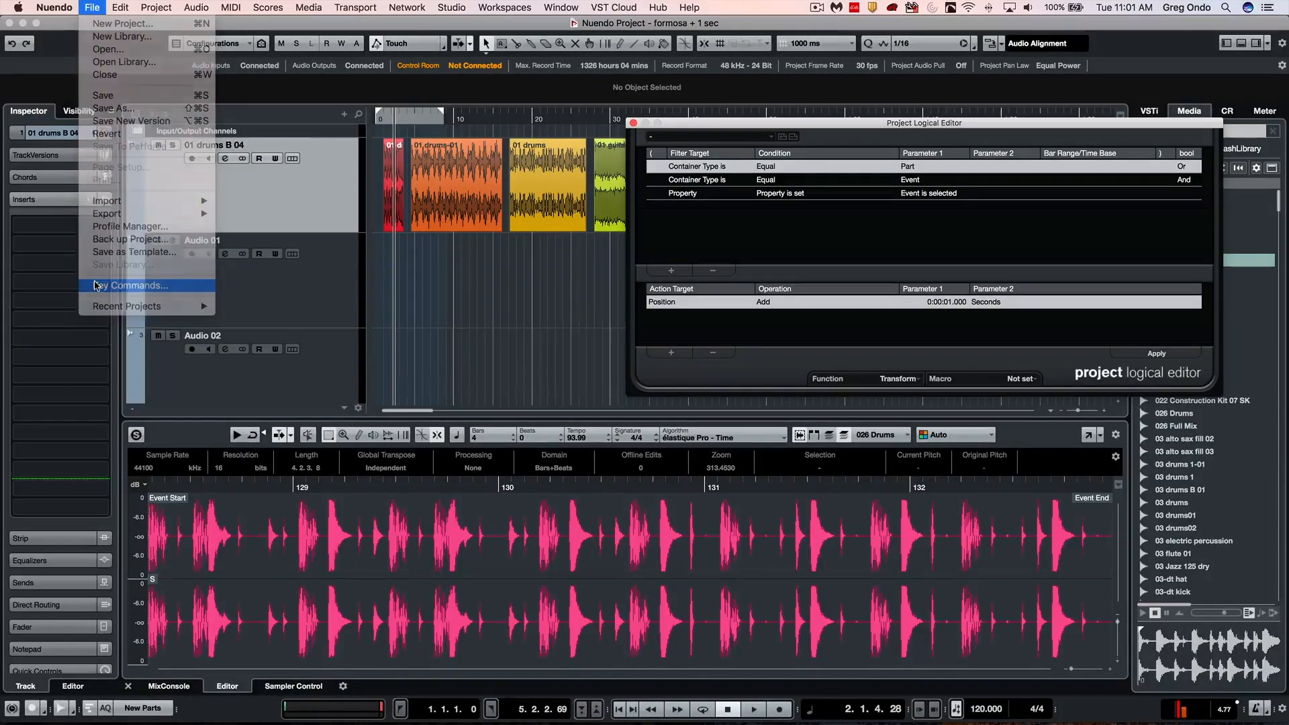
Reopen Key Commands, expand the macro to view its five steps, and close with OK
left_click(132, 285)
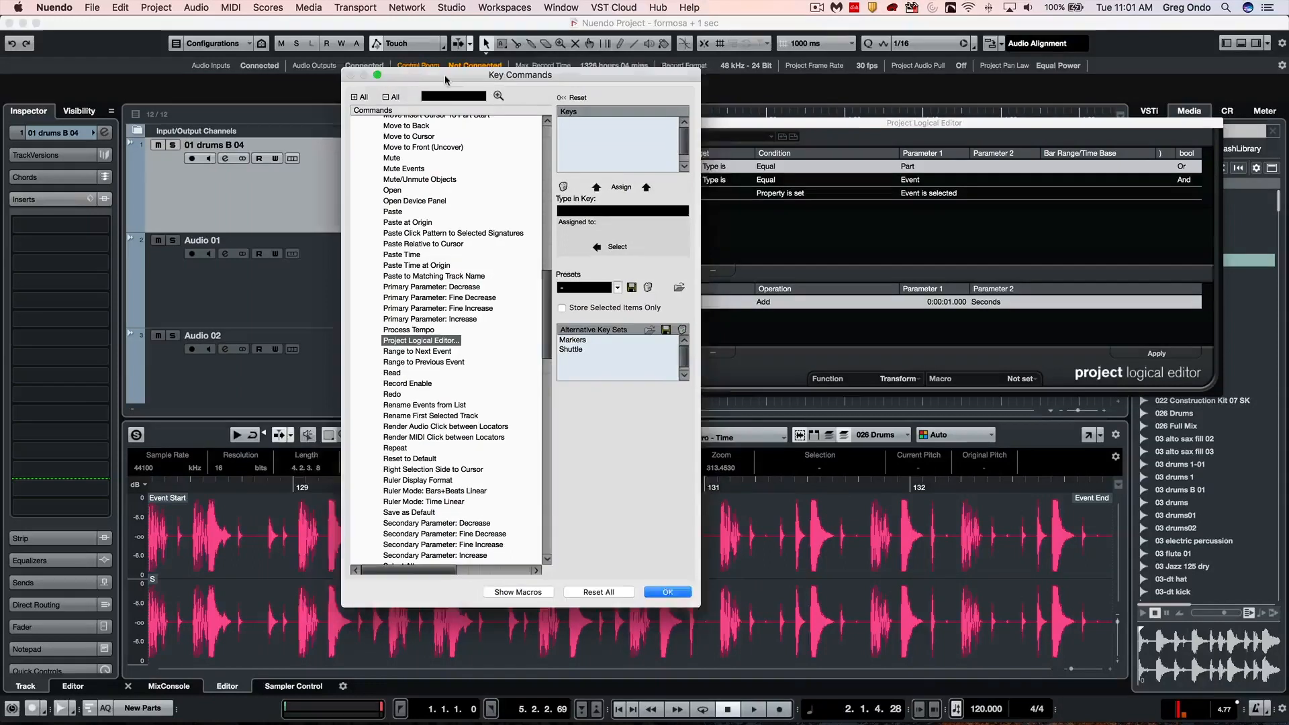
left_click(518, 592)
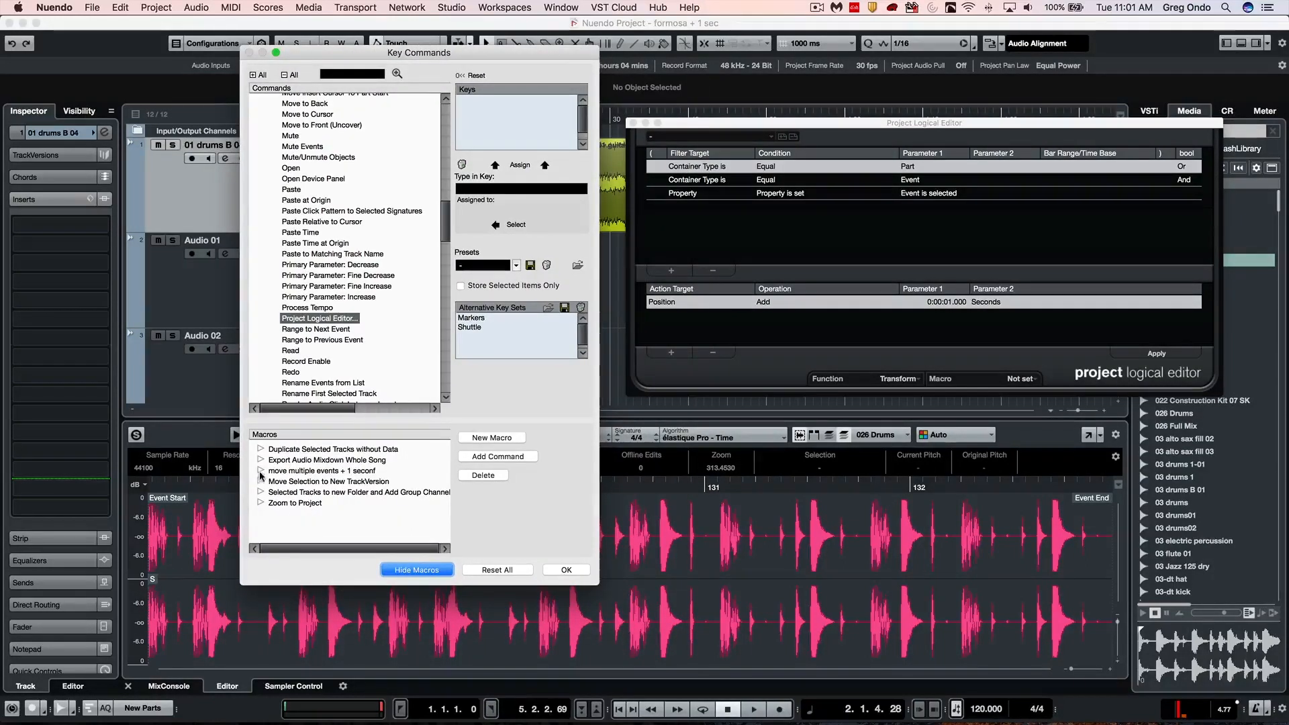
left_click(261, 470)
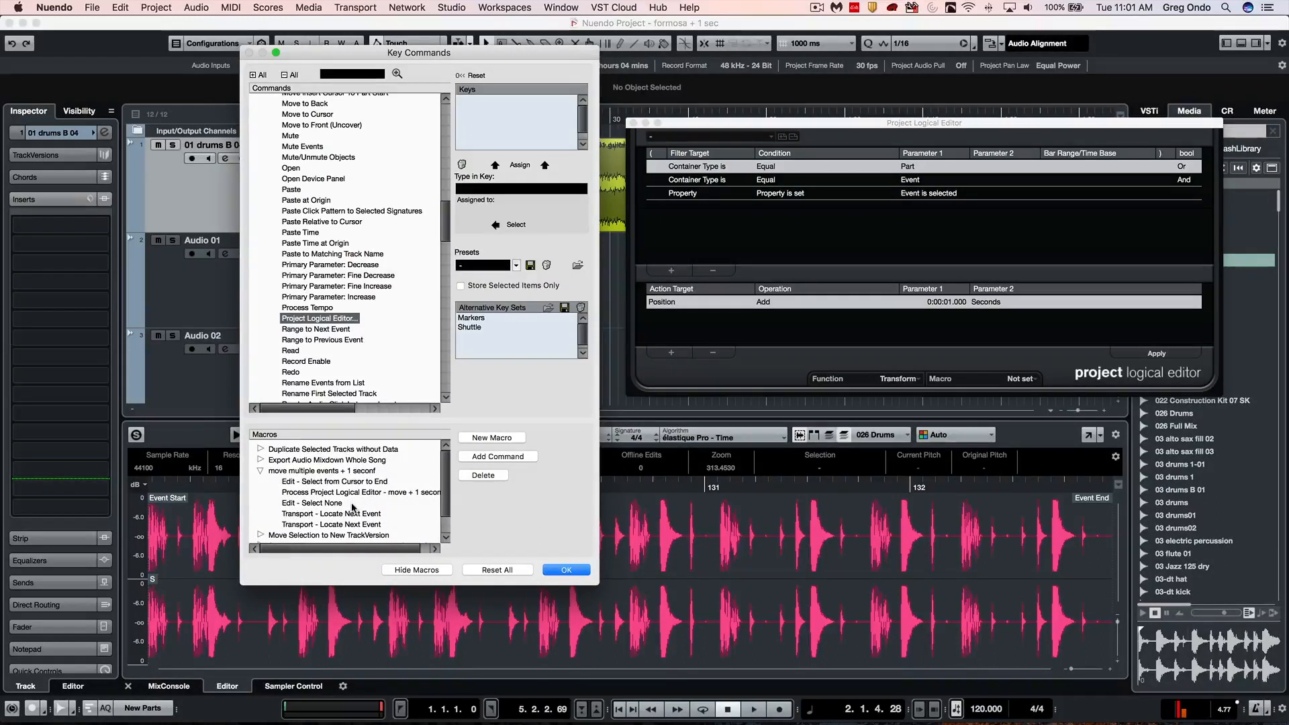
mouse_move(827, 360)
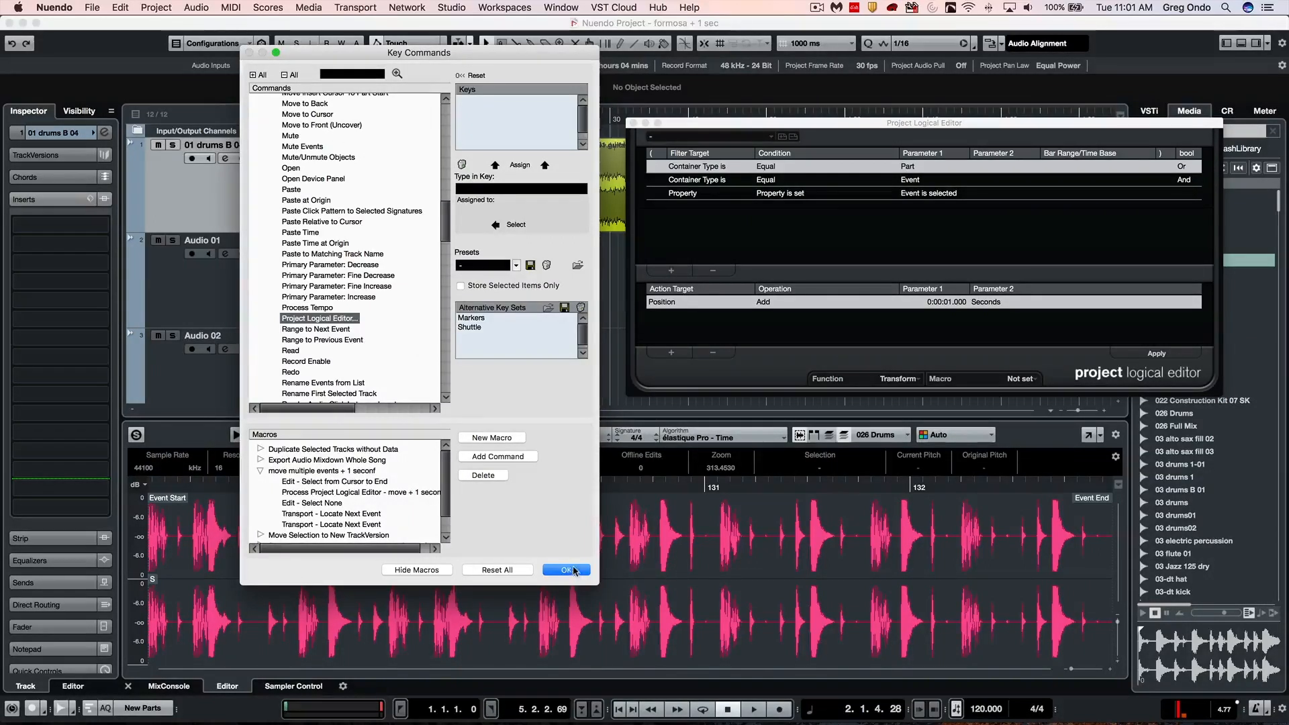
left_click(565, 570)
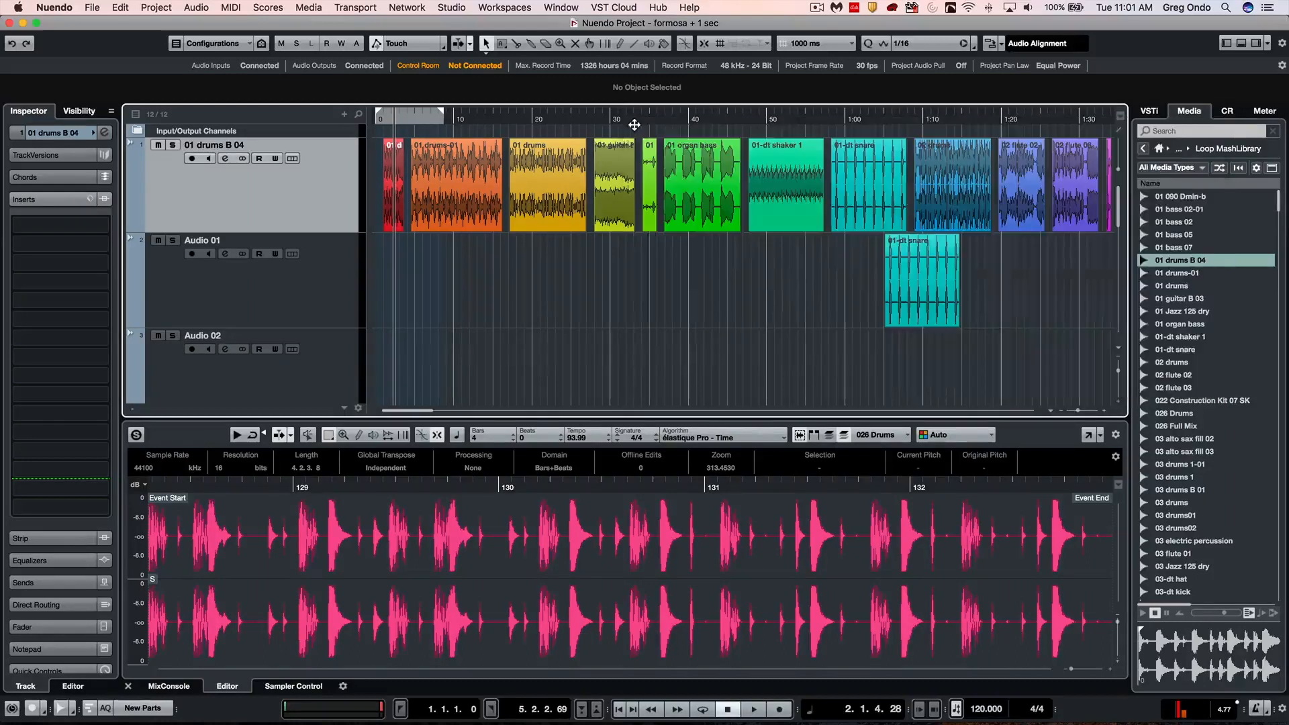
mouse_move(917, 192)
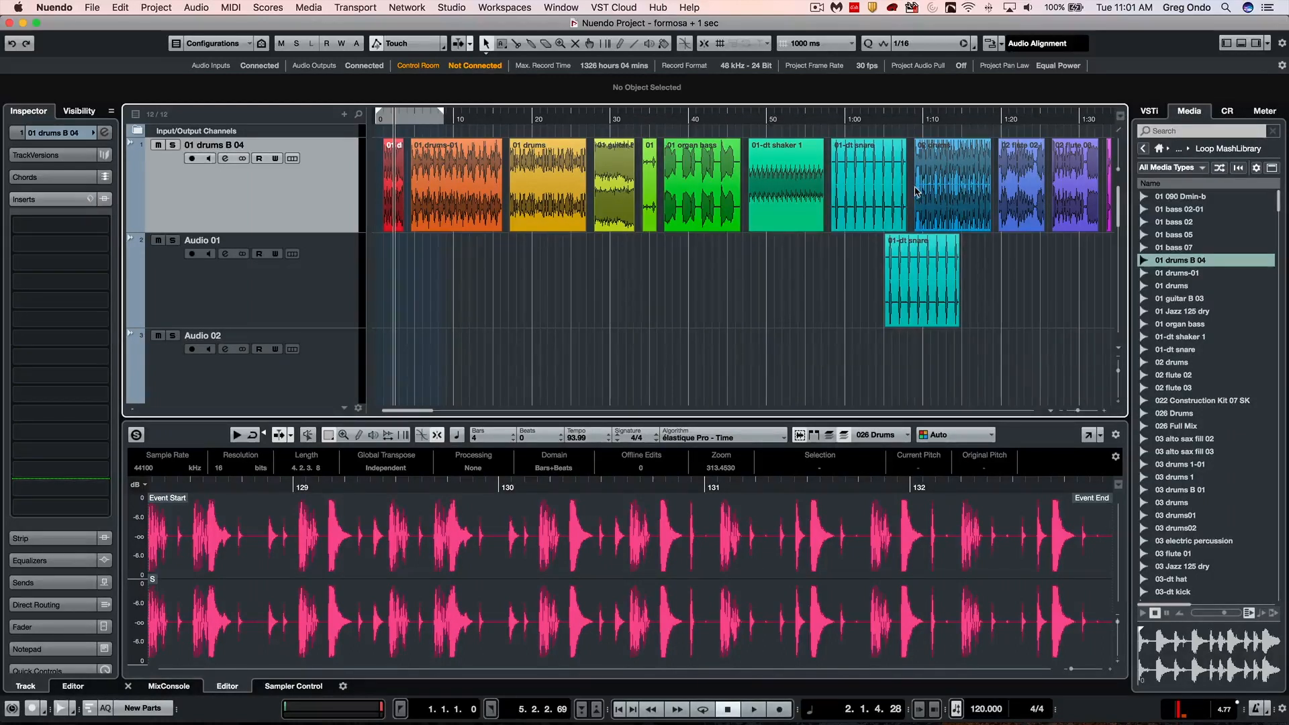